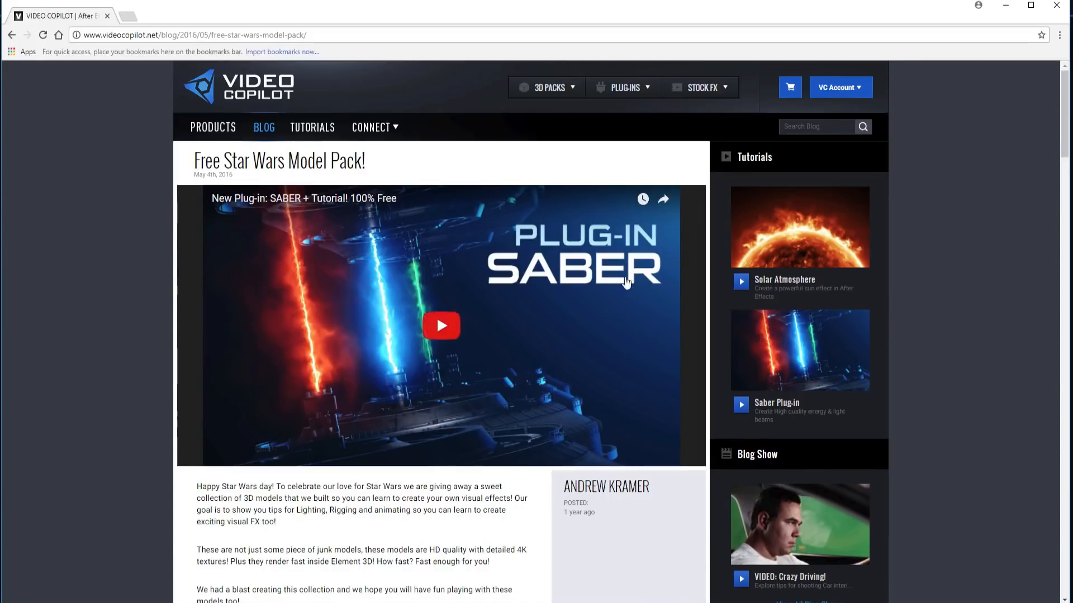
pyautogui.moveTo(278, 167)
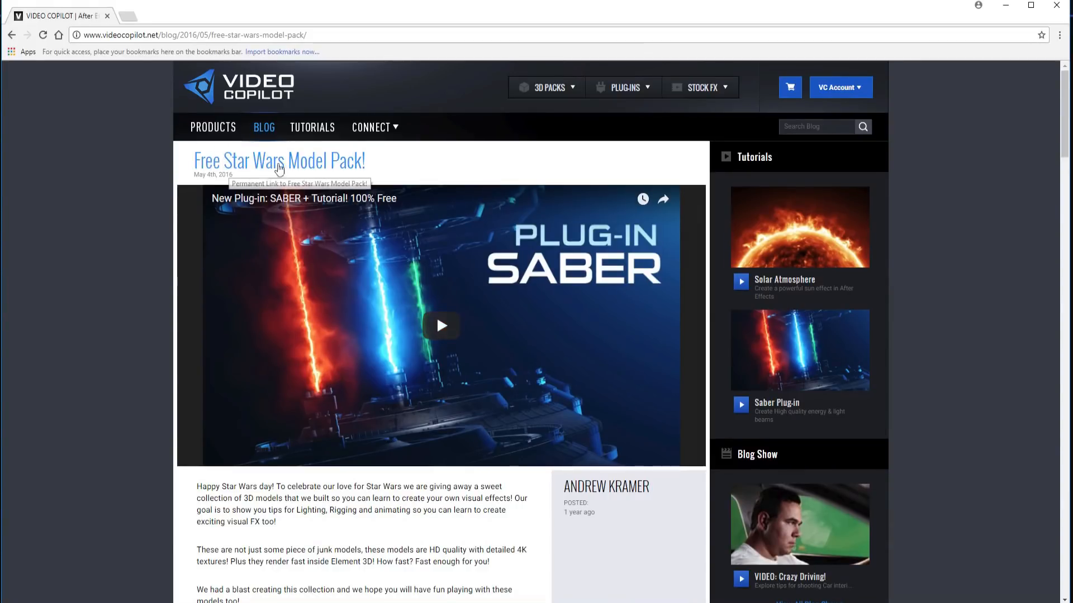
# - Scroll the model pack post and highlight the Tie Fighter, X-Wing and Imperial Corridor Pieces names
pyautogui.scroll(-3)
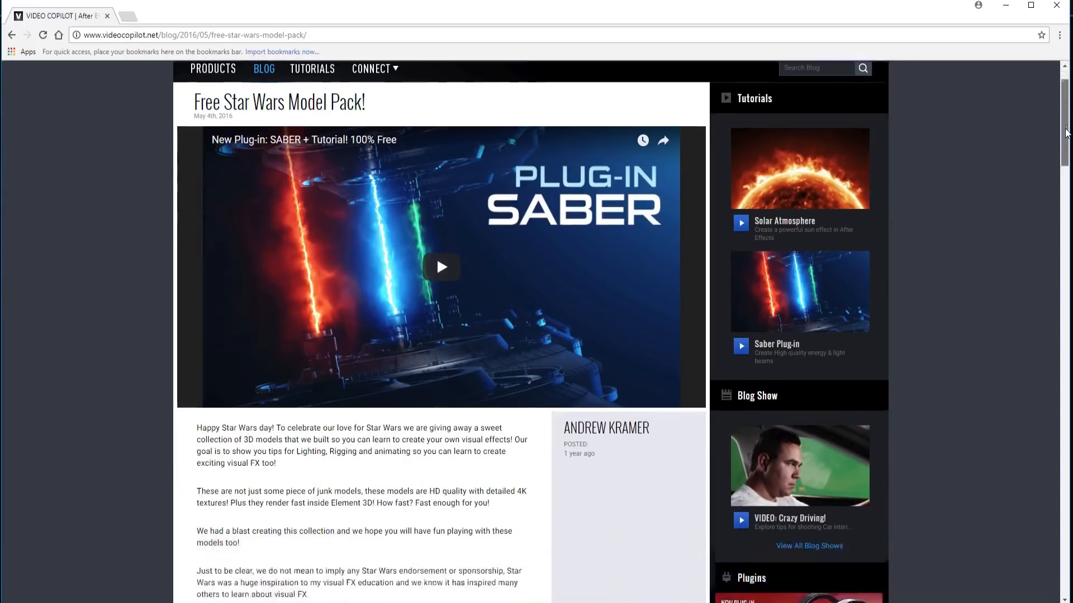
pyautogui.scroll(-3)
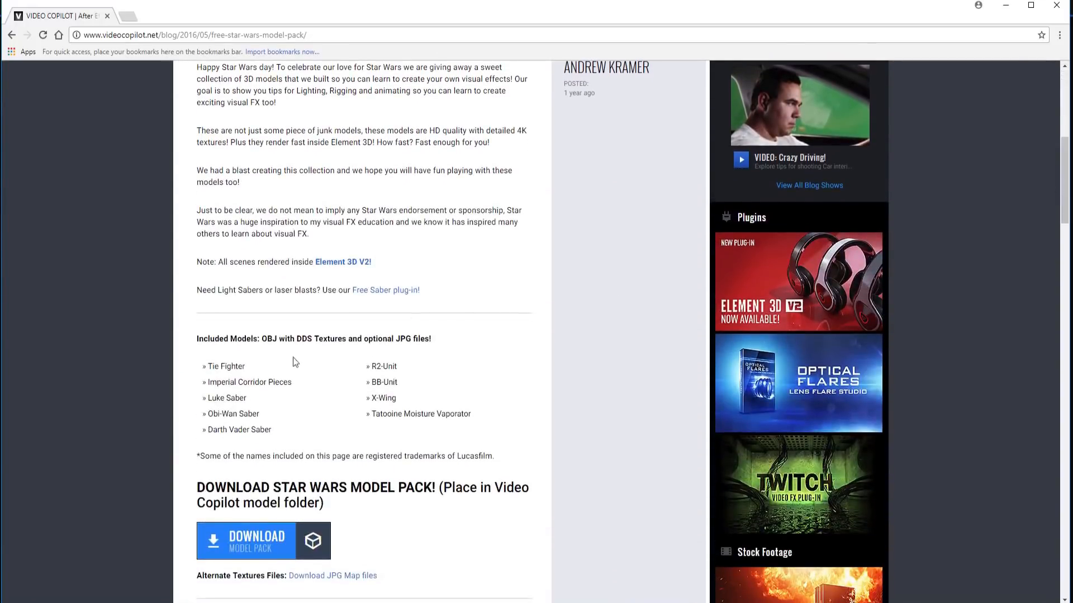
pyautogui.doubleClick(223, 366)
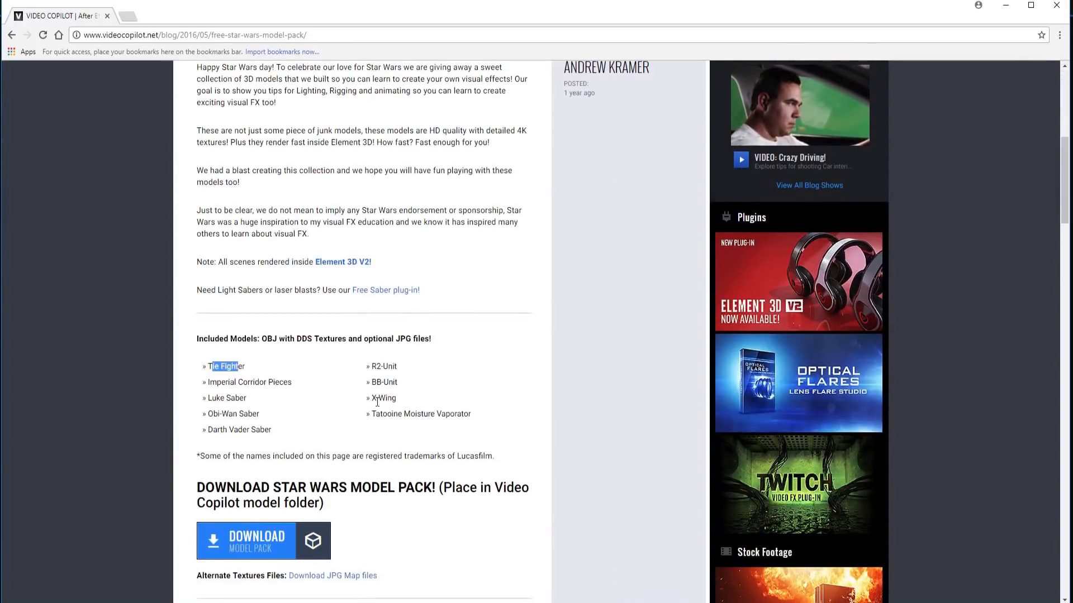
pyautogui.doubleClick(383, 398)
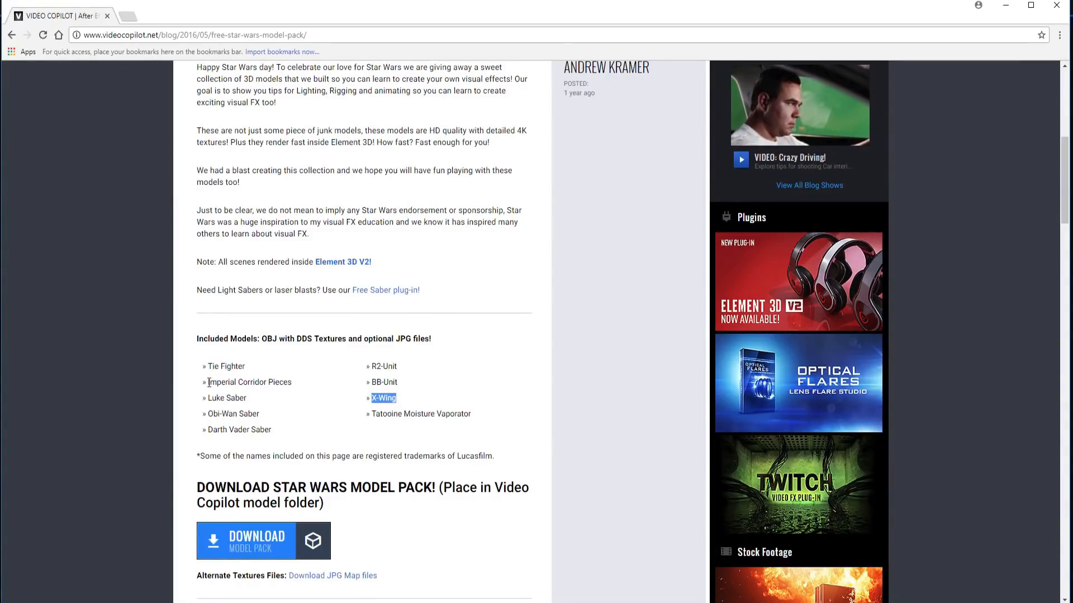
pyautogui.doubleClick(249, 381)
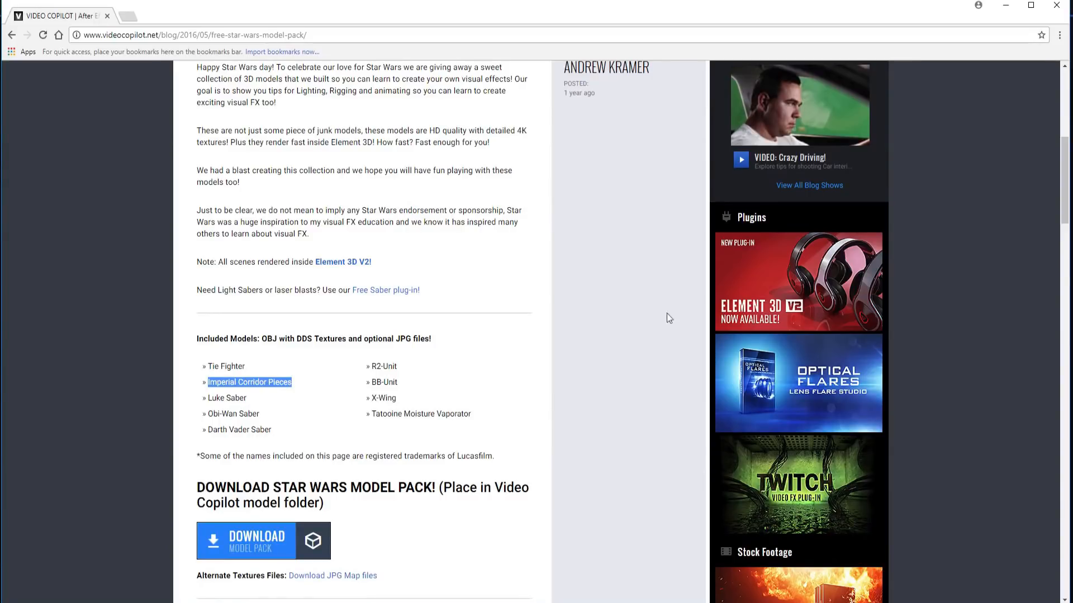
pyautogui.moveTo(926, 244)
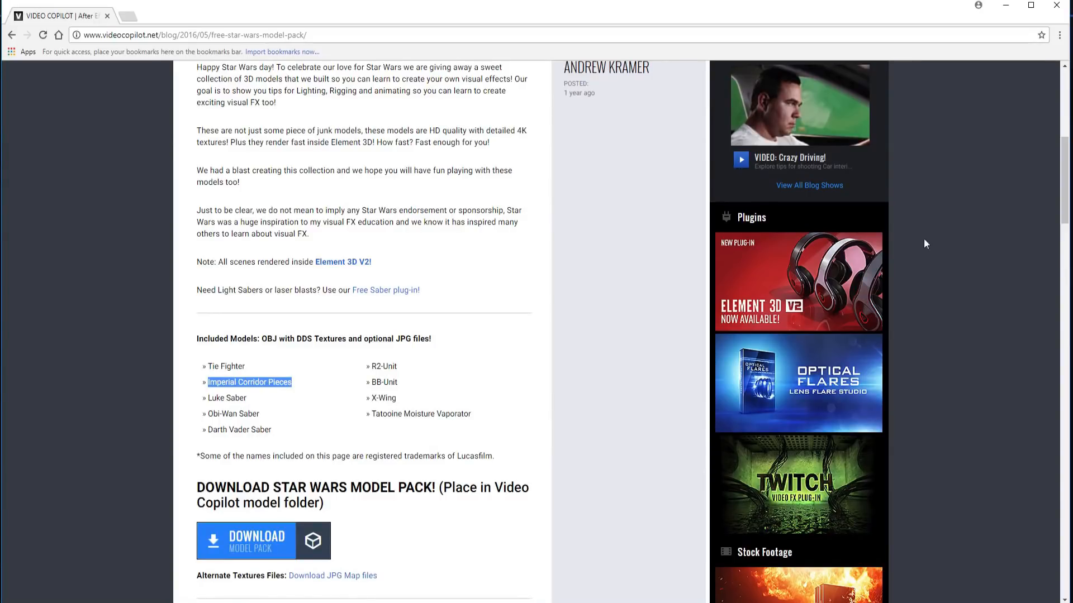
# - Scroll further down and enlarge the droid corridor render to full size
pyautogui.scroll(-3)
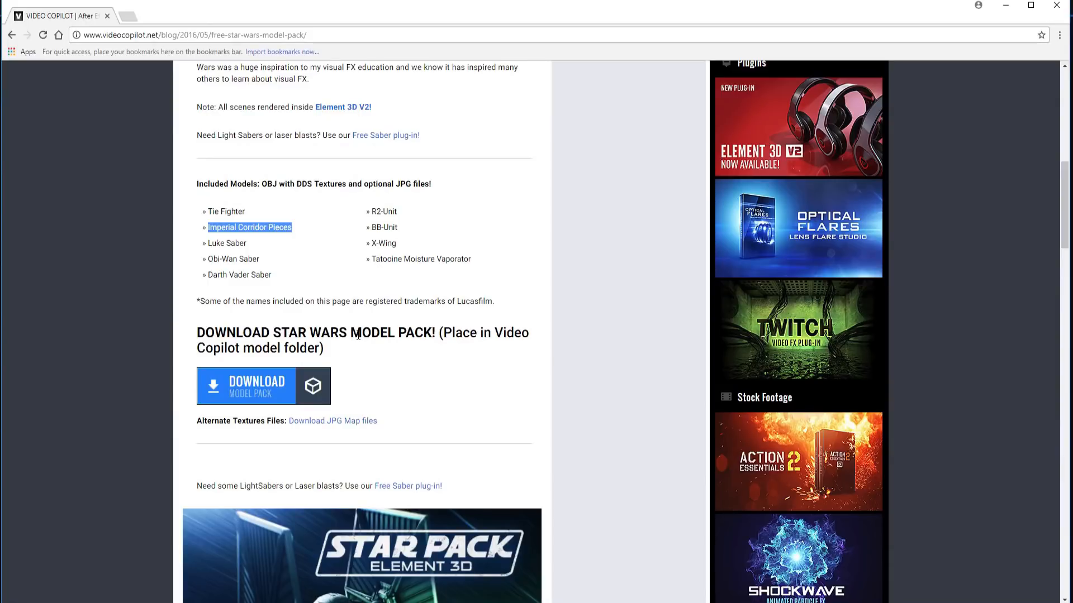
pyautogui.moveTo(266, 394)
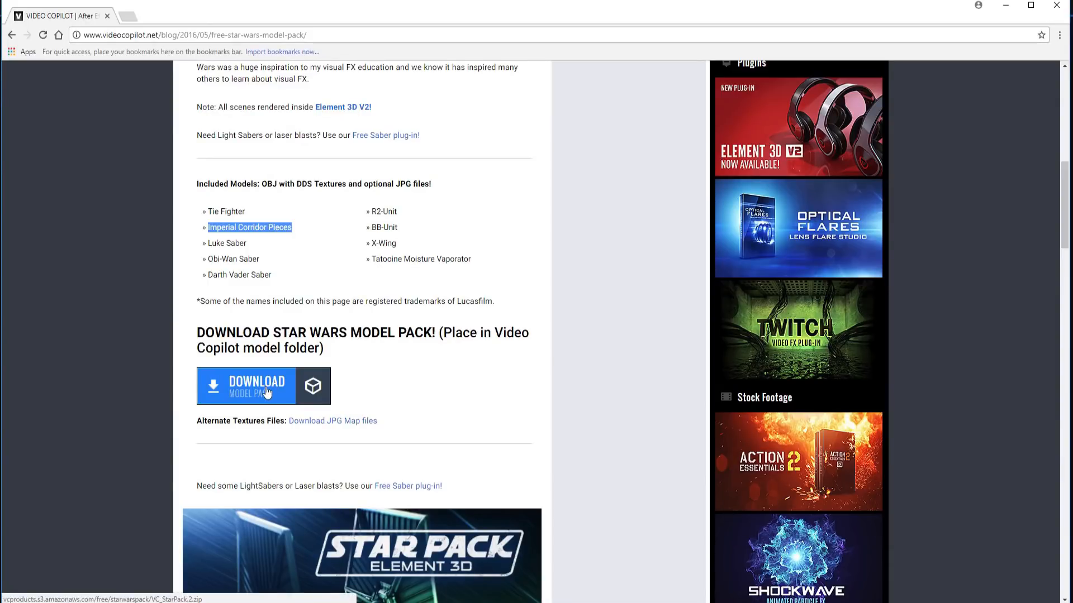
pyautogui.moveTo(327, 427)
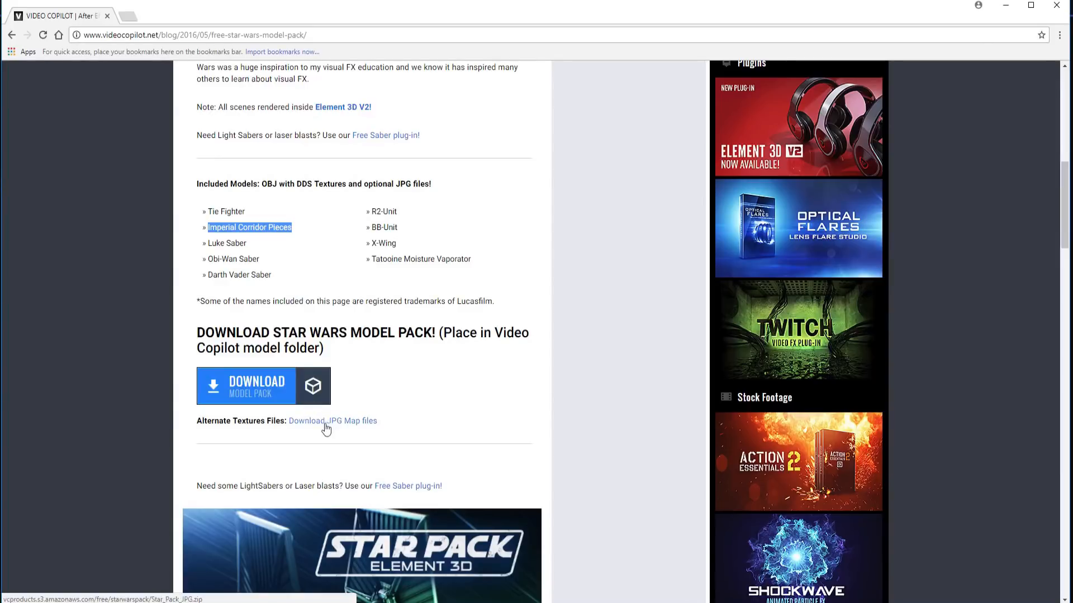
pyautogui.moveTo(358, 426)
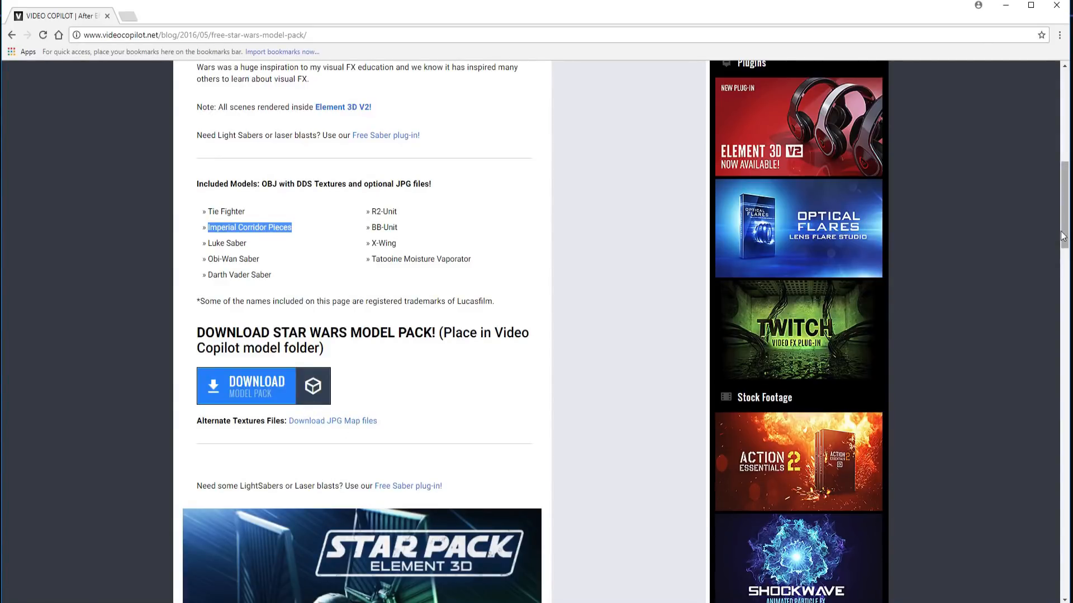
pyautogui.scroll(-3)
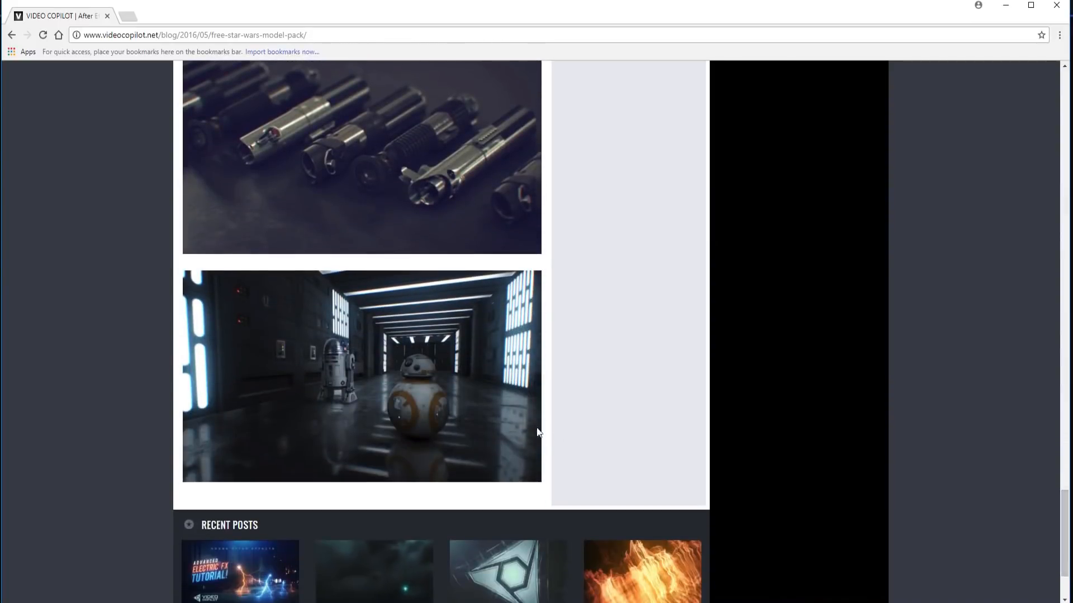
pyautogui.click(362, 375)
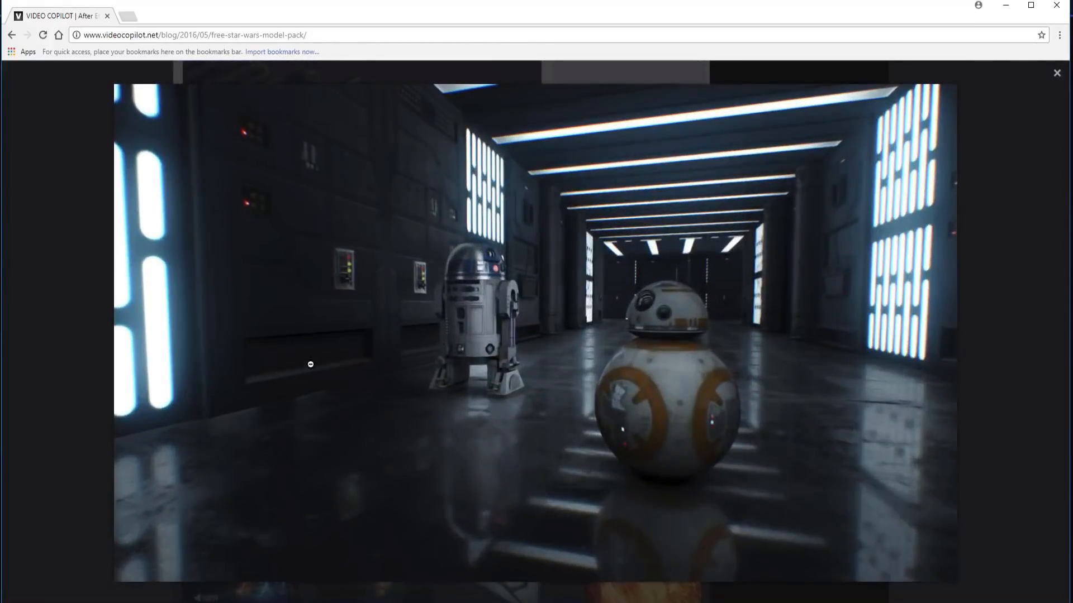
pyautogui.moveTo(663, 329)
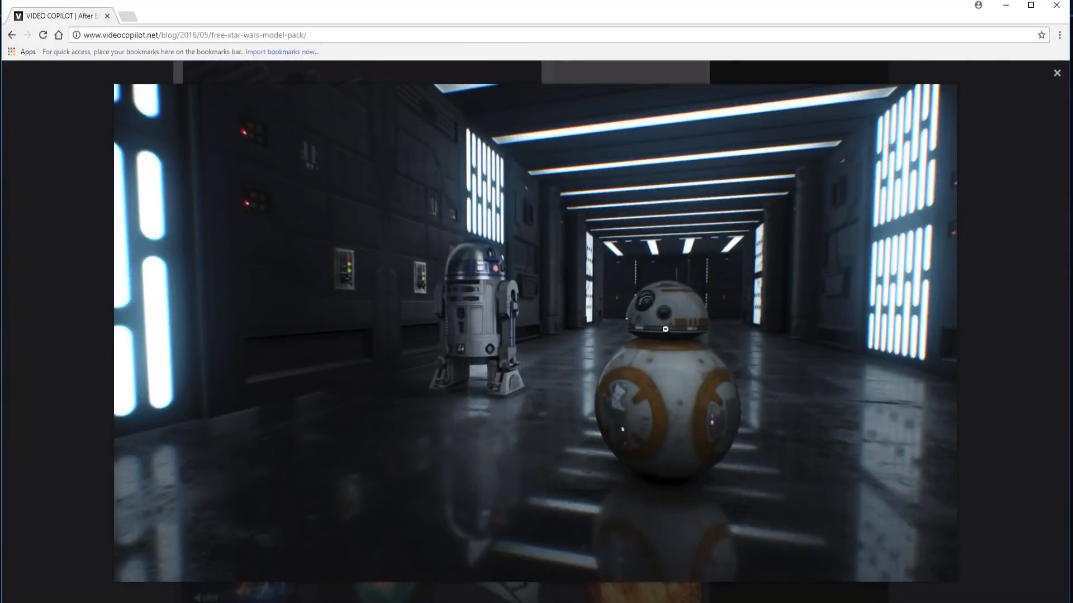
pyautogui.moveTo(1060, 5)
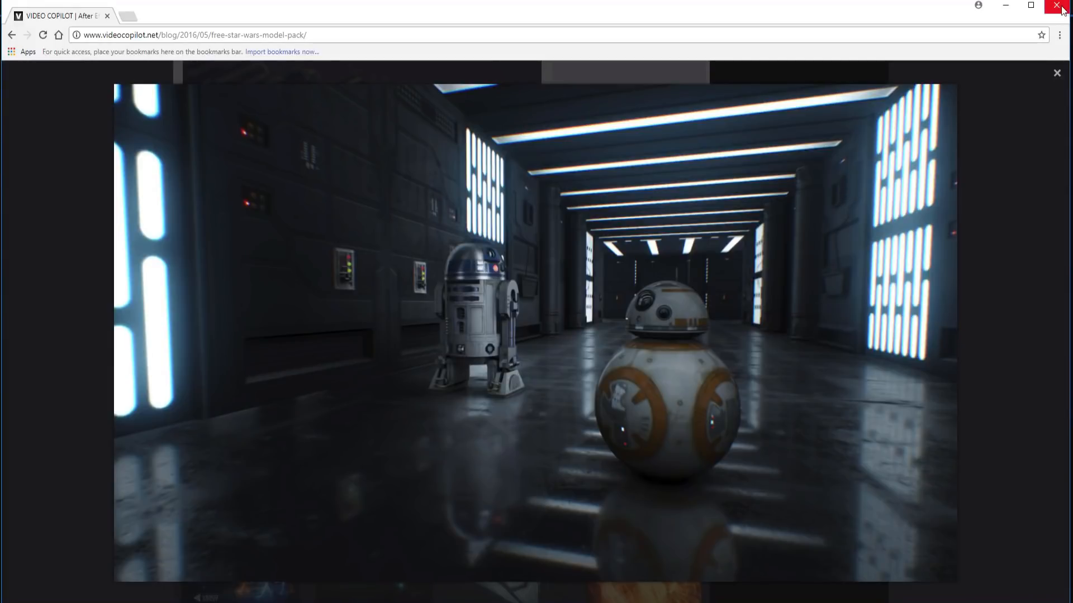
# - Close the Chrome browser window to return to HitFilm Pro
pyautogui.click(1060, 6)
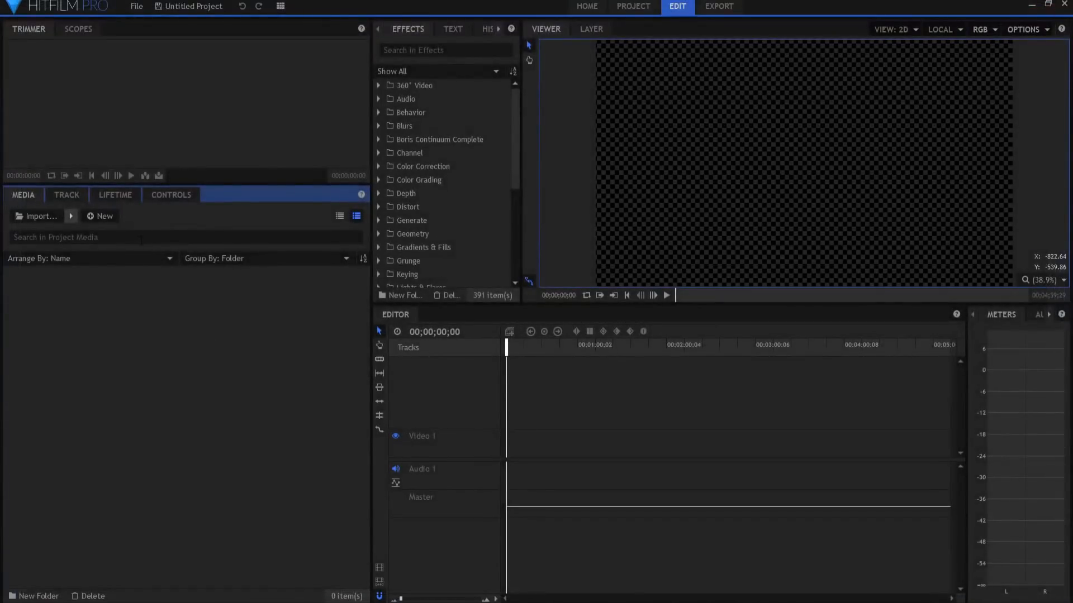
pyautogui.moveTo(101, 147)
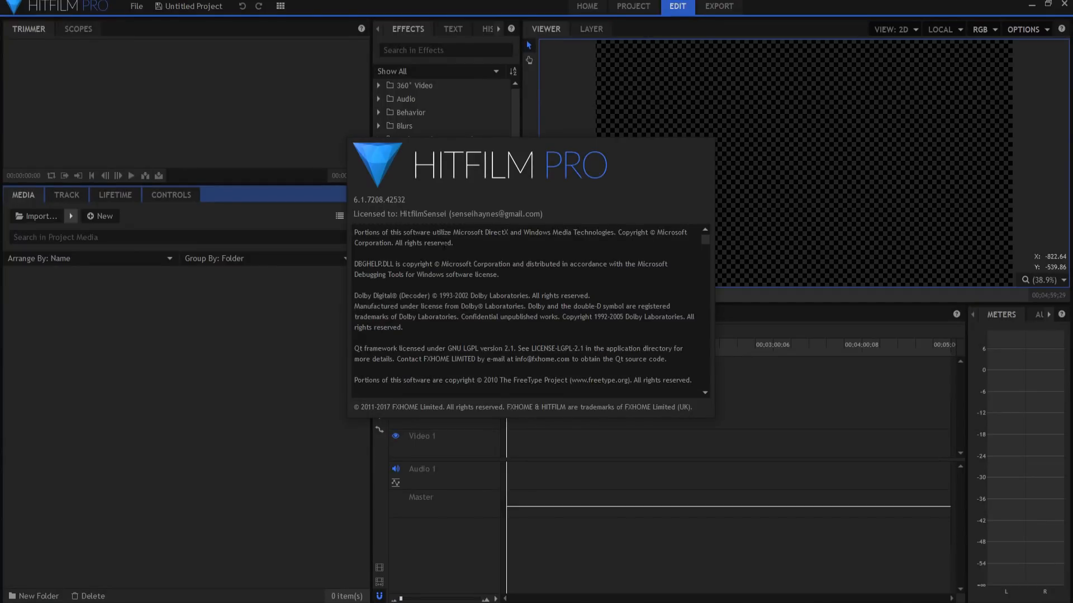
pyautogui.moveTo(351, 9)
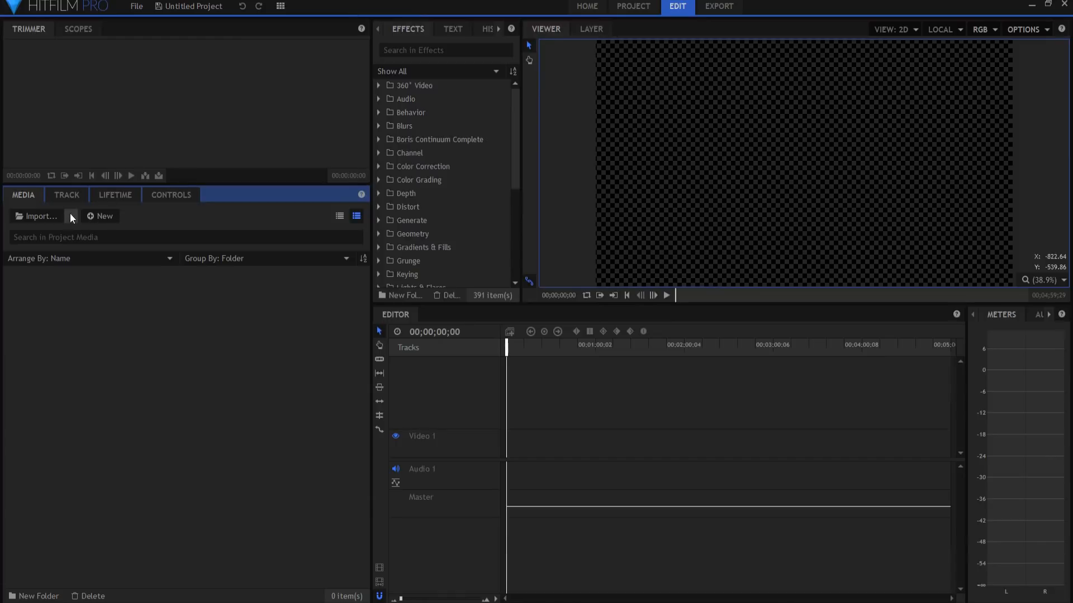
# - Import a 3D model, browsing the Corridor_Pieces files and opening Corridor_Left.obj
pyautogui.click(100, 216)
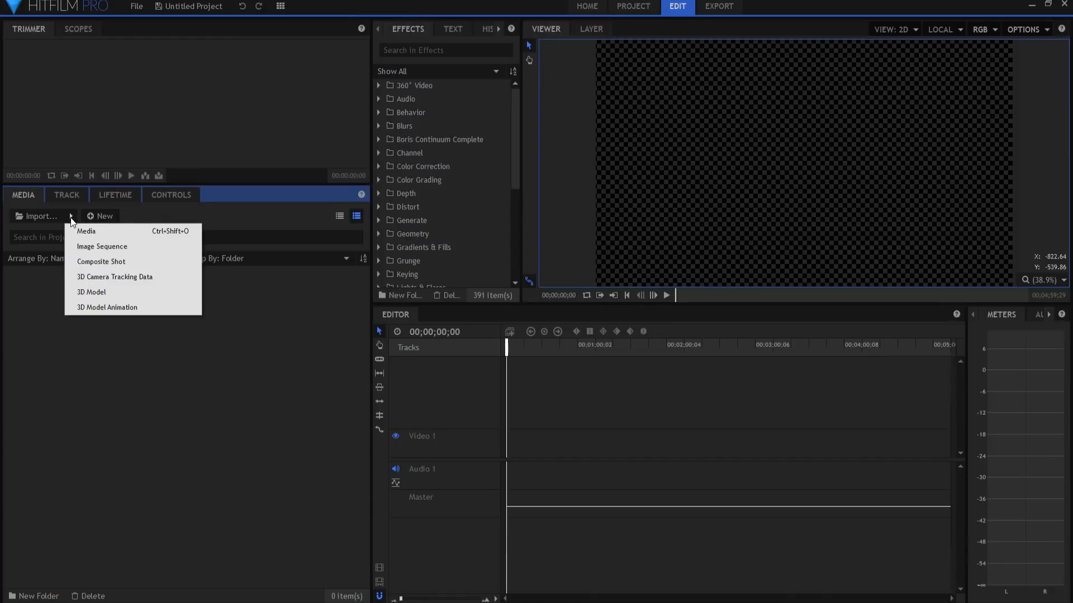
pyautogui.moveTo(91, 292)
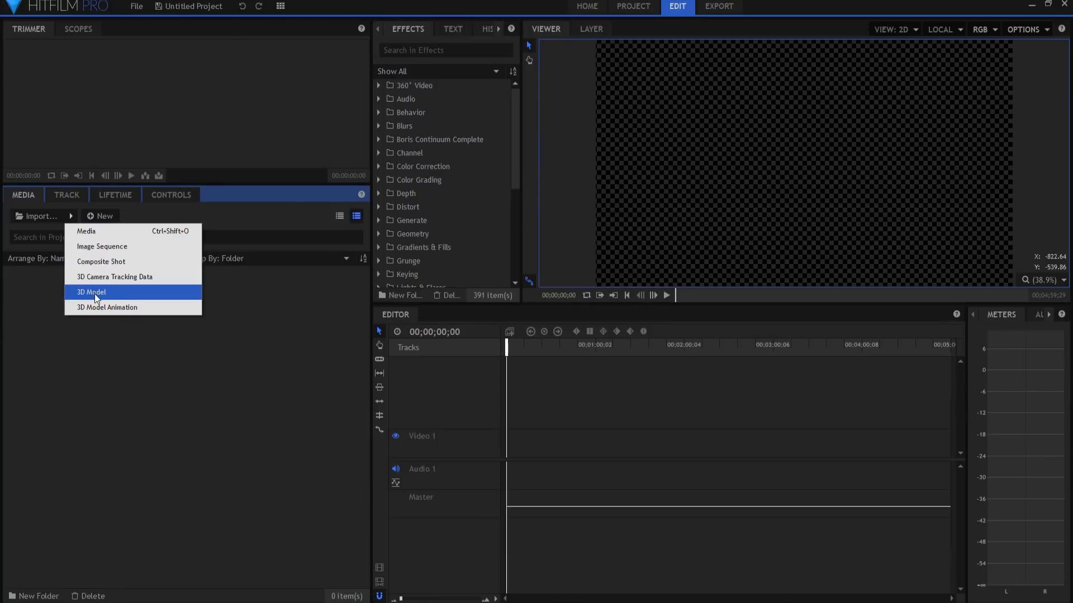
pyautogui.click(90, 292)
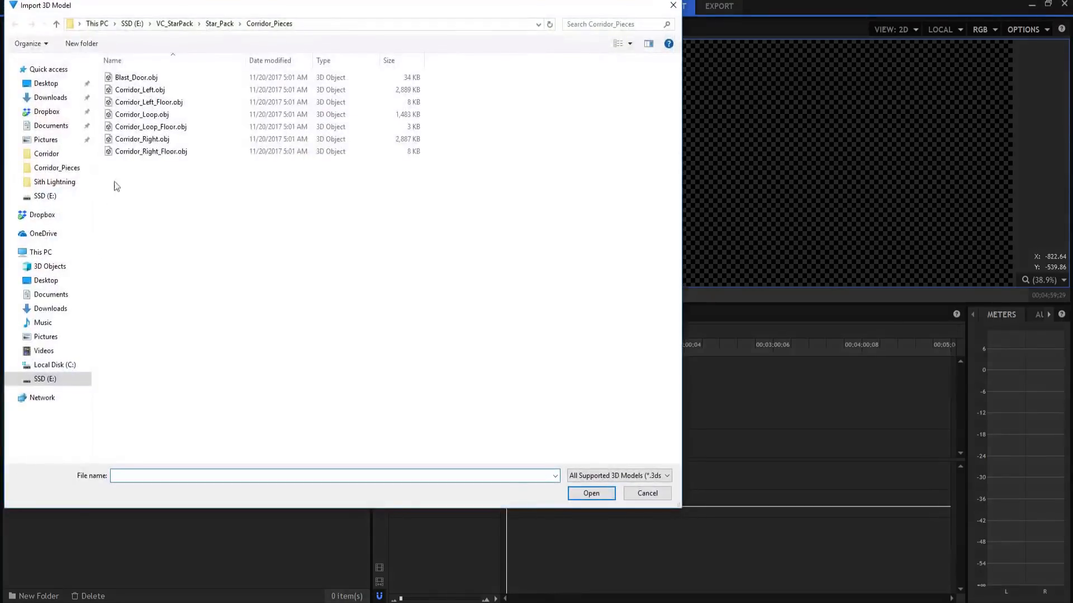
pyautogui.click(137, 77)
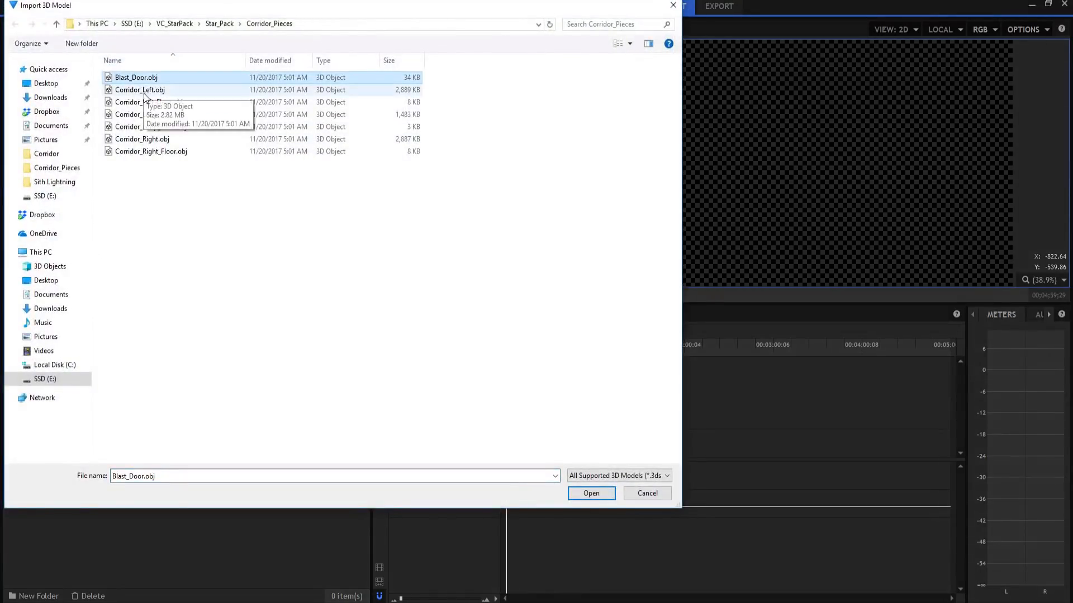
pyautogui.click(139, 89)
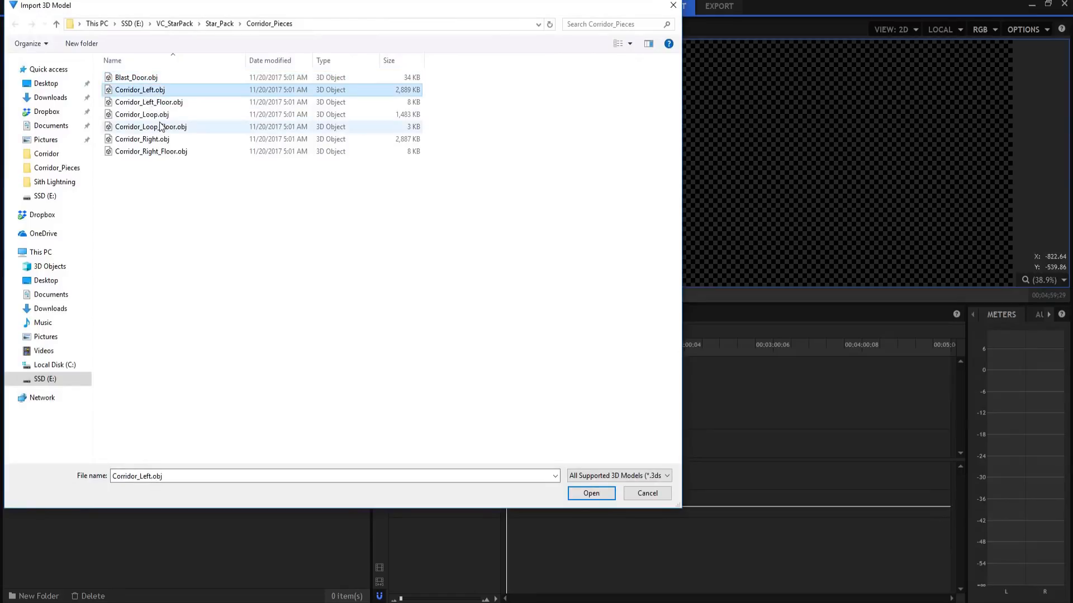
pyautogui.click(147, 101)
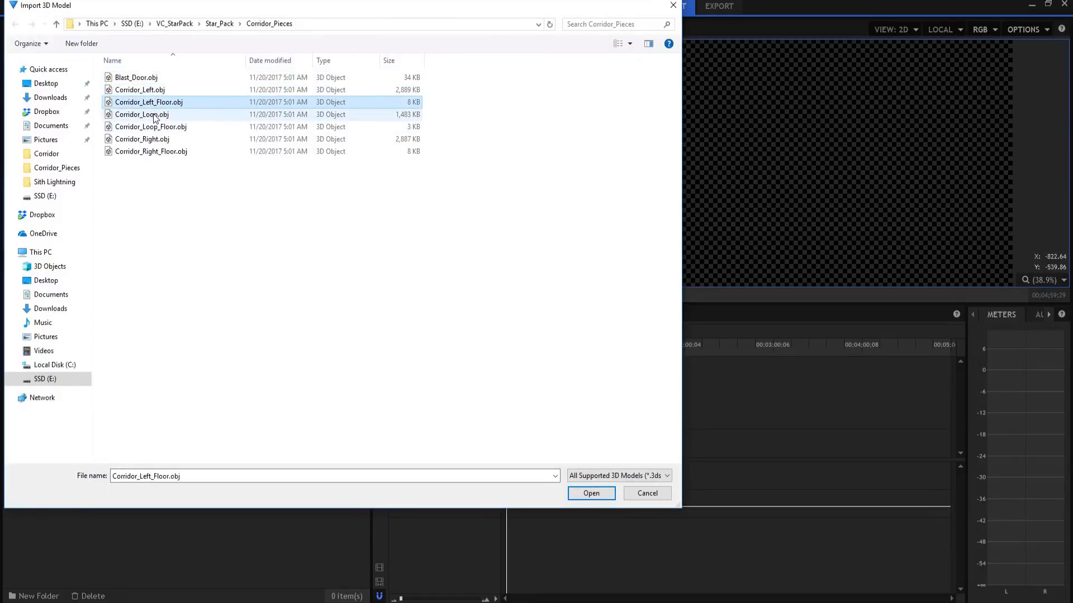
pyautogui.click(151, 151)
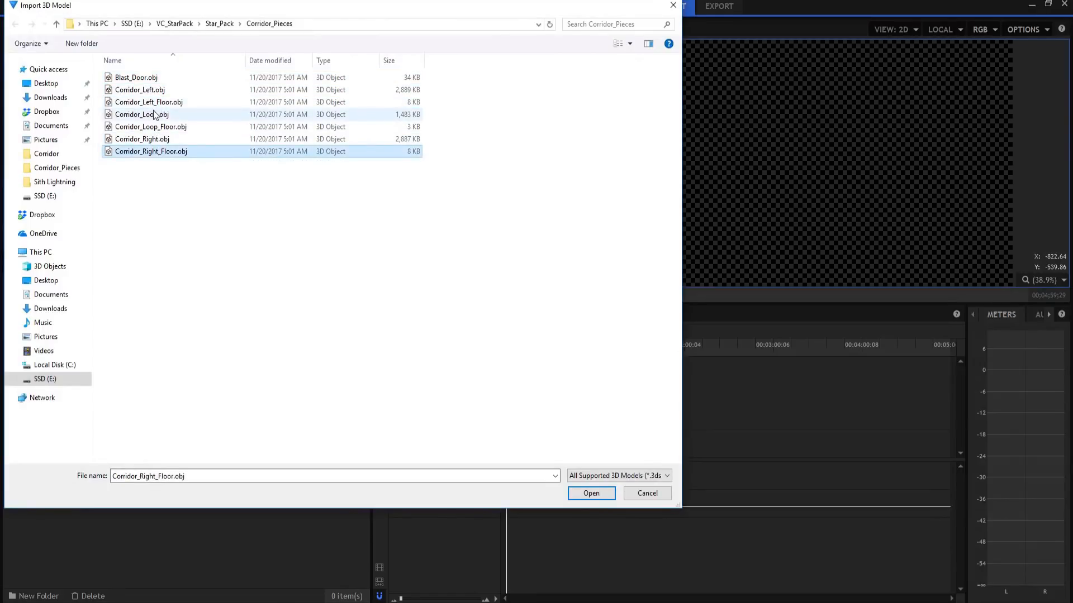
pyautogui.click(142, 114)
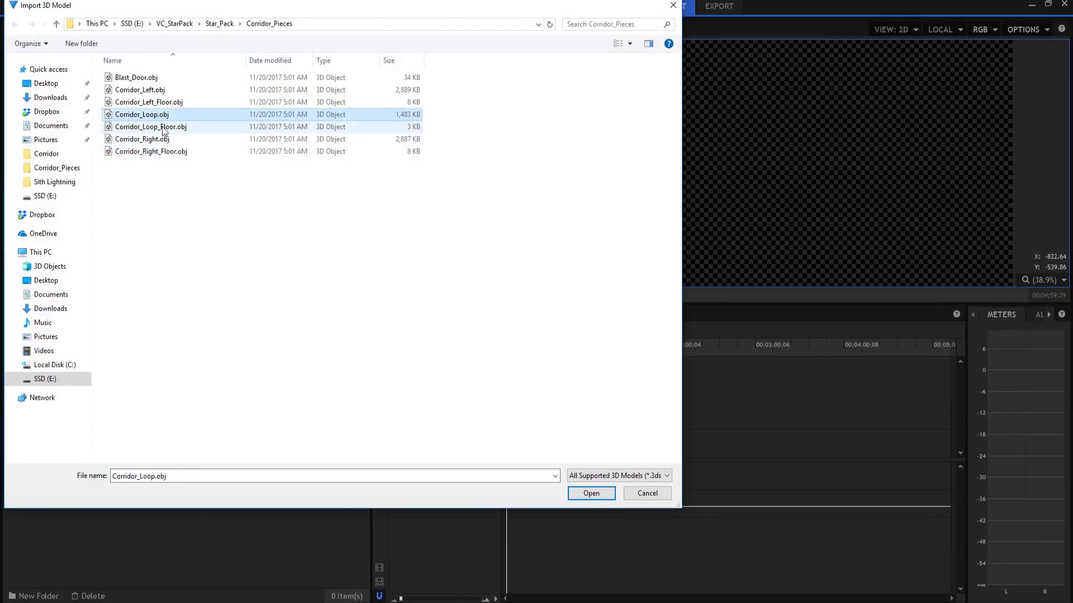
pyautogui.click(139, 89)
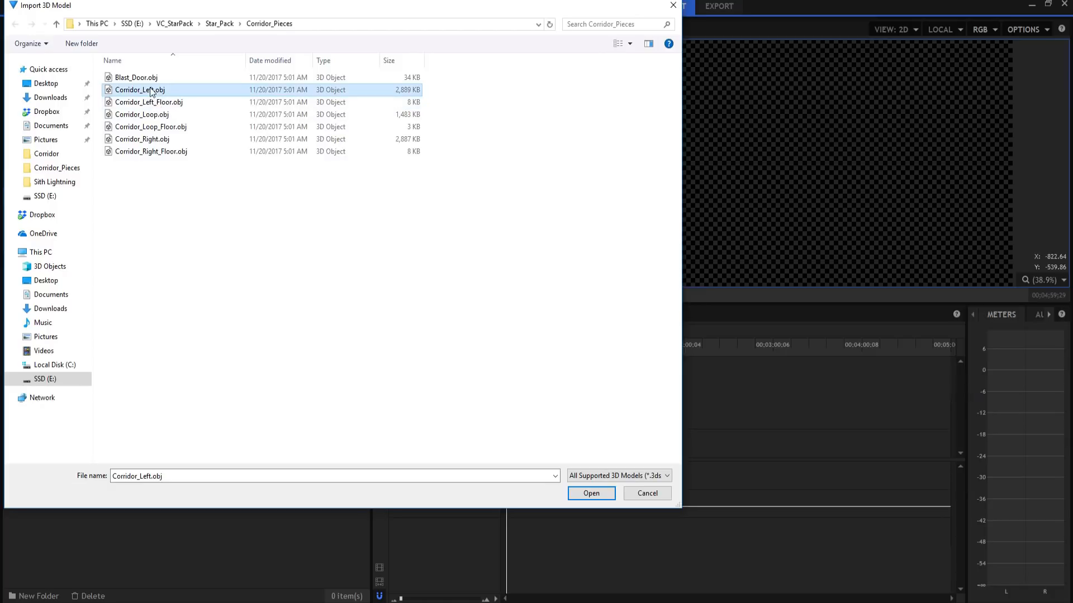
pyautogui.click(590, 494)
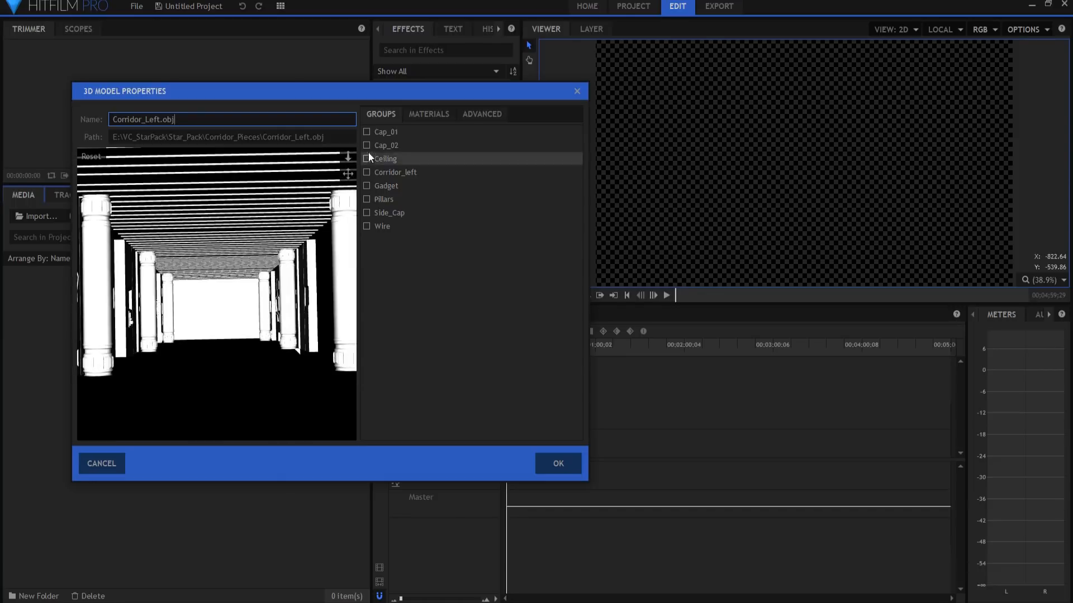
# - Assign a diffuse texture and Corridor_Specular.jpg specular map to the corridor's DefaultMaterial
pyautogui.click(429, 113)
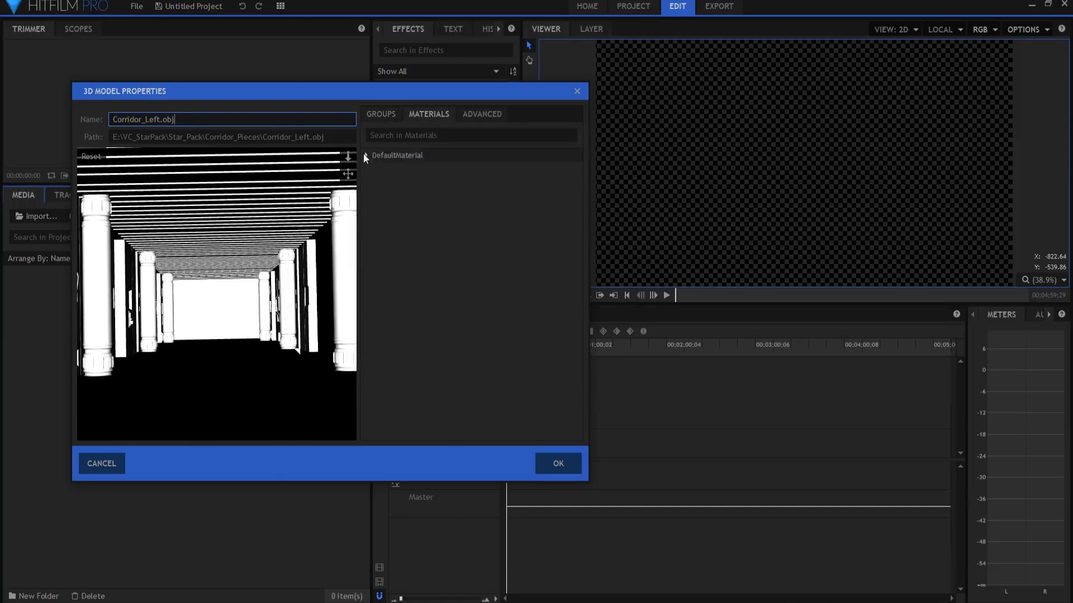
pyautogui.click(366, 156)
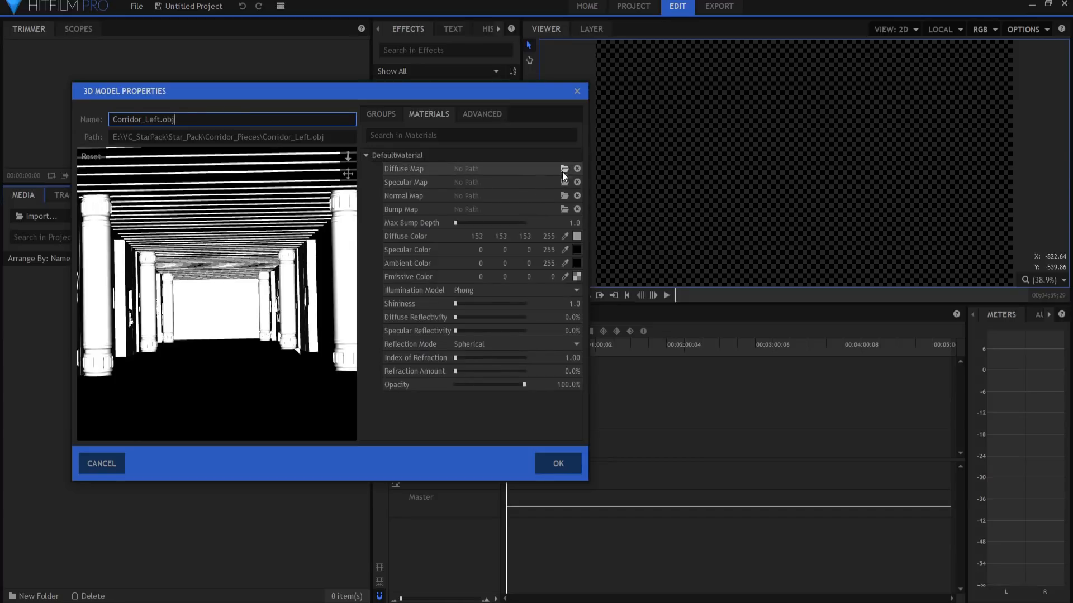
pyautogui.click(564, 169)
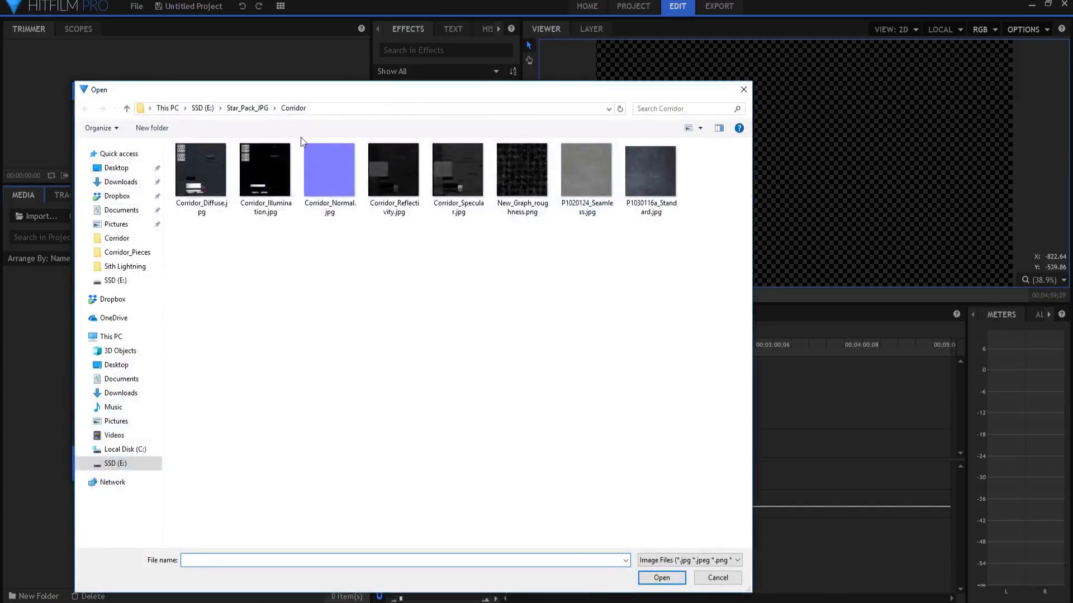
pyautogui.click(200, 171)
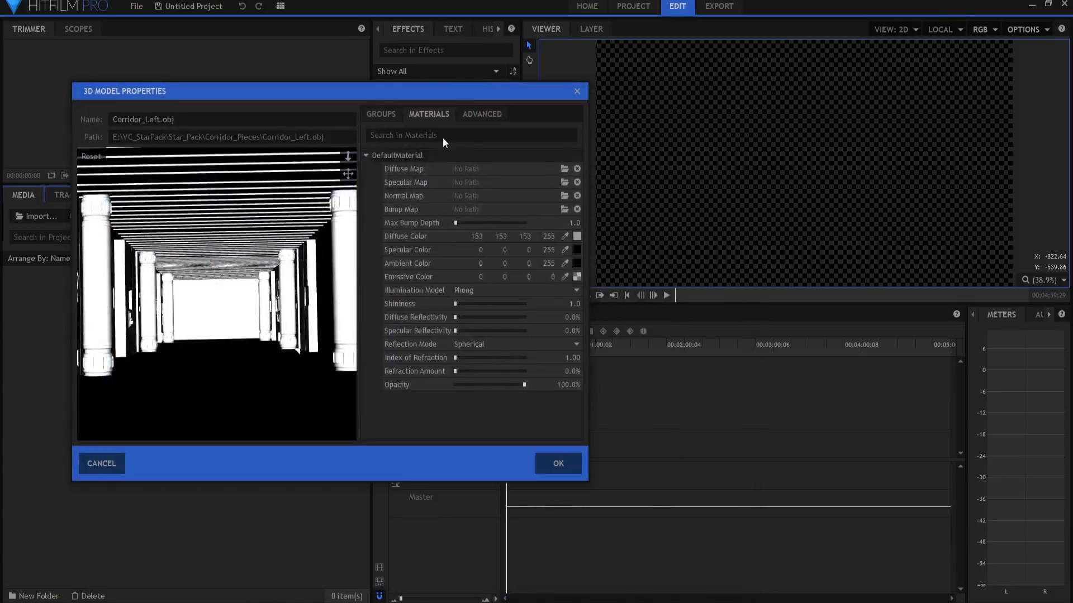
pyautogui.click(564, 168)
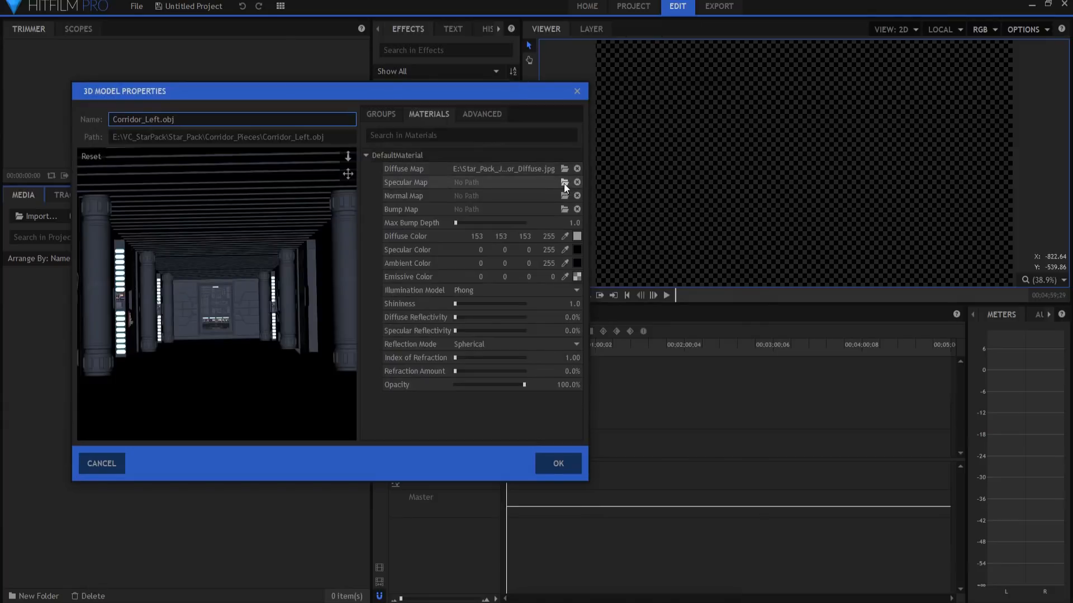
pyautogui.click(565, 182)
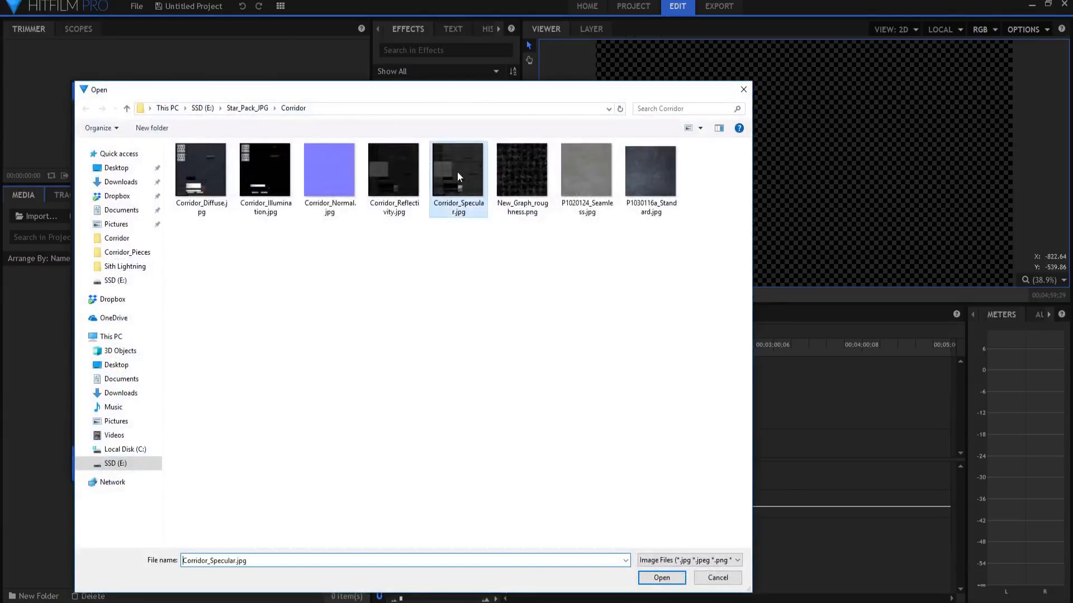
pyautogui.click(661, 577)
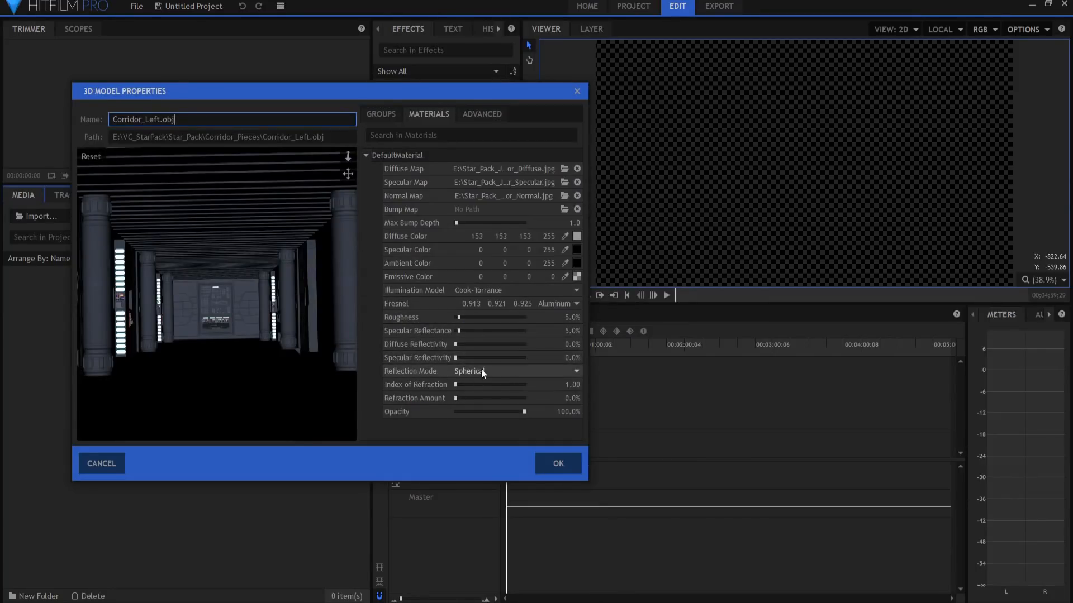
# - Set planar reflections, rename the model to Corridor and confirm
pyautogui.click(513, 371)
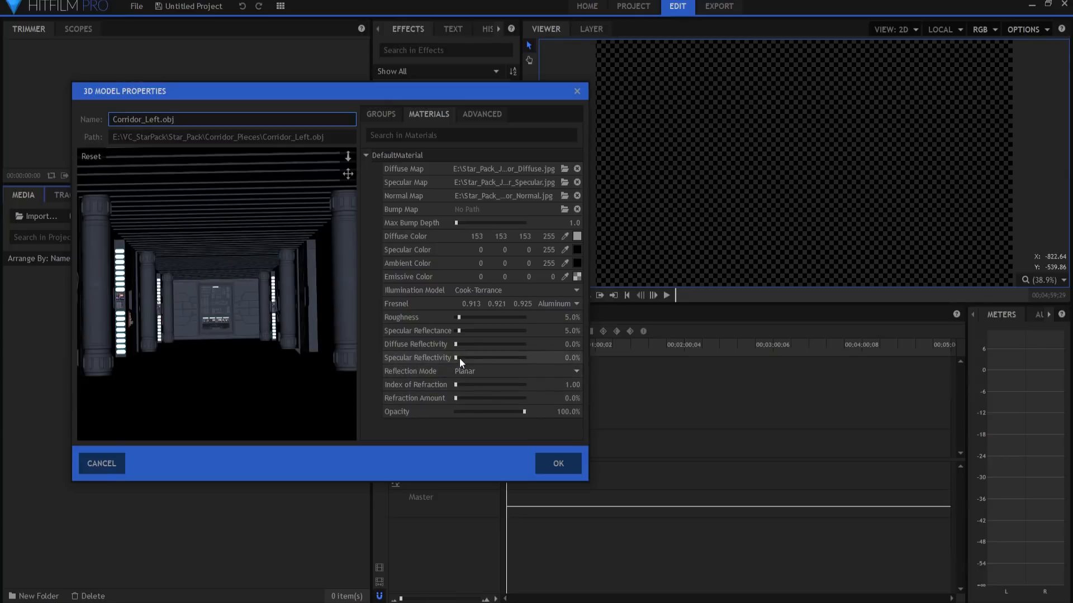
pyautogui.moveTo(318, 359)
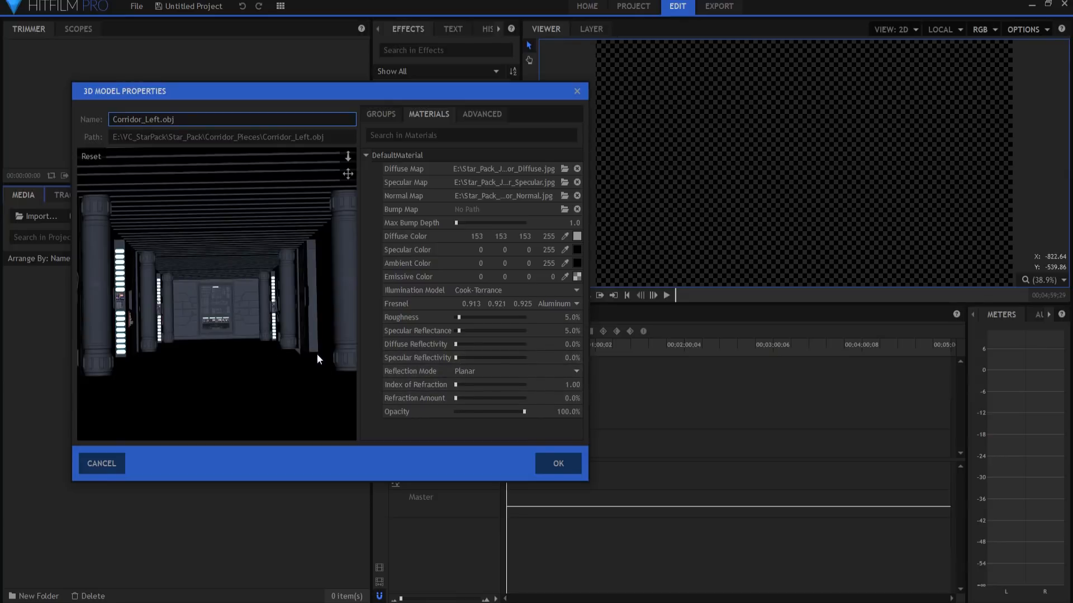
pyautogui.moveTo(162, 148)
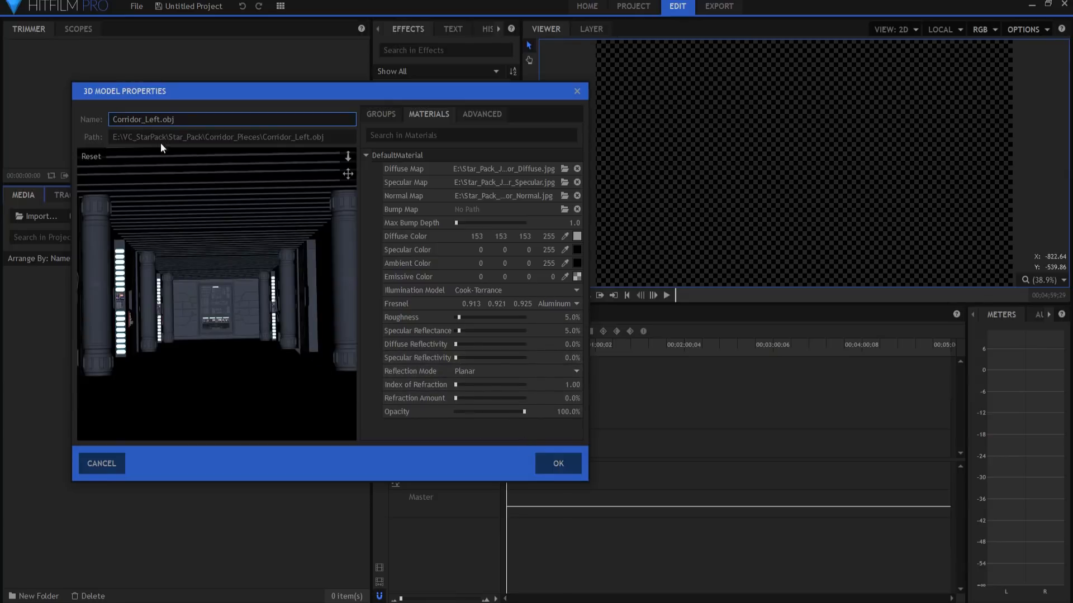
pyautogui.press('Backspace')
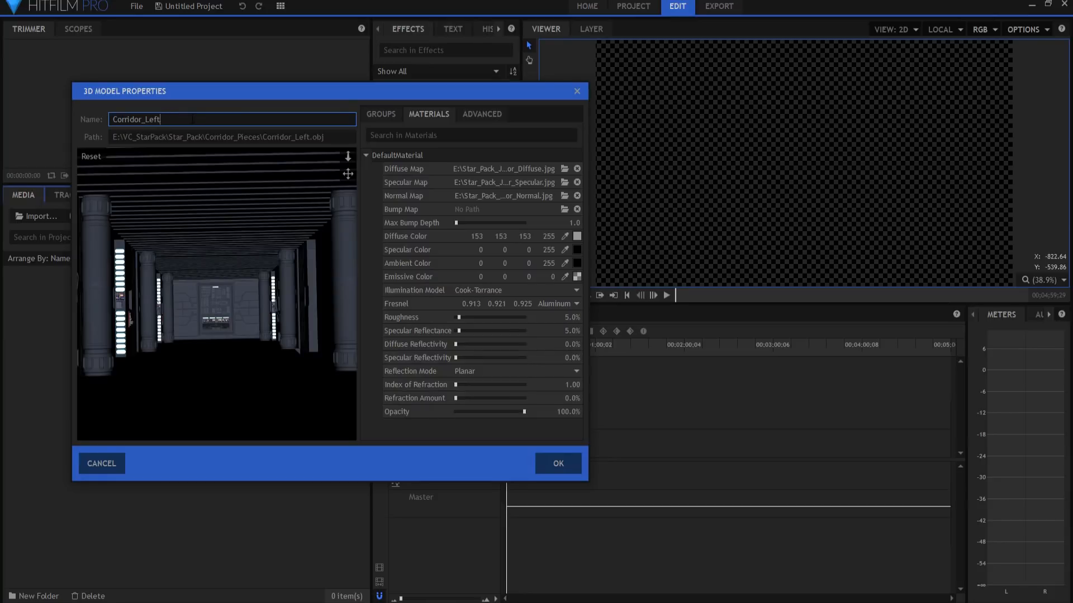
pyautogui.press('Backspace')
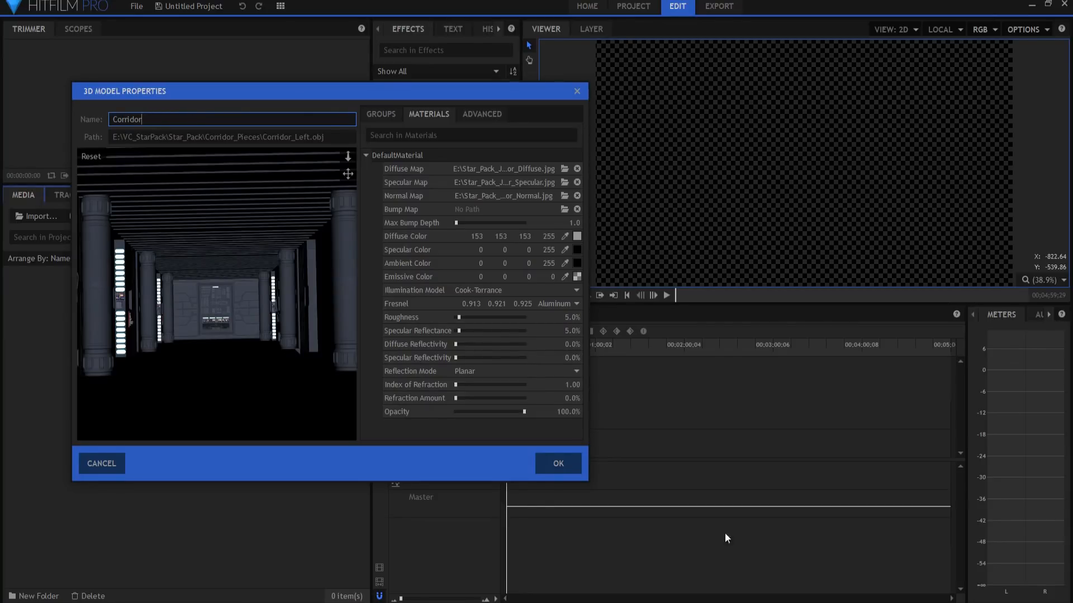
pyautogui.click(557, 463)
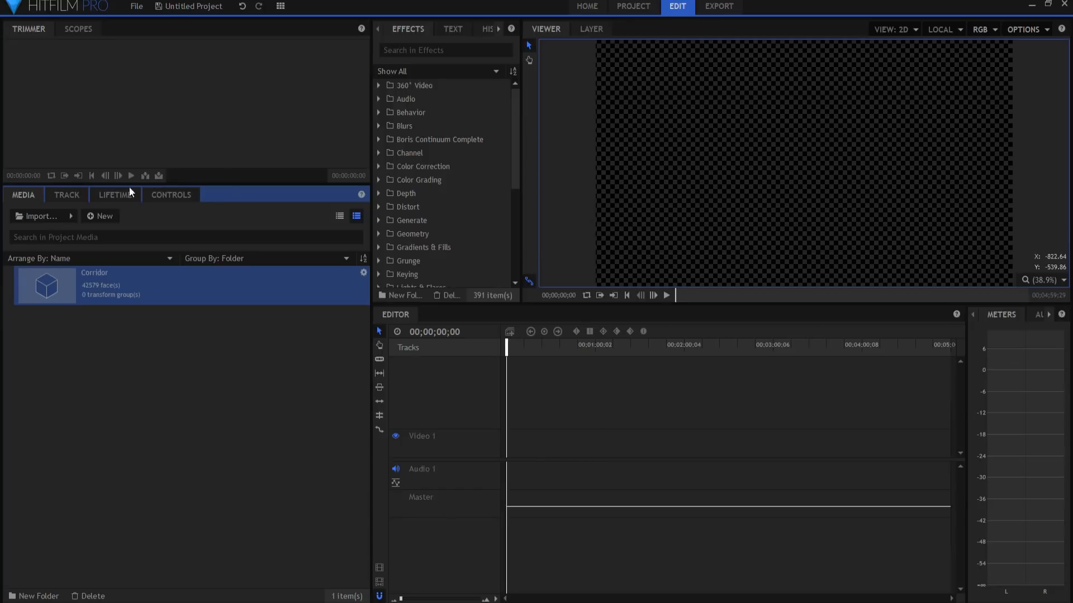
# - Import Corridor_Left_Floor.obj as another 3D model
pyautogui.click(101, 216)
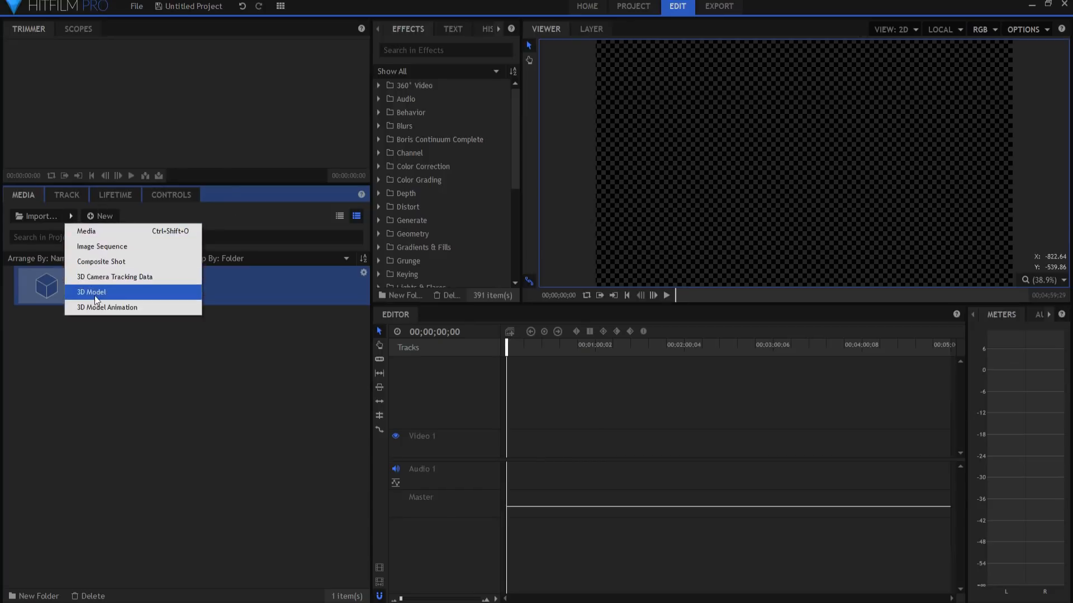
pyautogui.click(91, 292)
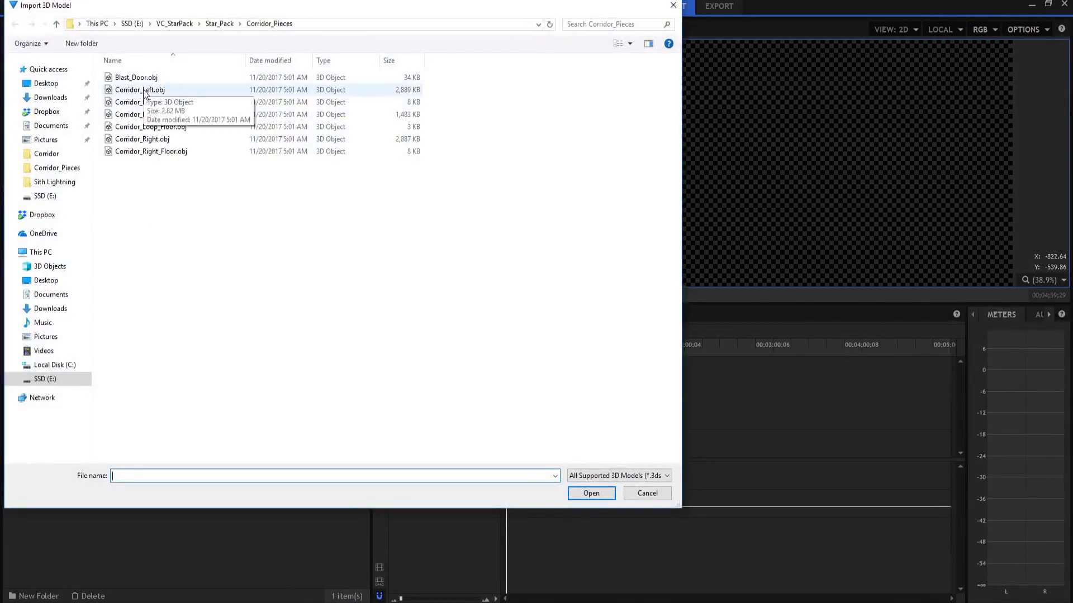
pyautogui.click(148, 102)
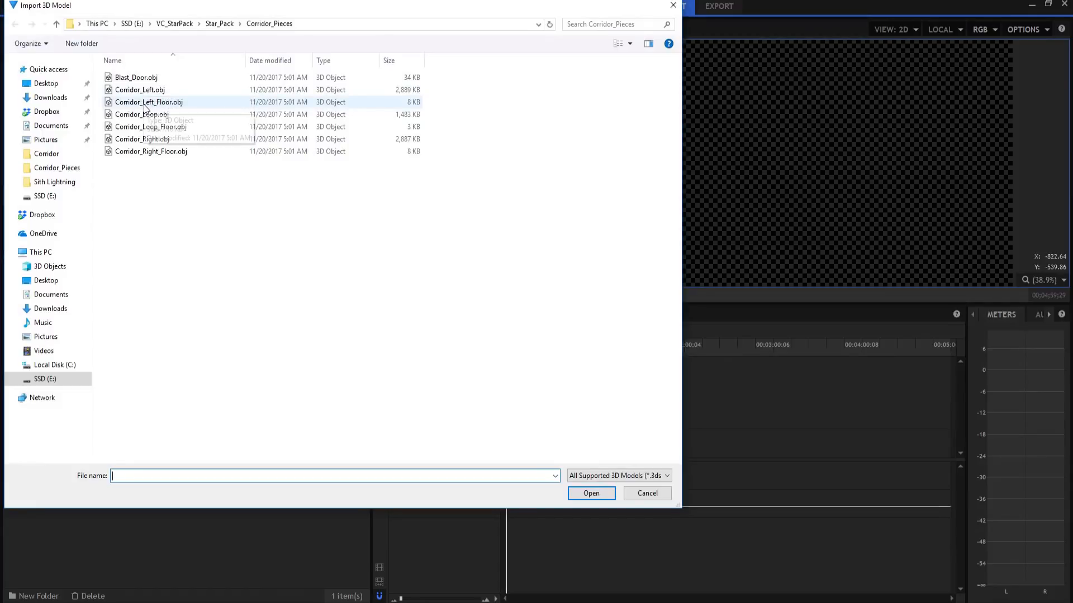
pyautogui.click(590, 494)
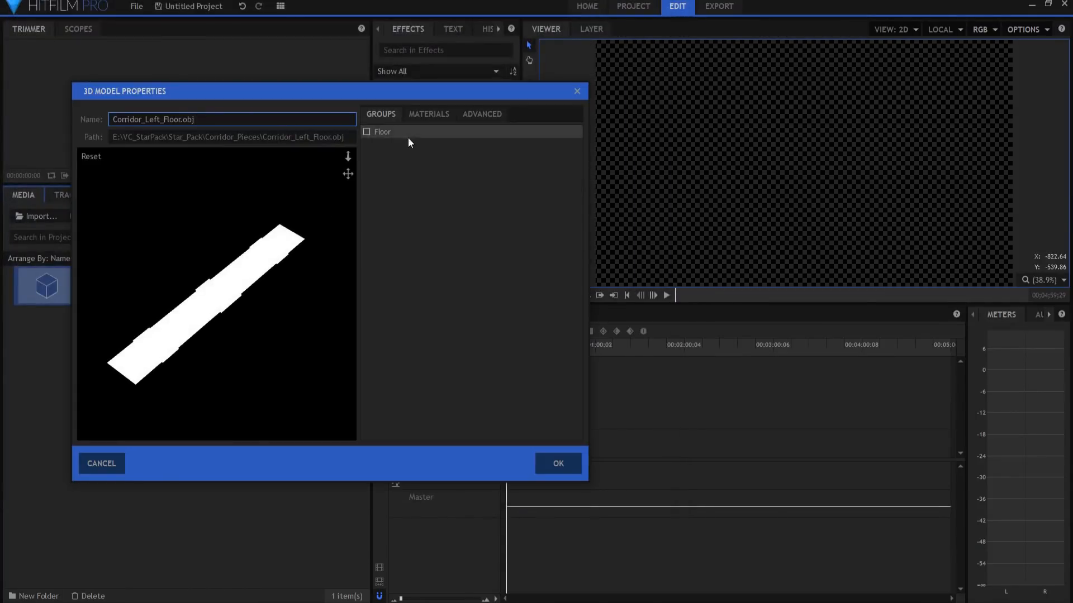
# - Browse for the floor material's diffuse map, picking the P1030116a_Standard.jpg texture
pyautogui.click(429, 113)
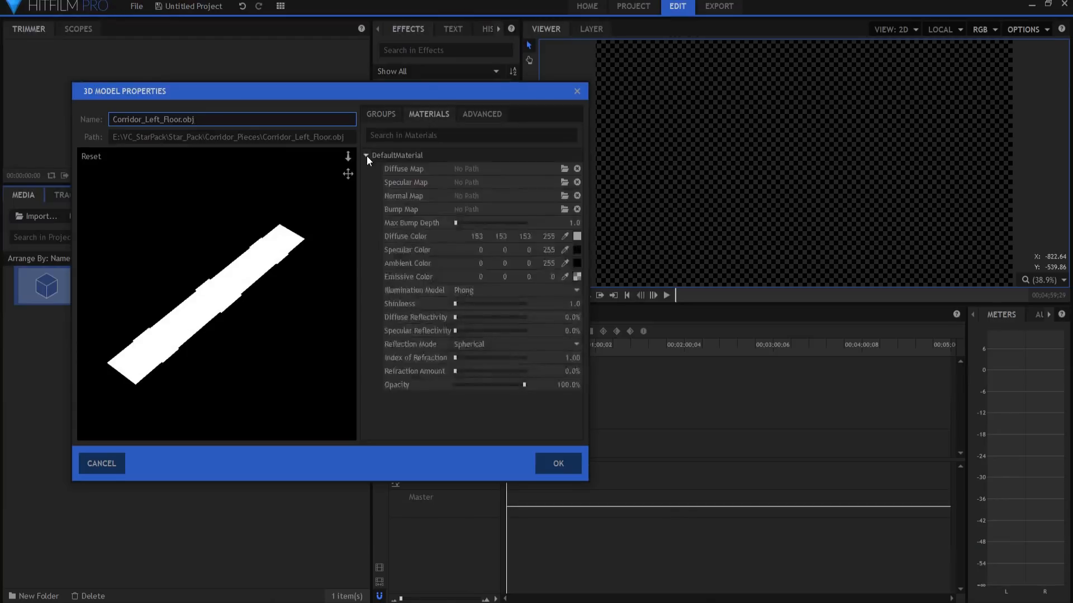
pyautogui.click(563, 168)
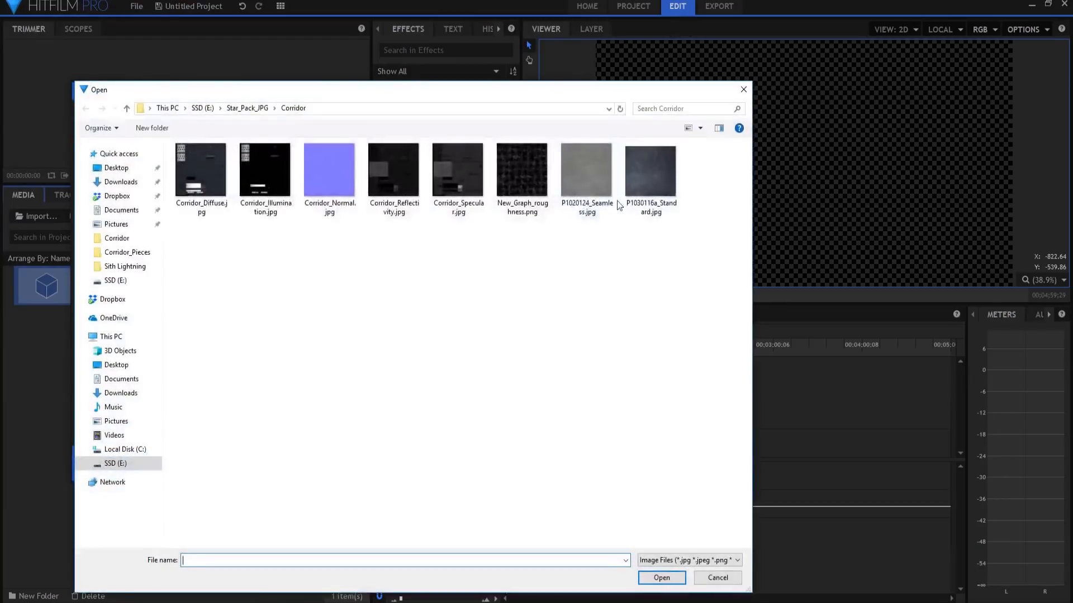
pyautogui.click(649, 170)
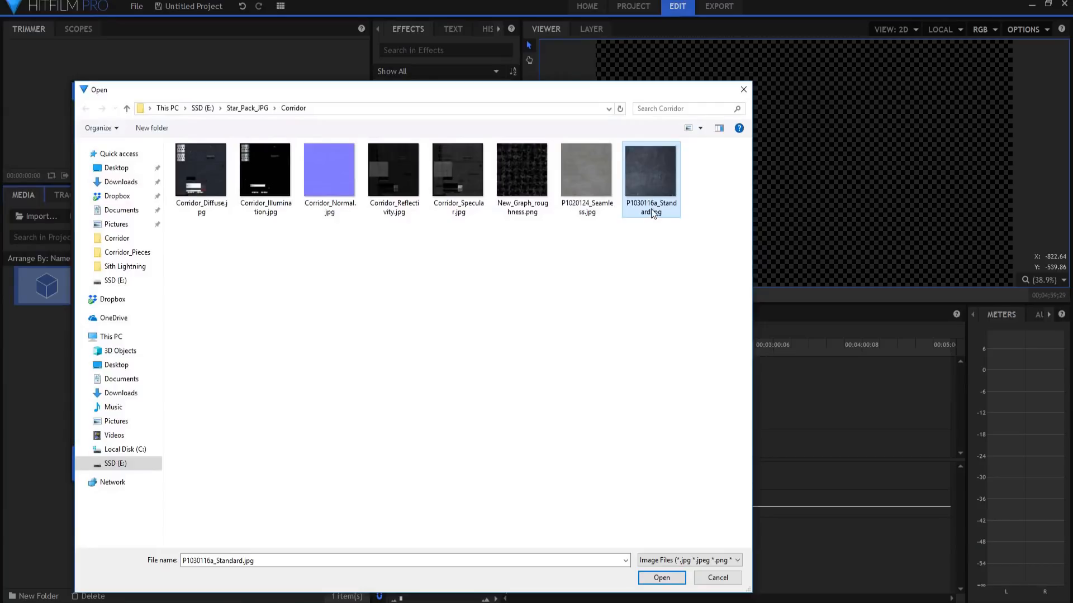
pyautogui.moveTo(658, 189)
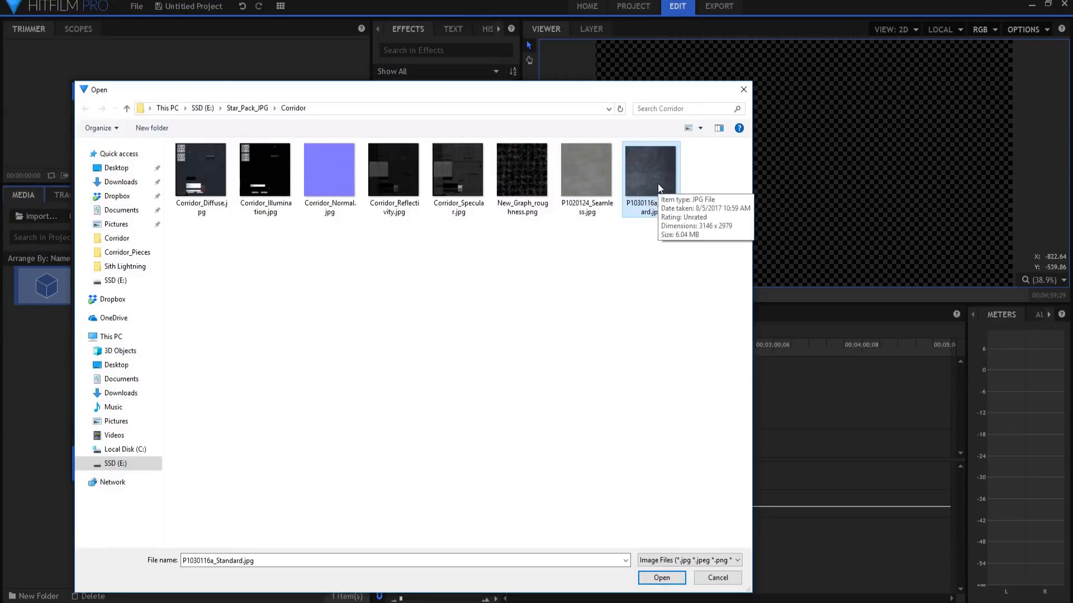
pyautogui.moveTo(640, 232)
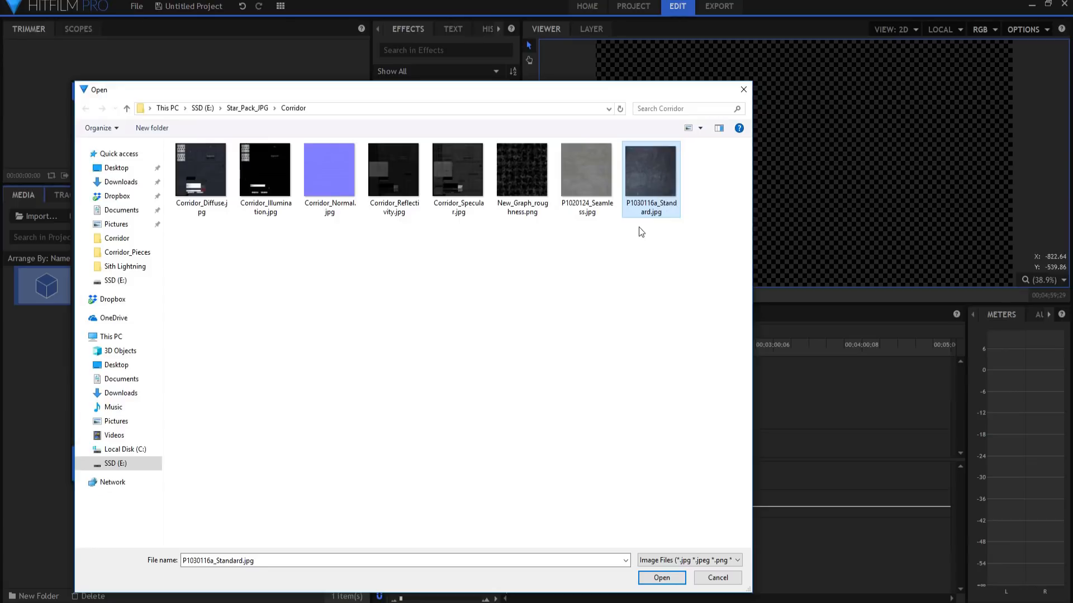
pyautogui.moveTo(471, 262)
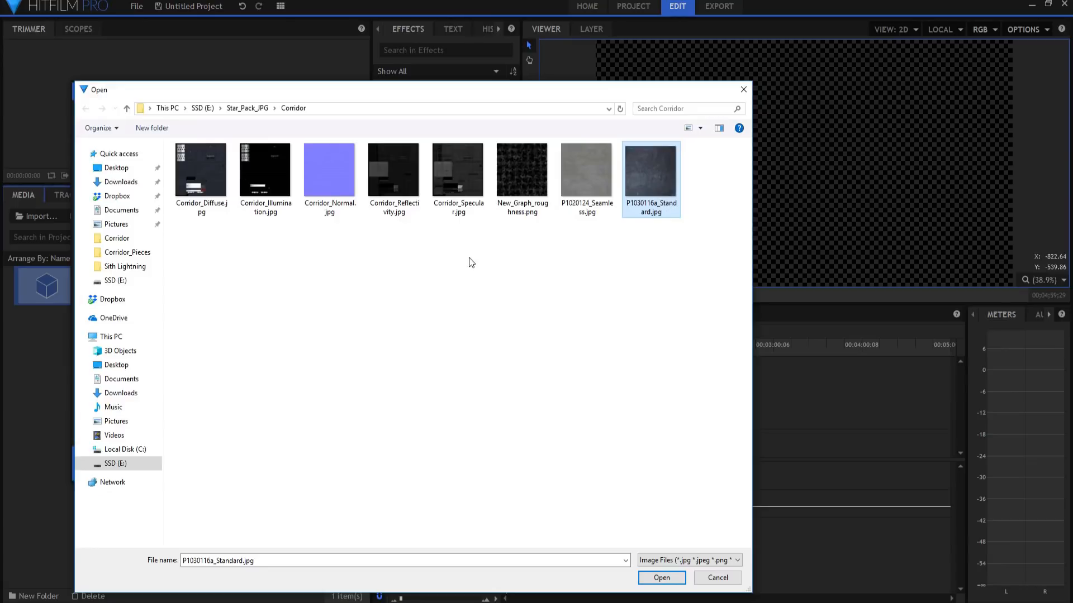
pyautogui.click(660, 577)
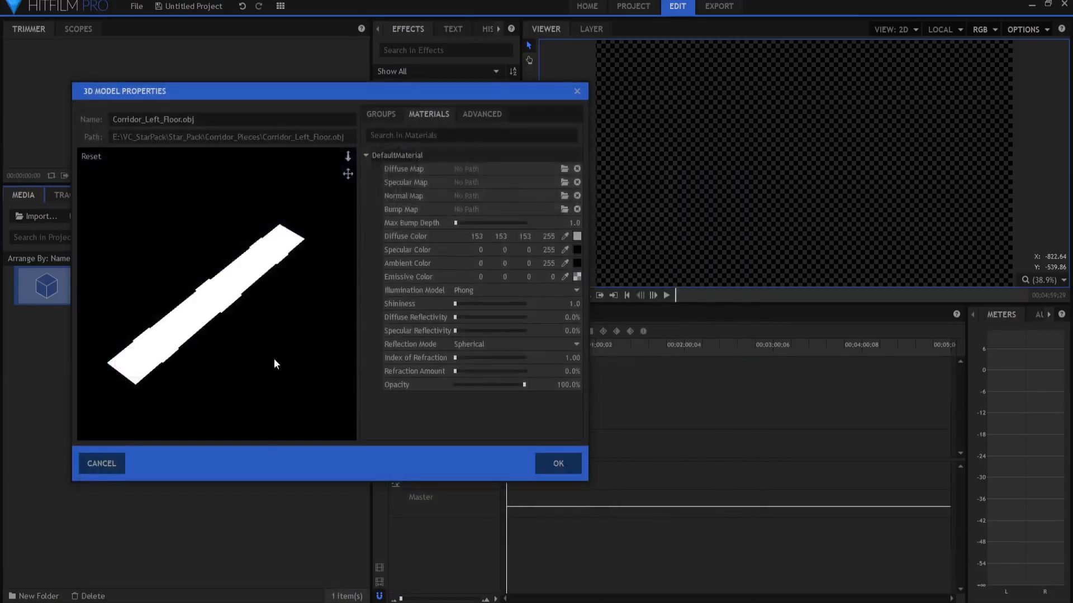
# - Give the floor Cook-Torrance shading, planar reflections, 20% specular reflectivity and name Floor
pyautogui.click(565, 169)
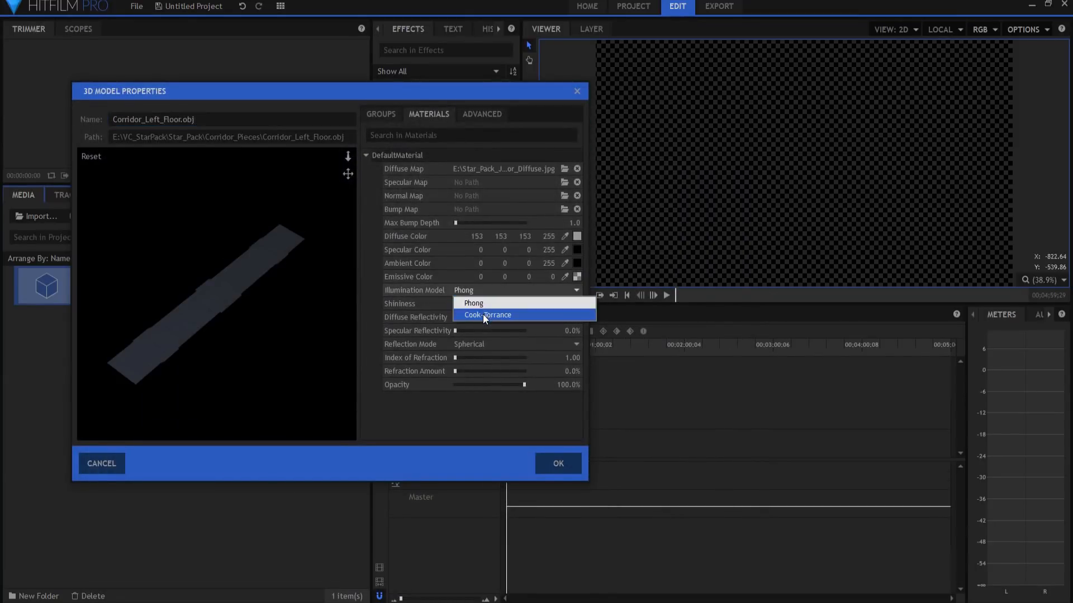
pyautogui.click(487, 315)
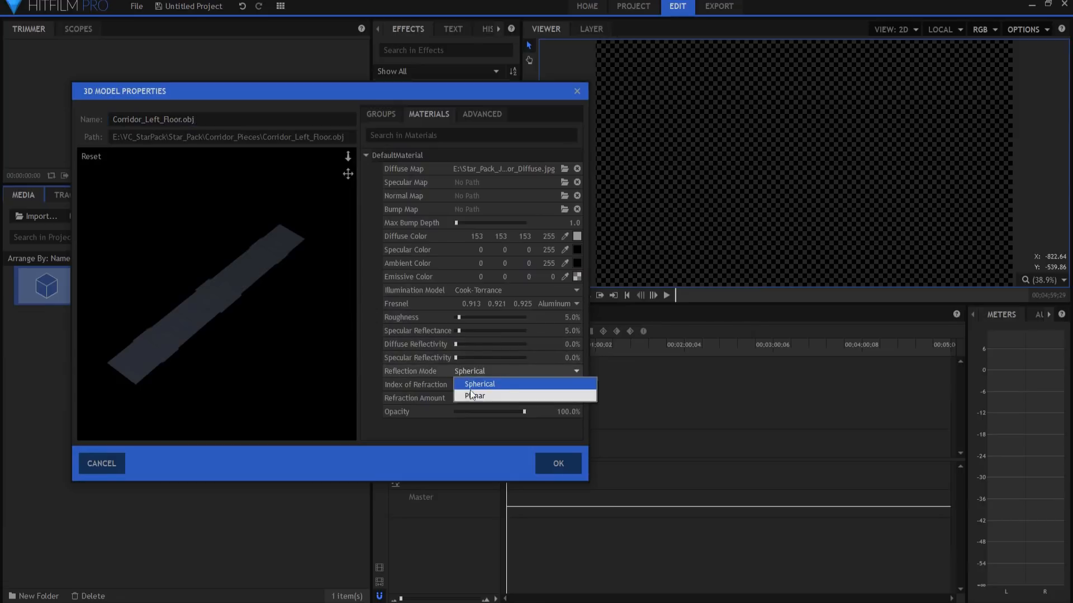
pyautogui.click(474, 396)
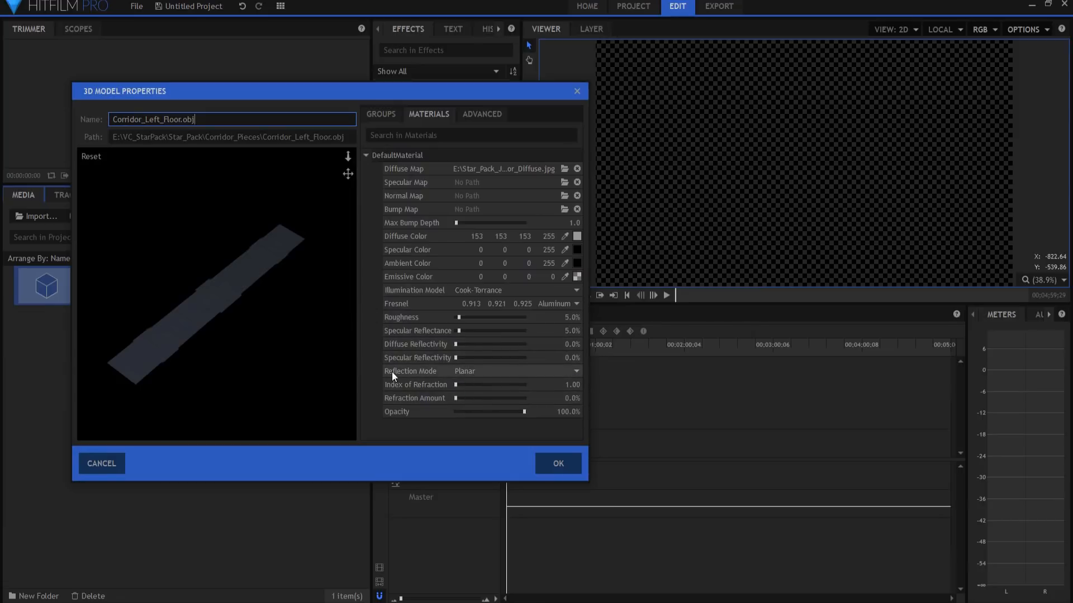
pyautogui.moveTo(460, 381)
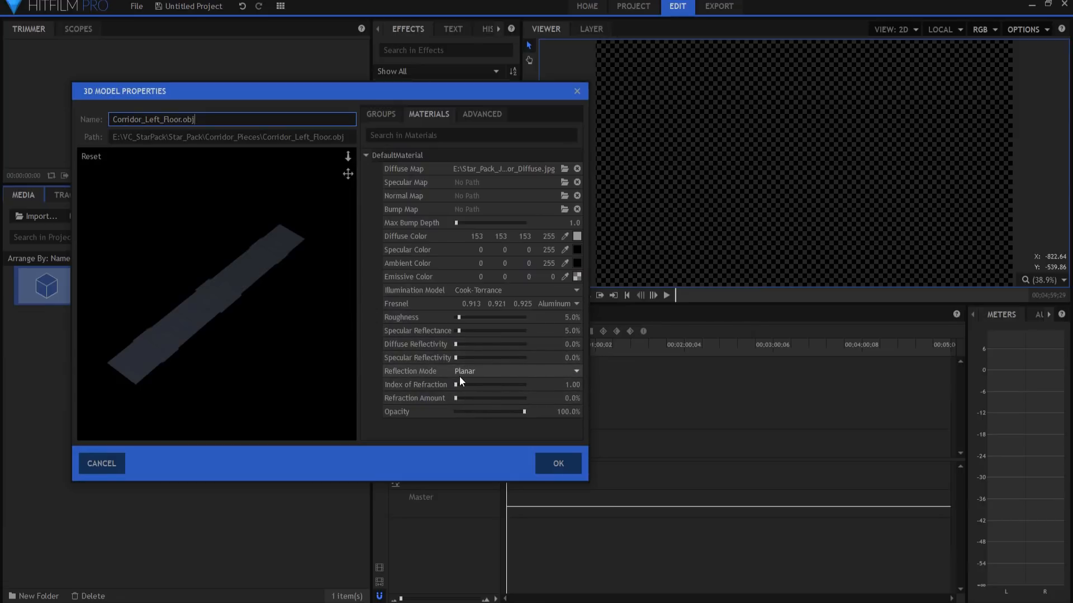
pyautogui.moveTo(440, 371)
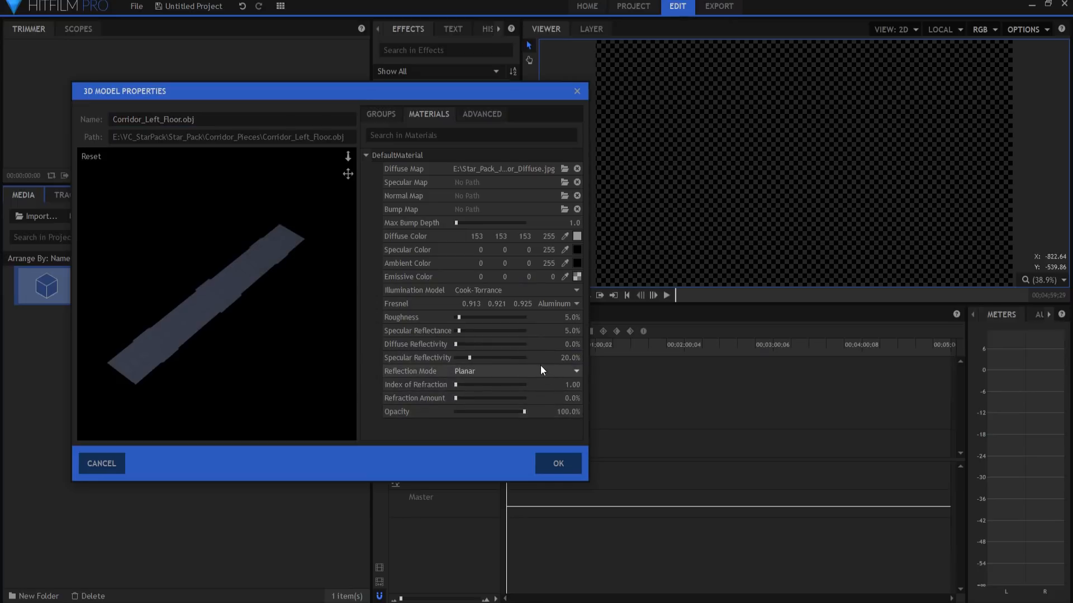
pyautogui.moveTo(547, 369)
pyautogui.write('Floor')
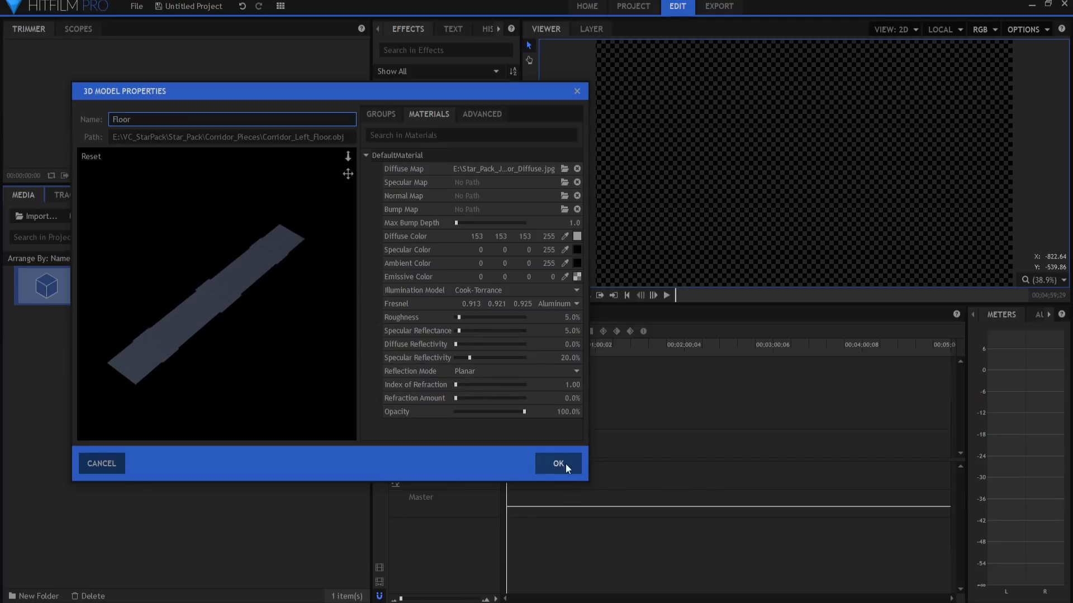
pyautogui.click(558, 463)
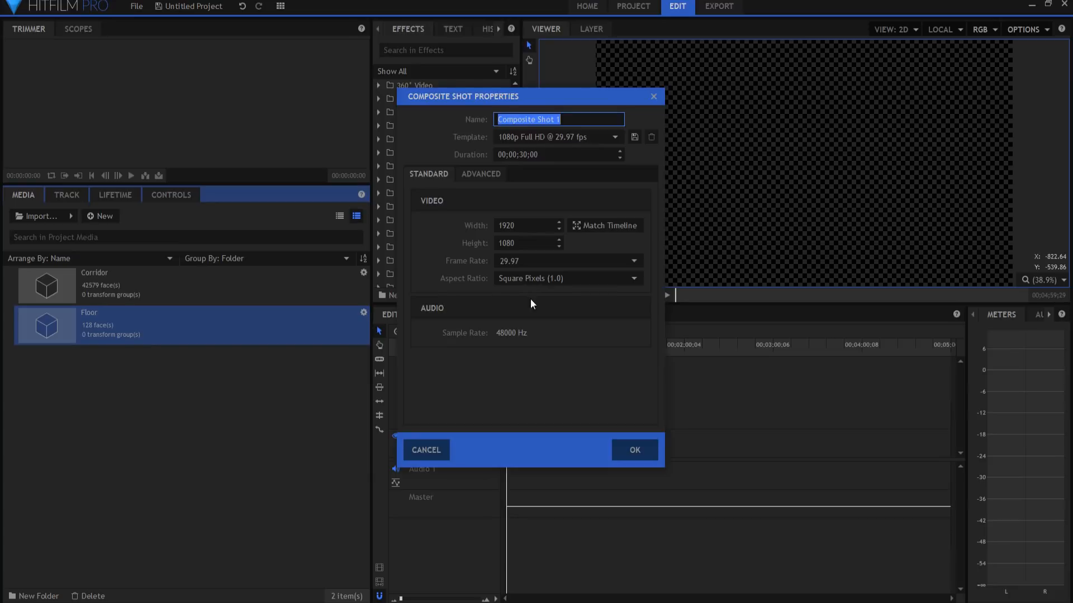
# - Create a 1920×1080 composite shot holding the Corridor and Floor models
pyautogui.click(633, 450)
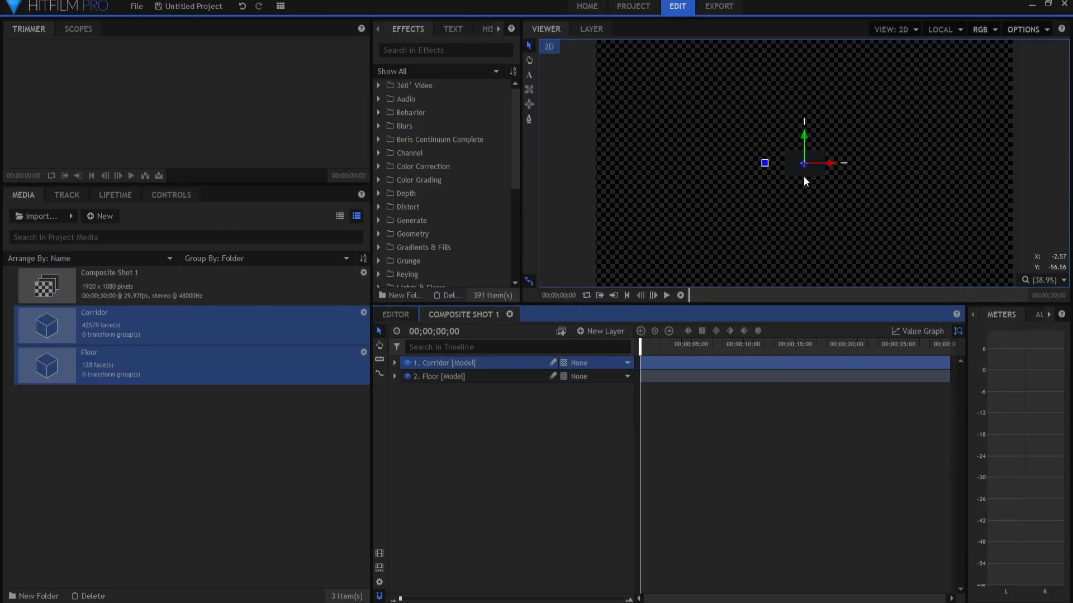
pyautogui.moveTo(395, 366)
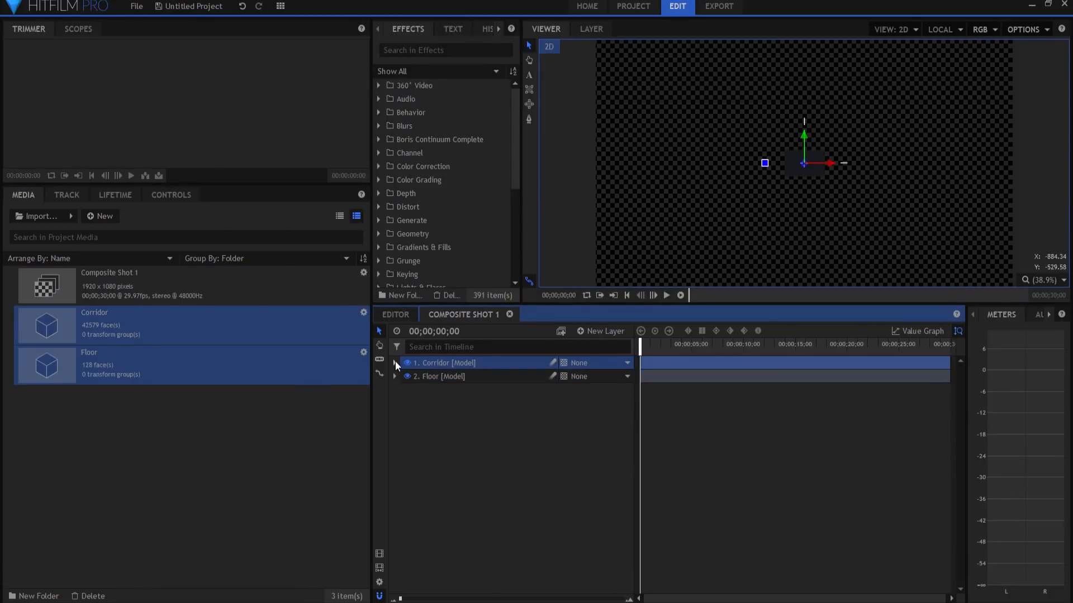
# - Set the Scale of both the Corridor and Floor layers to 2000
pyautogui.click(395, 363)
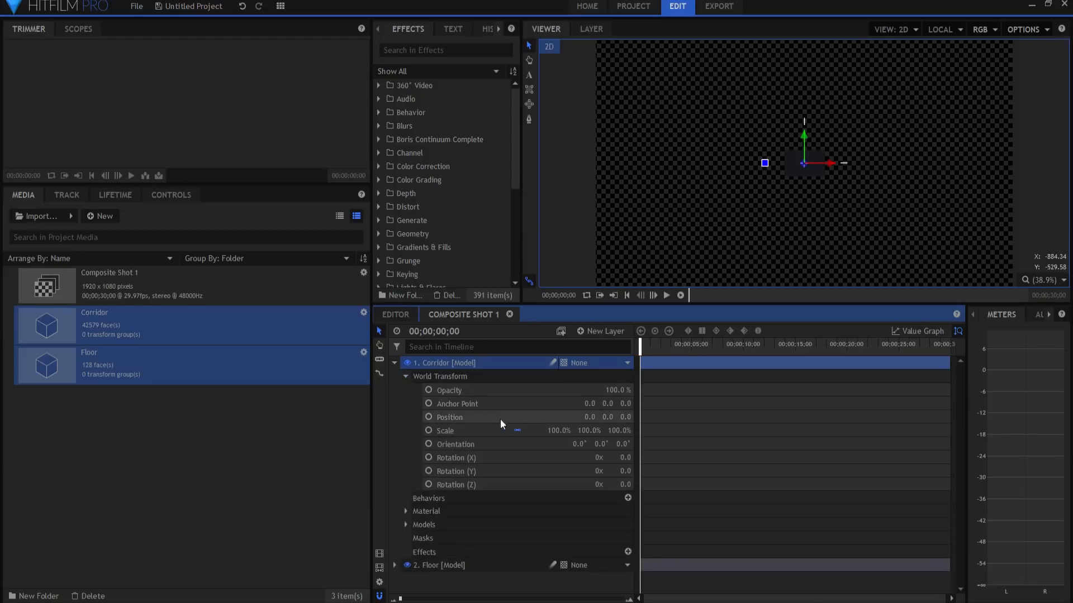
pyautogui.doubleClick(557, 430)
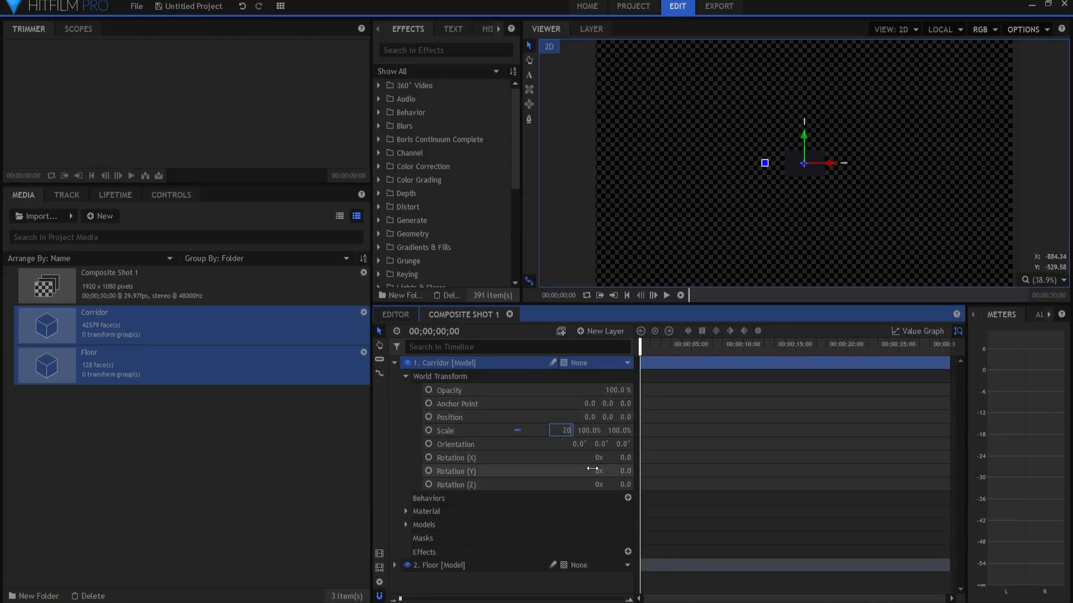
pyautogui.write('2000.0%')
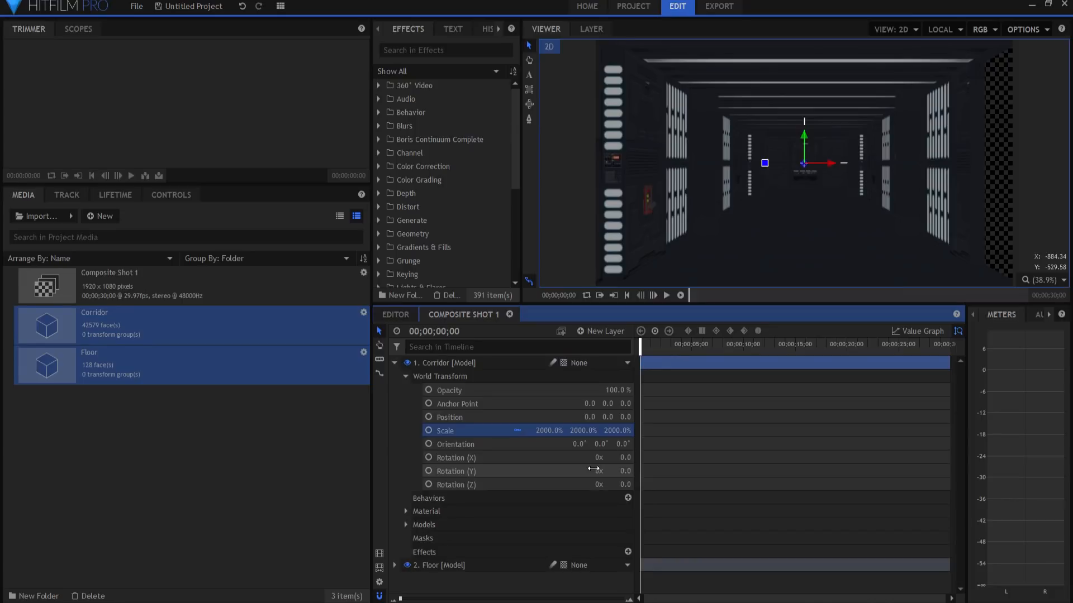
pyautogui.click(395, 362)
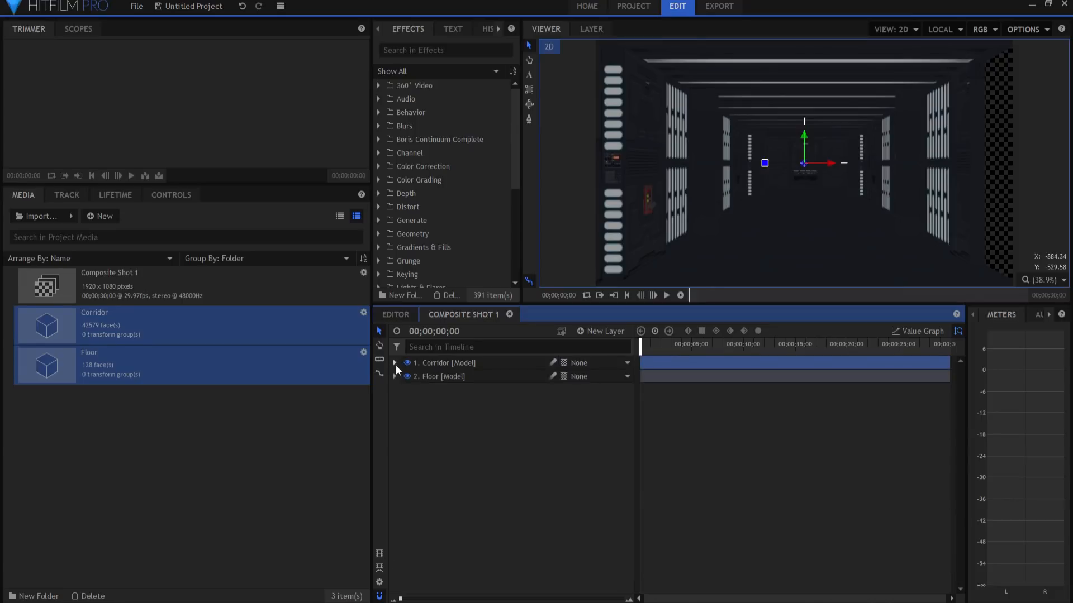
pyautogui.click(395, 376)
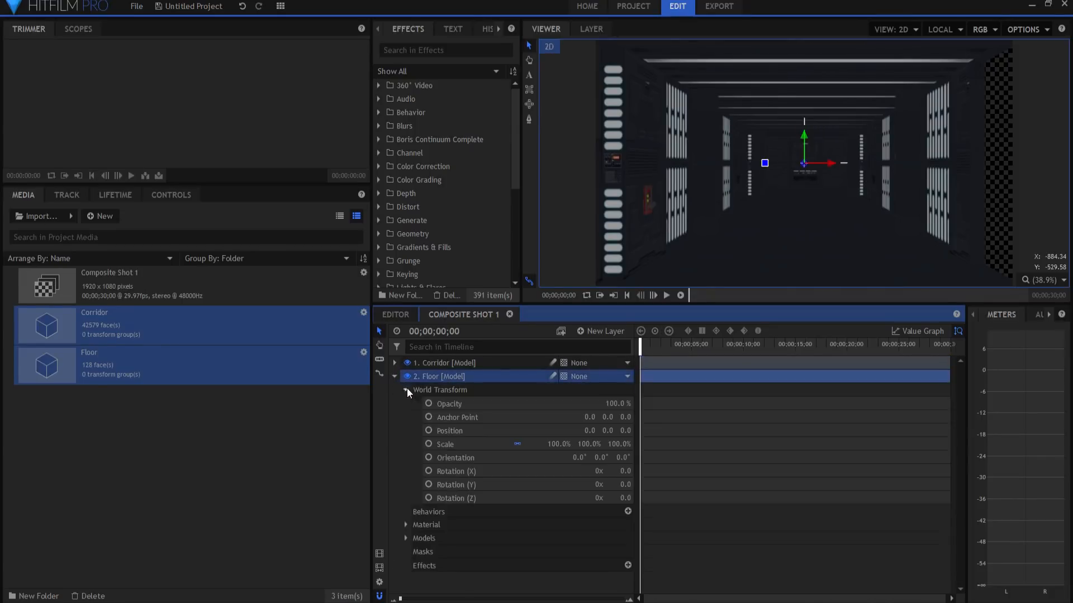
pyautogui.doubleClick(560, 444)
pyautogui.write('2000')
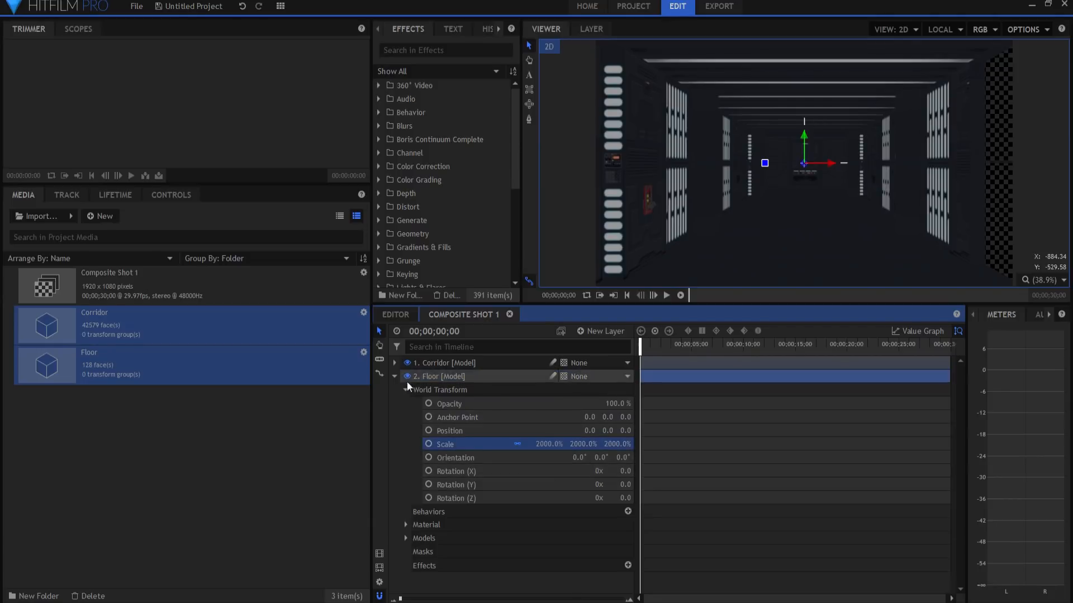
pyautogui.click(603, 332)
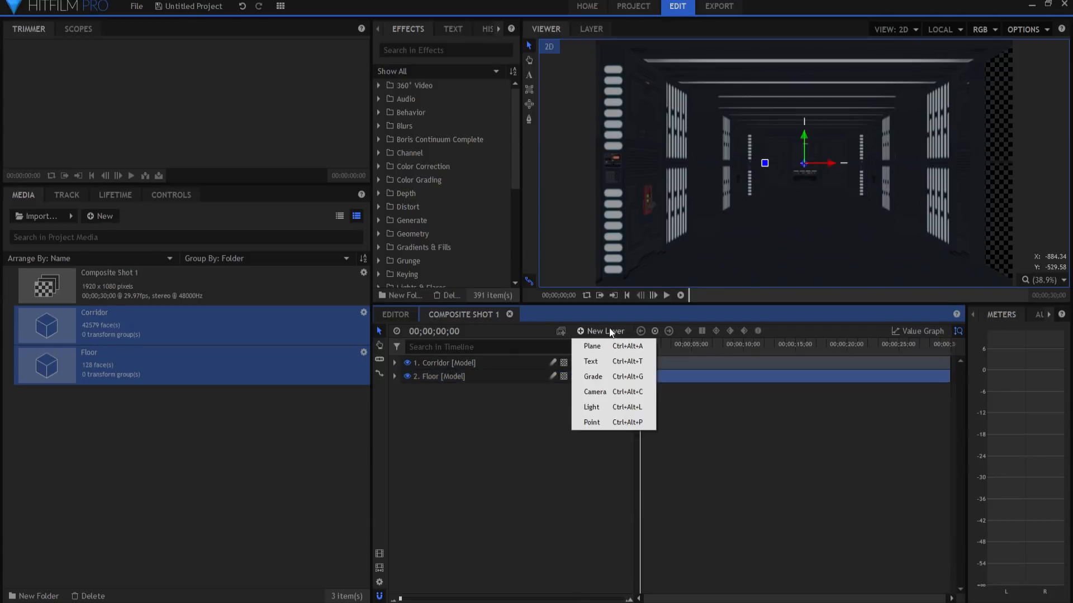
# - Add a camera layer, adjust the Corridor position, and place the camera at 0, 261, 1866.6
pyautogui.click(594, 391)
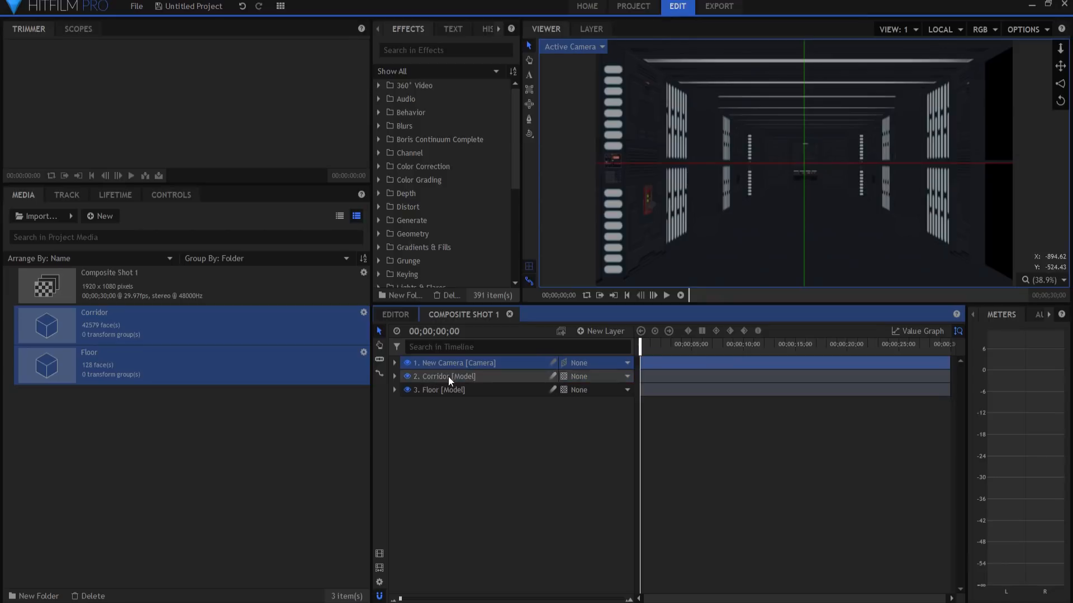
pyautogui.click(395, 376)
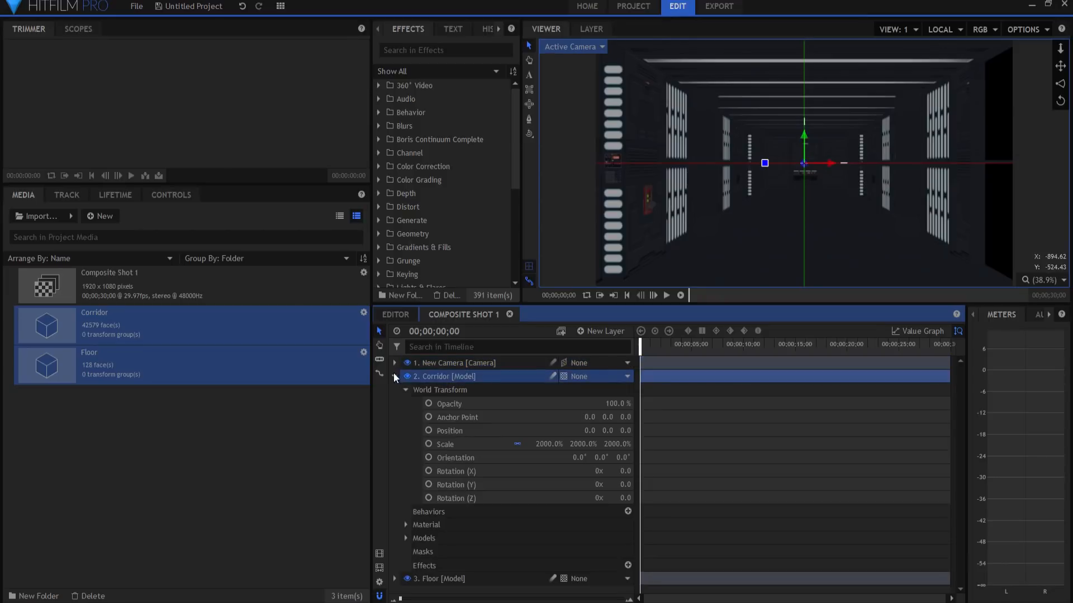
pyautogui.moveTo(607, 430)
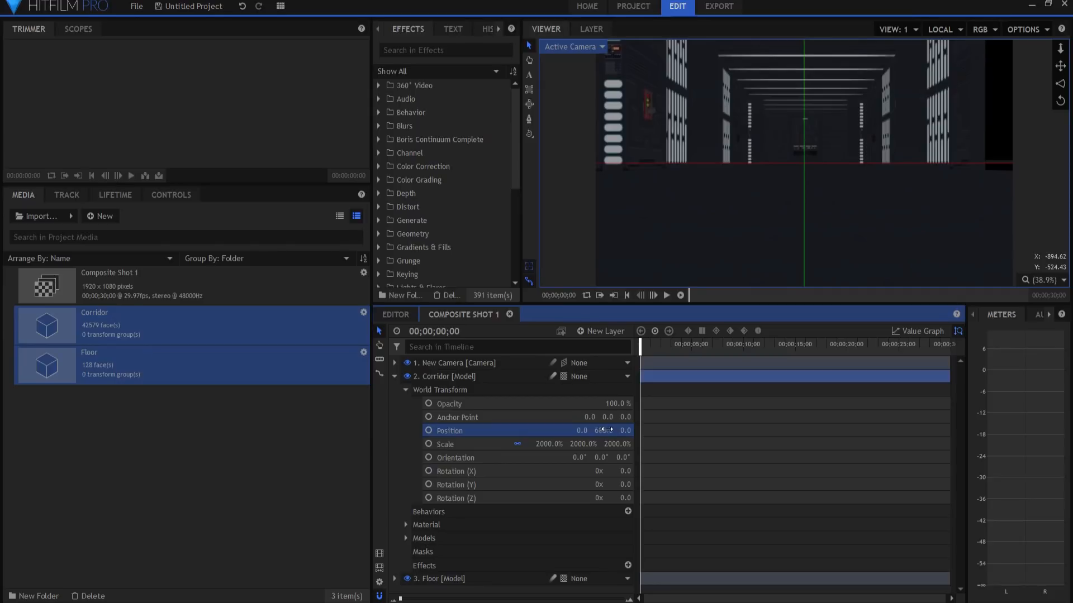
pyautogui.click(395, 376)
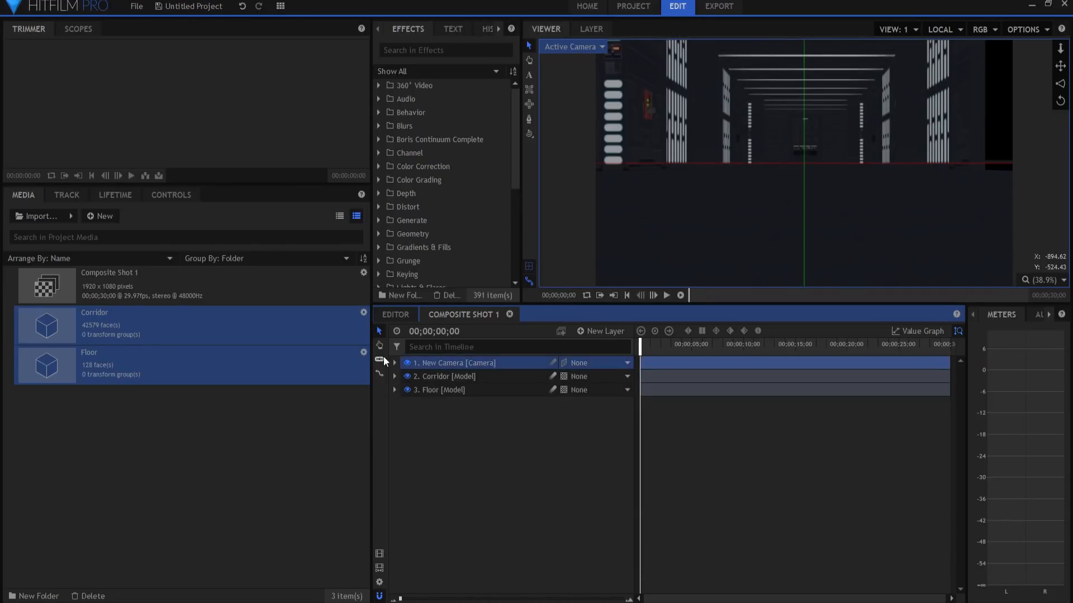
pyautogui.click(394, 362)
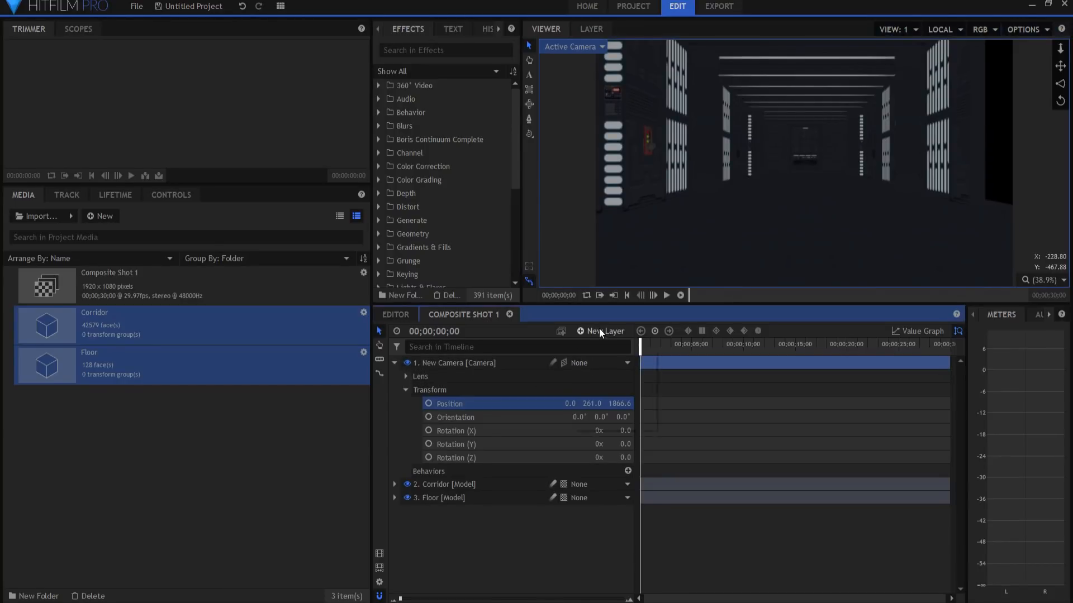
# - Add a light layer and move the Floor layer above Corridor
pyautogui.click(604, 332)
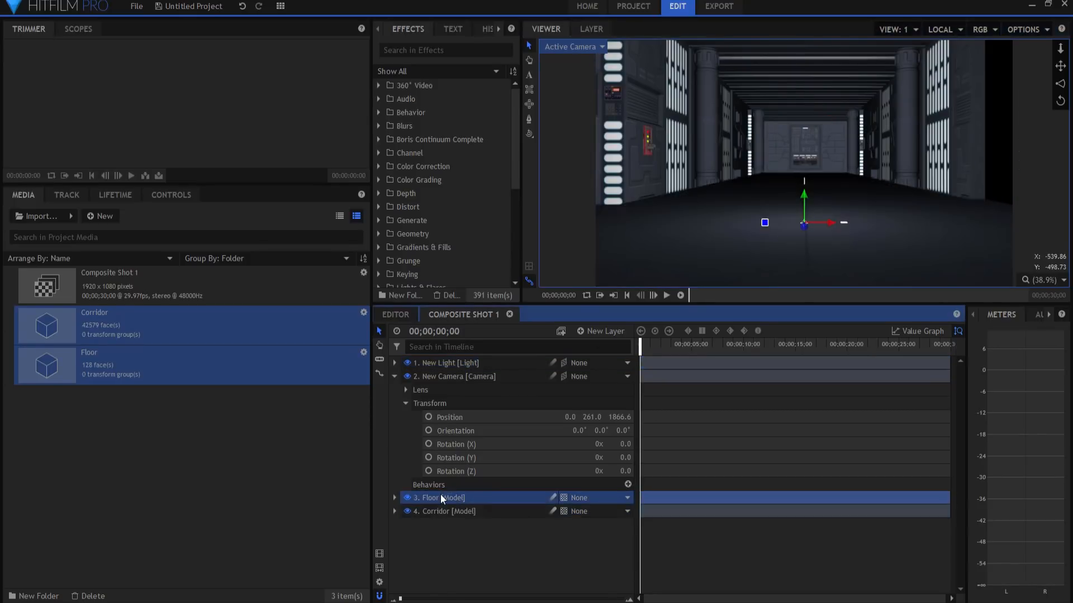
pyautogui.moveTo(699, 192)
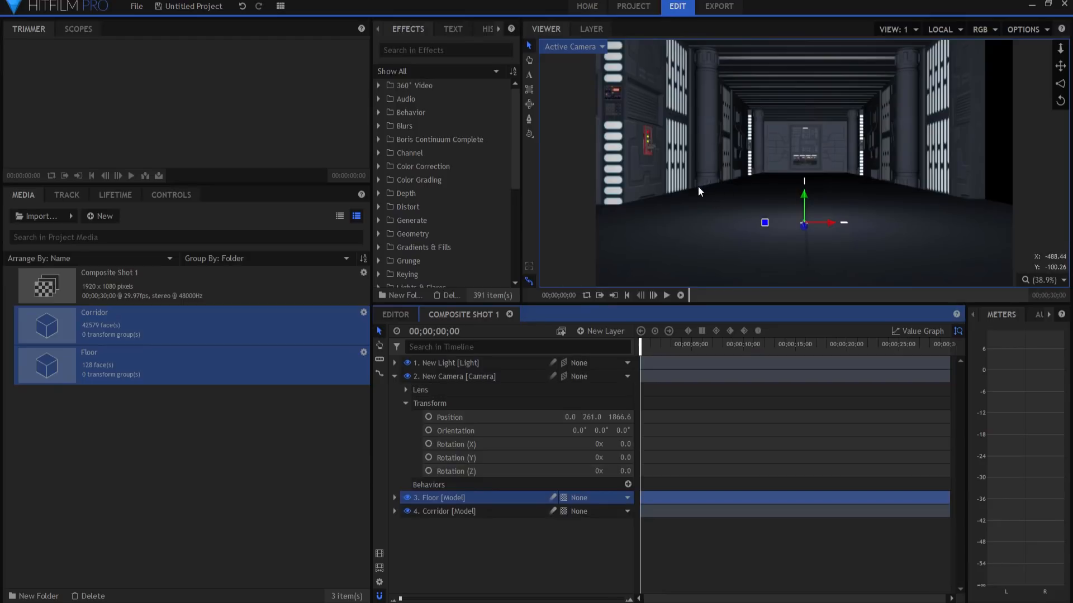
pyautogui.moveTo(694, 189)
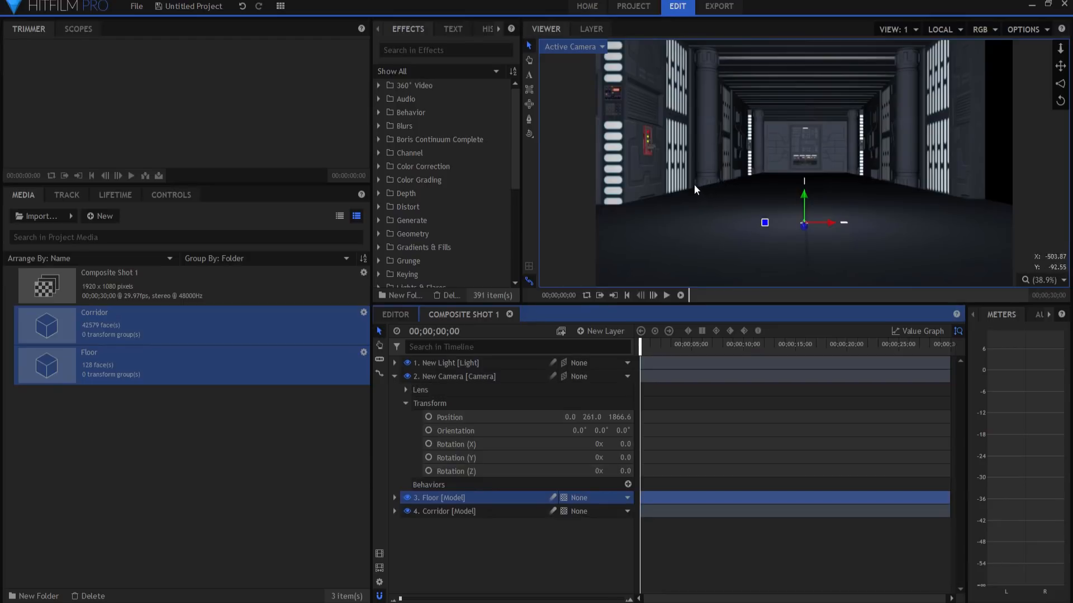
pyautogui.moveTo(715, 200)
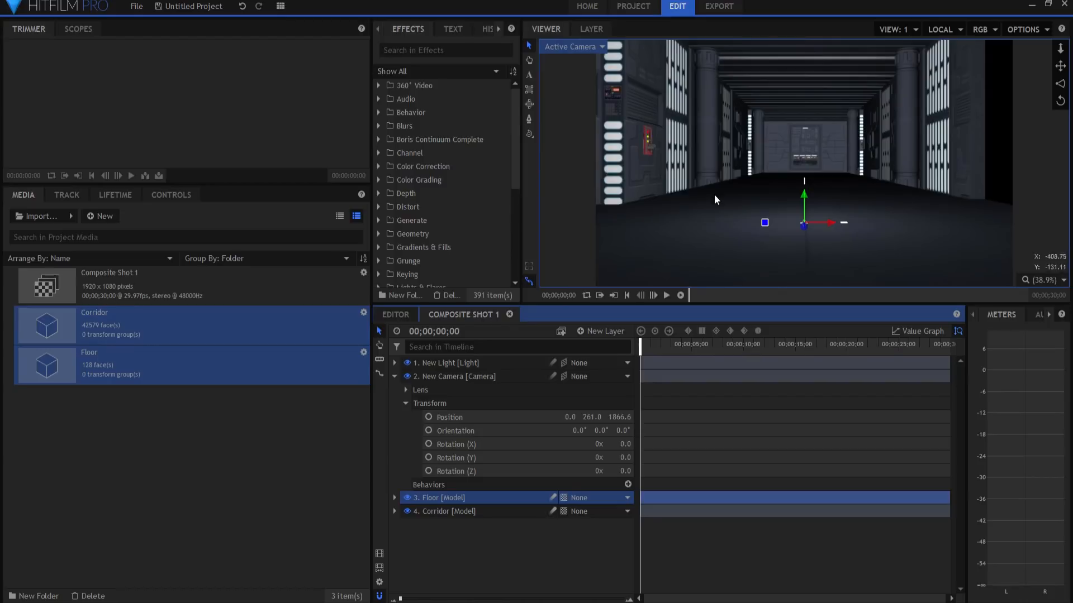
pyautogui.moveTo(429, 485)
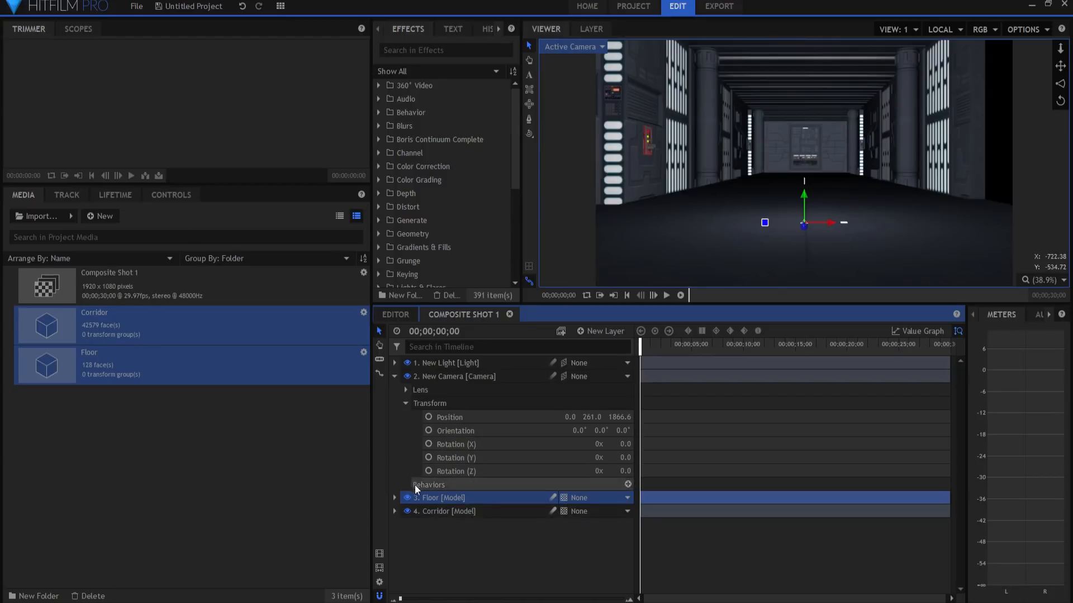
# - Set the Floor layer's Depth Source Layer to Corridor and switch the viewer to View: 2
pyautogui.click(171, 194)
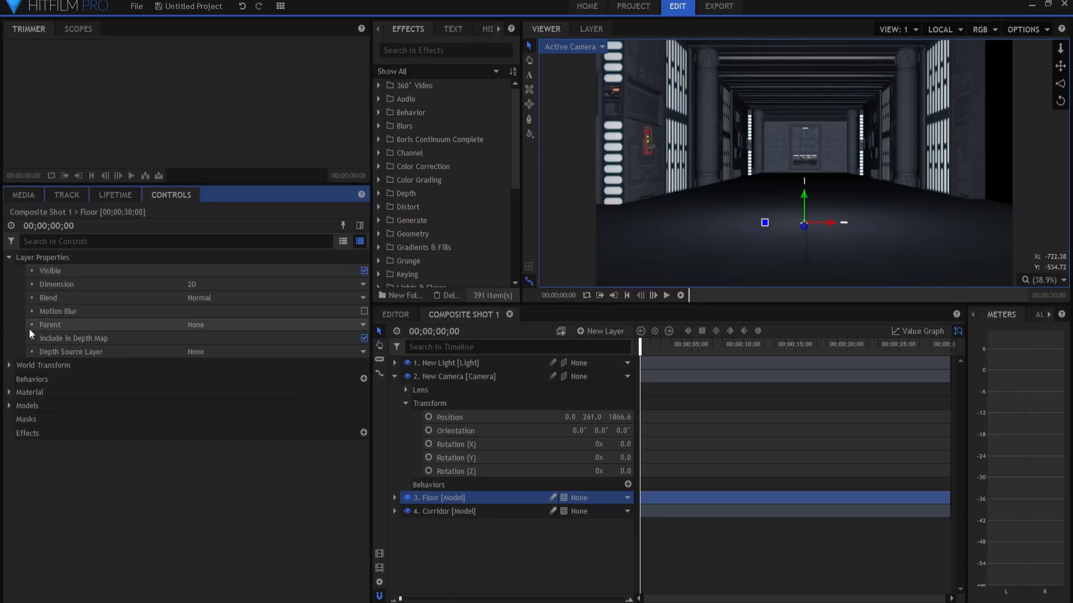
pyautogui.moveTo(271, 343)
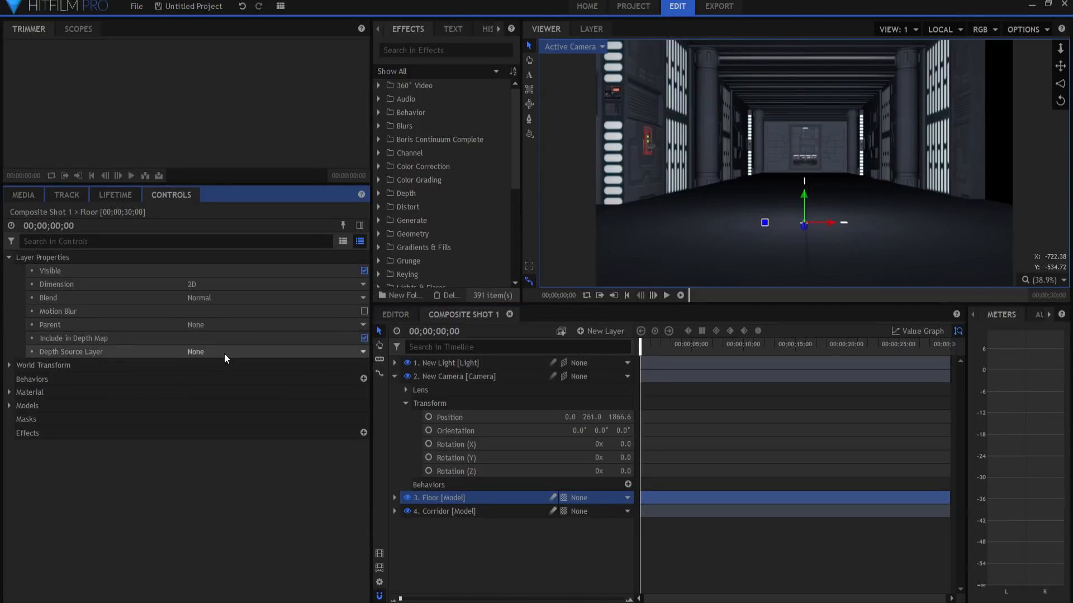
pyautogui.click(274, 351)
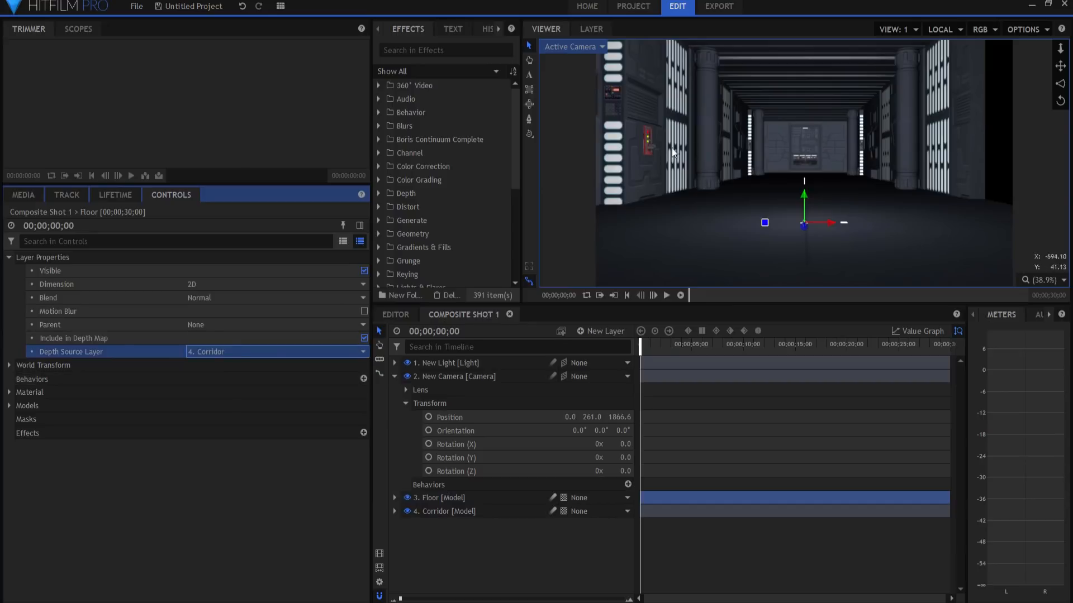
pyautogui.moveTo(720, 190)
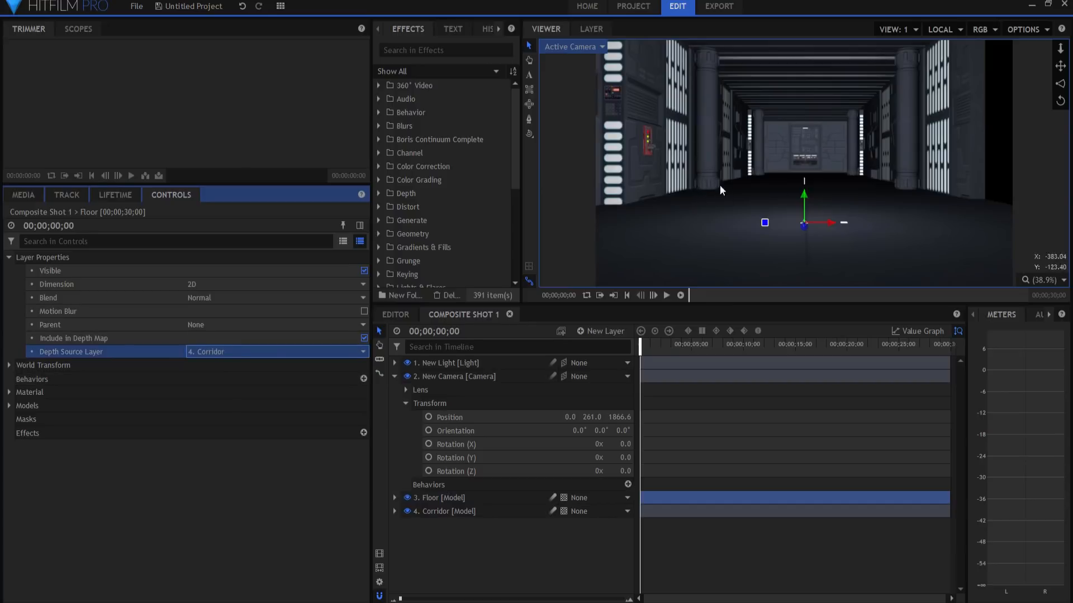
pyautogui.click(897, 28)
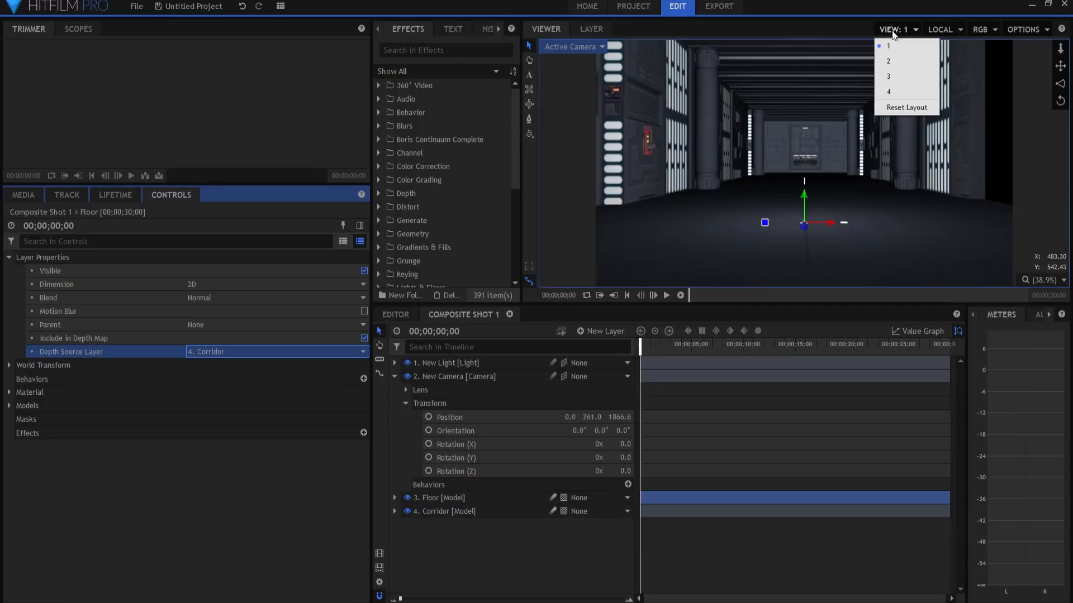
pyautogui.click(888, 61)
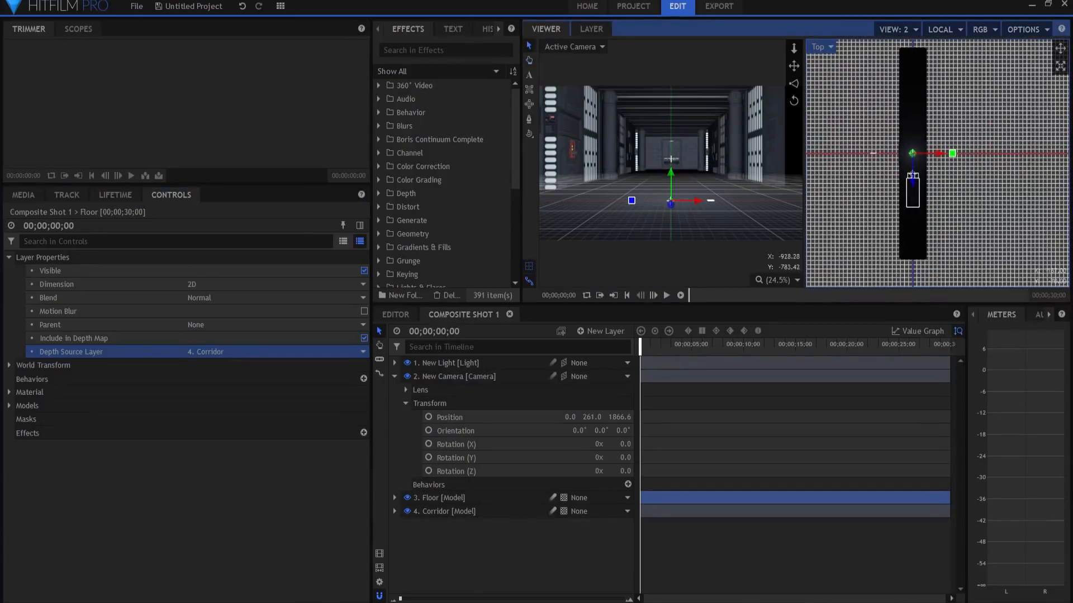
# - Set the light layer's Position Z to -6000, placing it at 0, 451.4, -6000
pyautogui.click(447, 362)
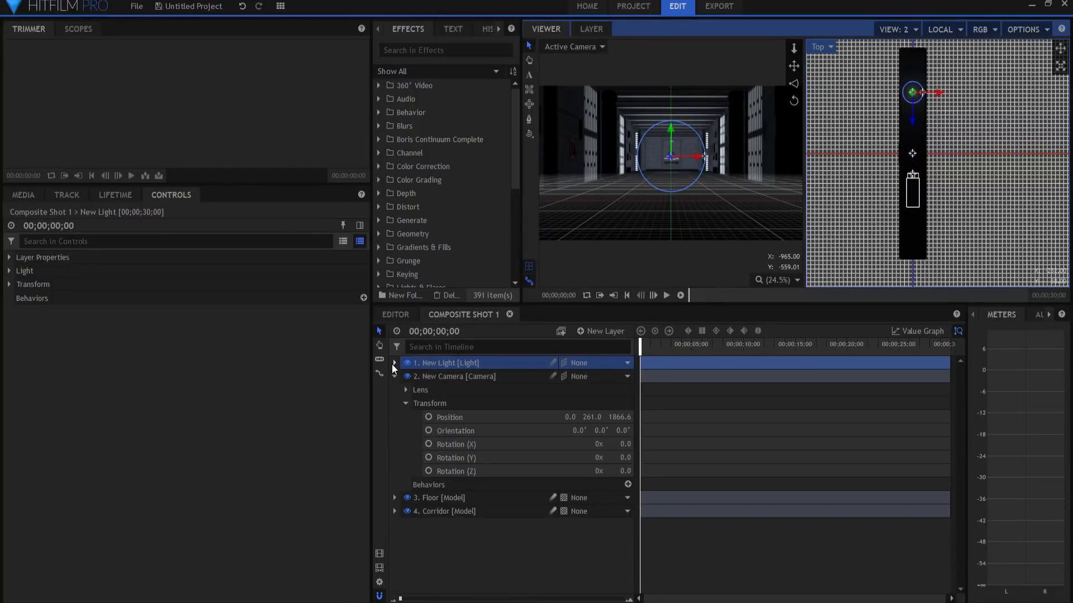
pyautogui.click(393, 363)
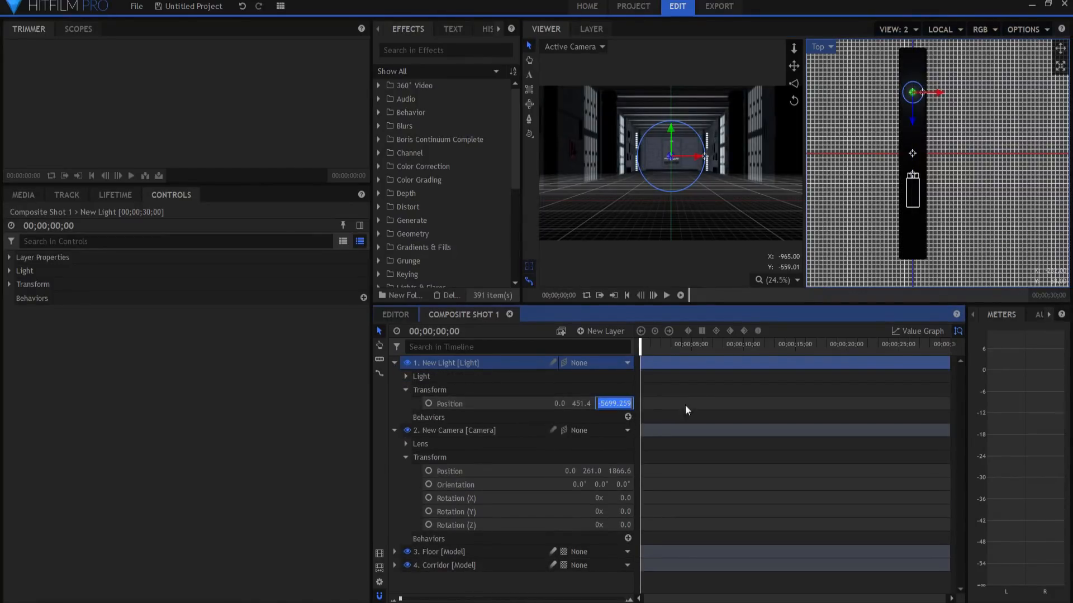
pyautogui.write('-6000.0')
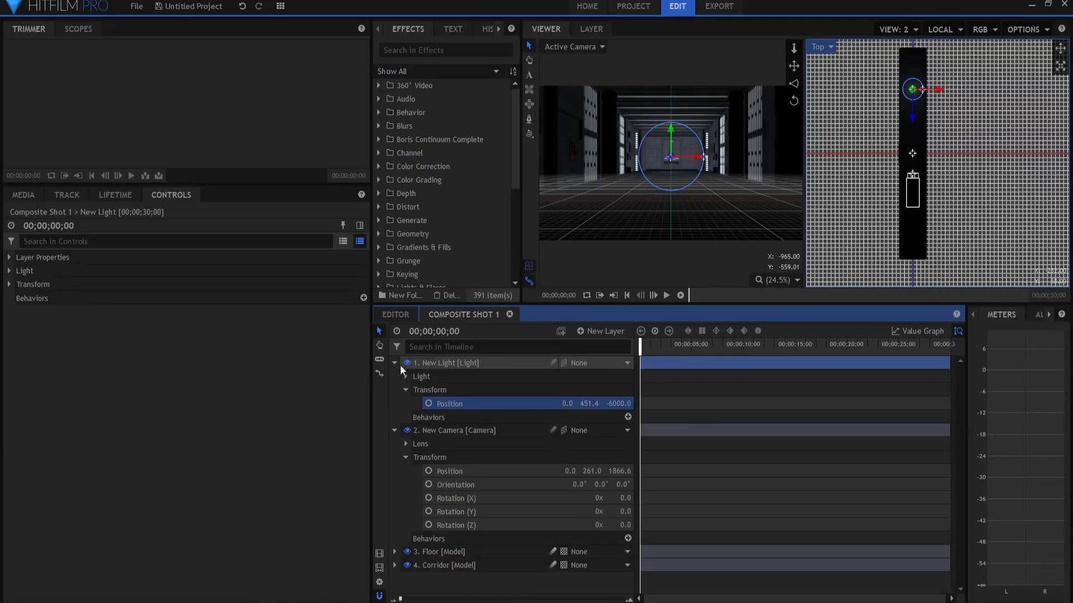
pyautogui.click(394, 363)
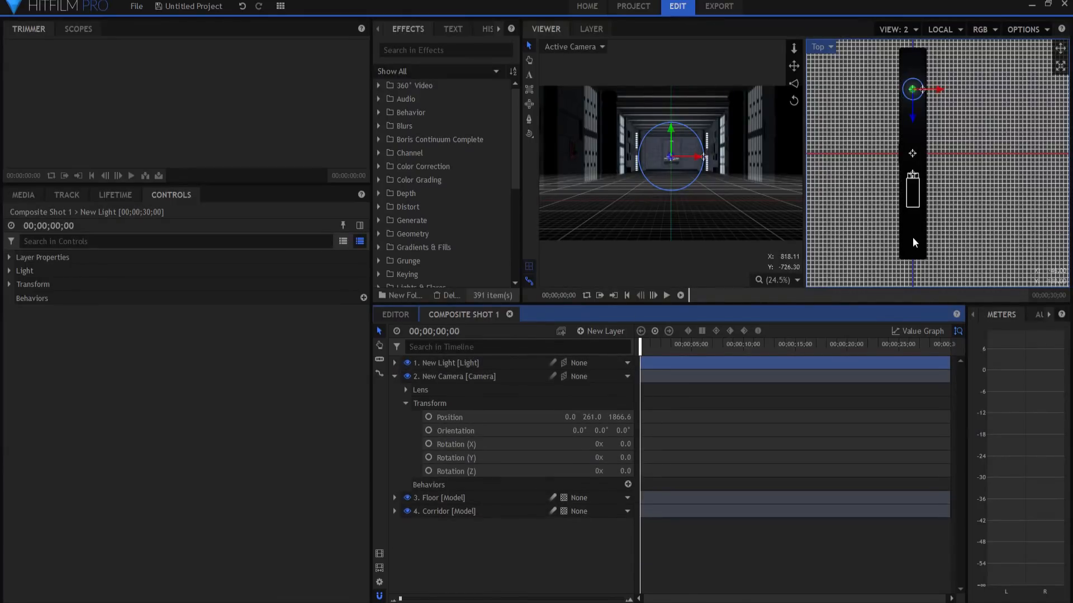
# - Duplicate the light layer, expand the copy's position settings, and check the Floor layer
pyautogui.rightClick(445, 363)
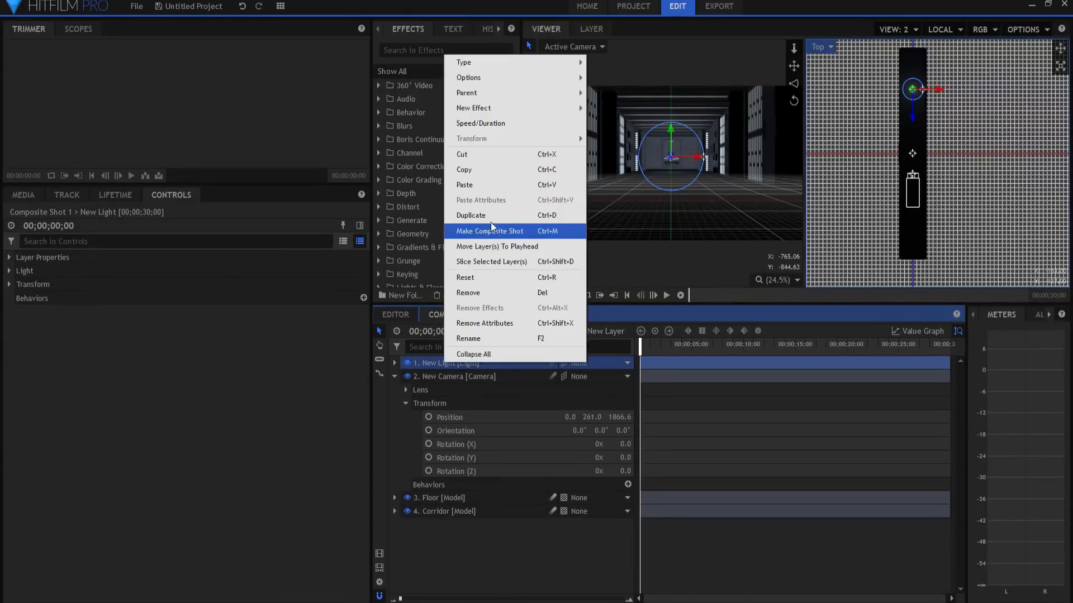
pyautogui.click(488, 231)
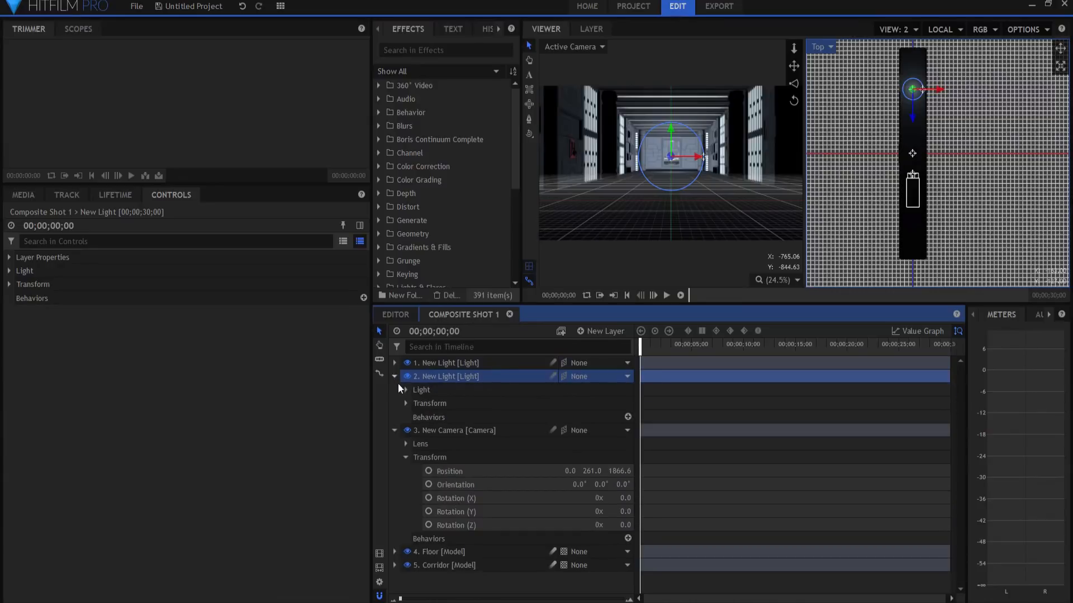
pyautogui.click(405, 390)
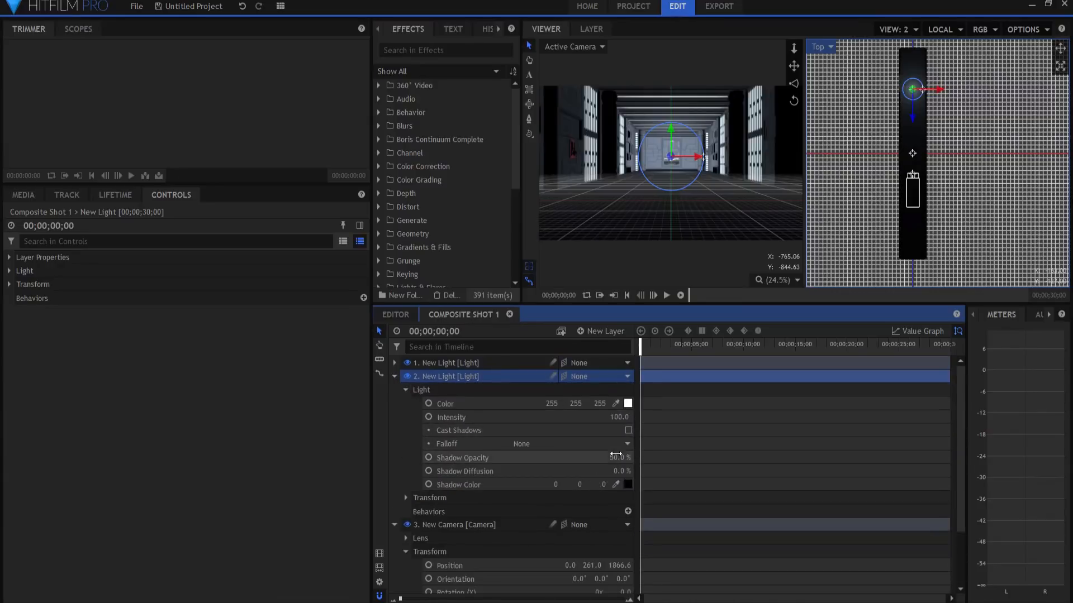
pyautogui.click(405, 390)
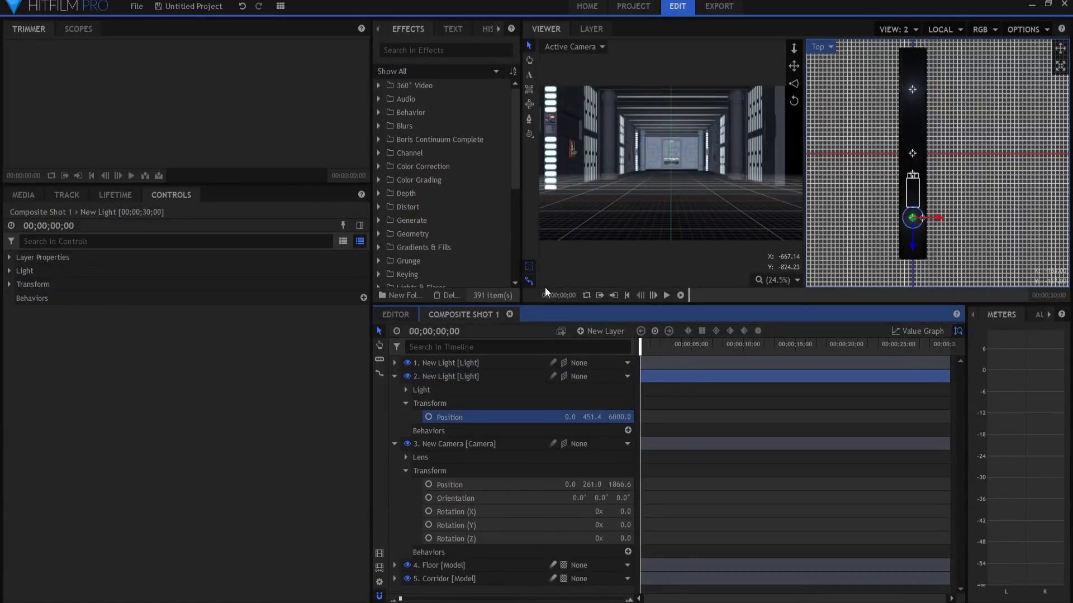
pyautogui.click(442, 565)
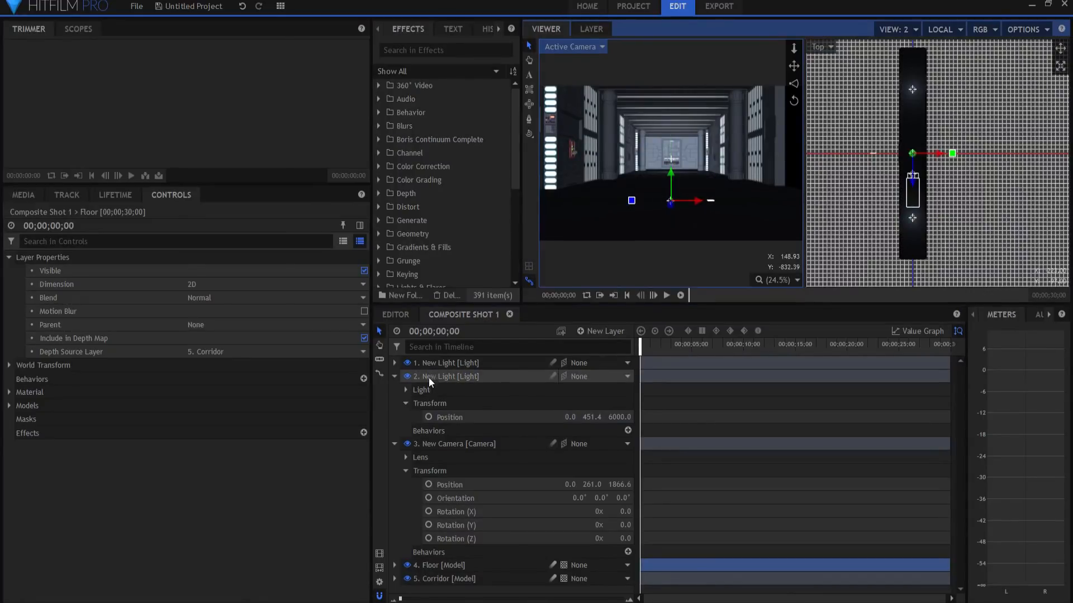
# - Duplicate the second light and give the copy Position Z 2000 instead of -2000
pyautogui.click(445, 362)
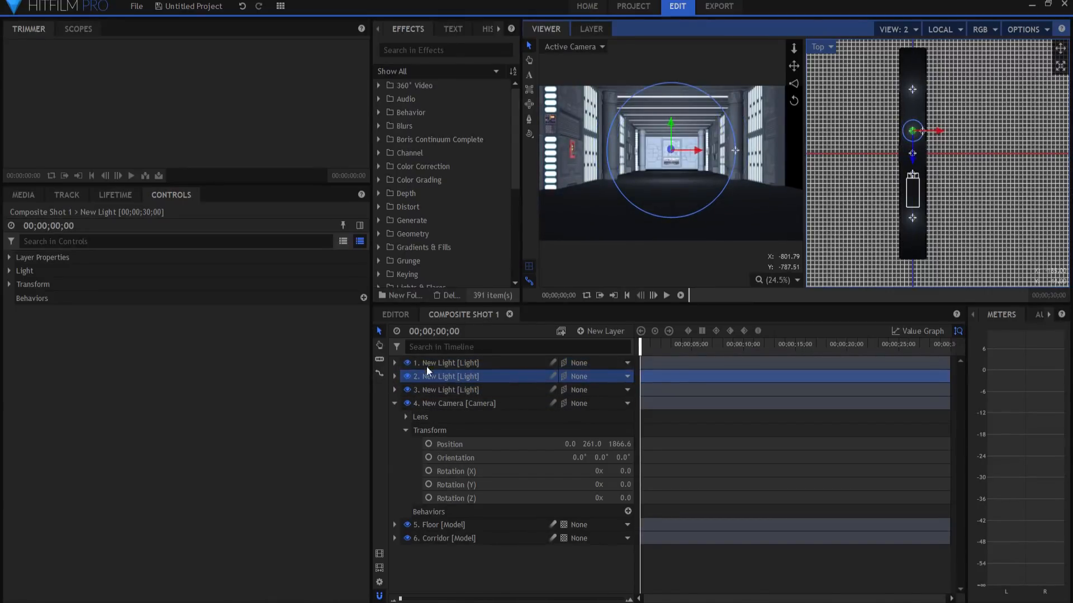
pyautogui.click(394, 377)
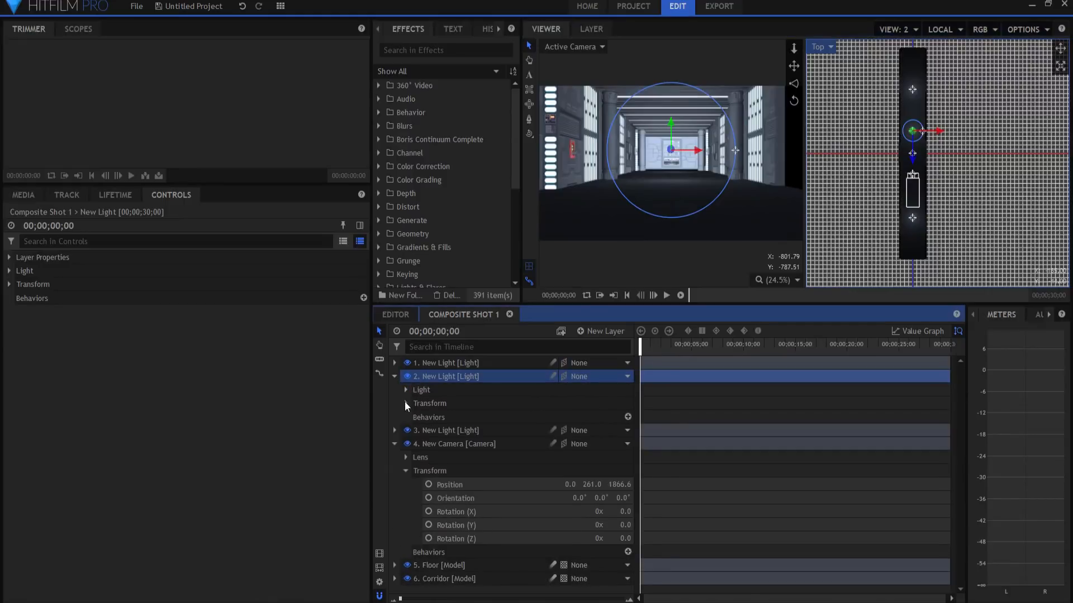
pyautogui.click(405, 403)
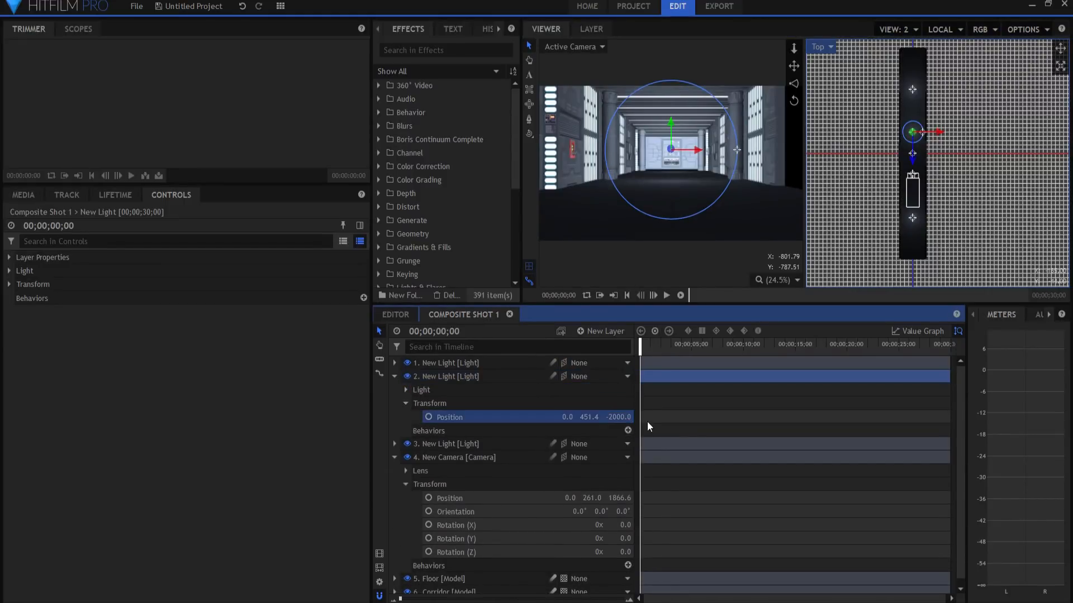
pyautogui.rightClick(448, 376)
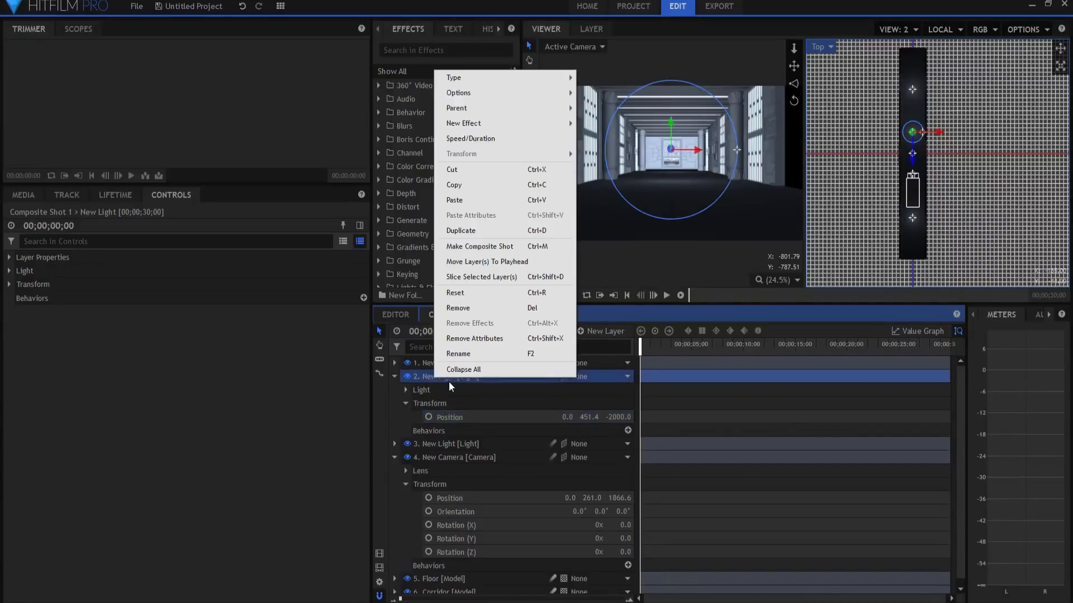
pyautogui.click(460, 230)
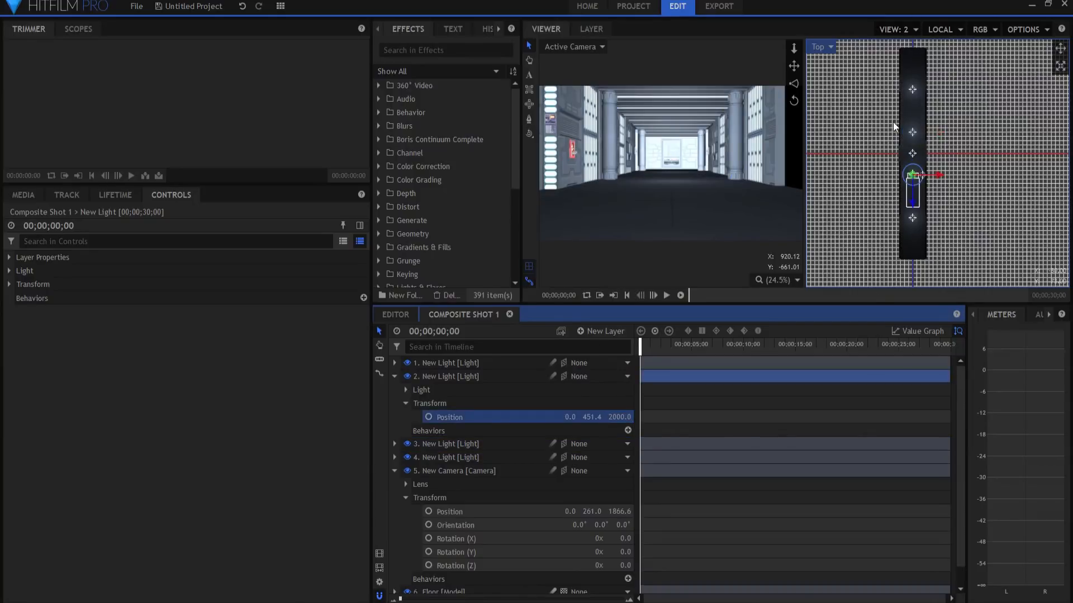
pyautogui.click(395, 376)
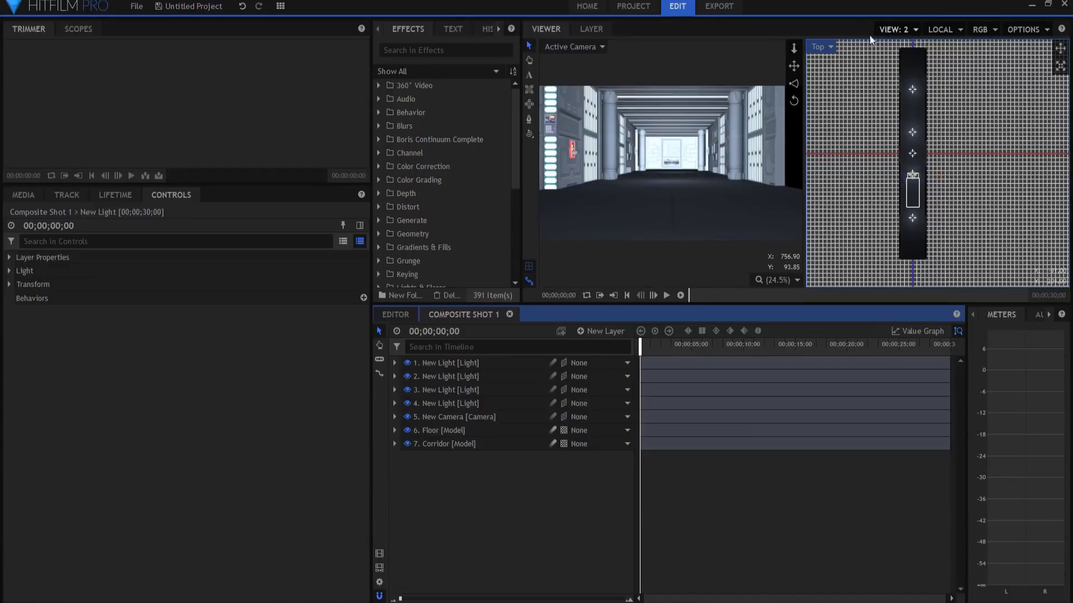
# - Switch to View: 1, filter properties by 'inte', and set every light's Intensity to 50
pyautogui.click(893, 30)
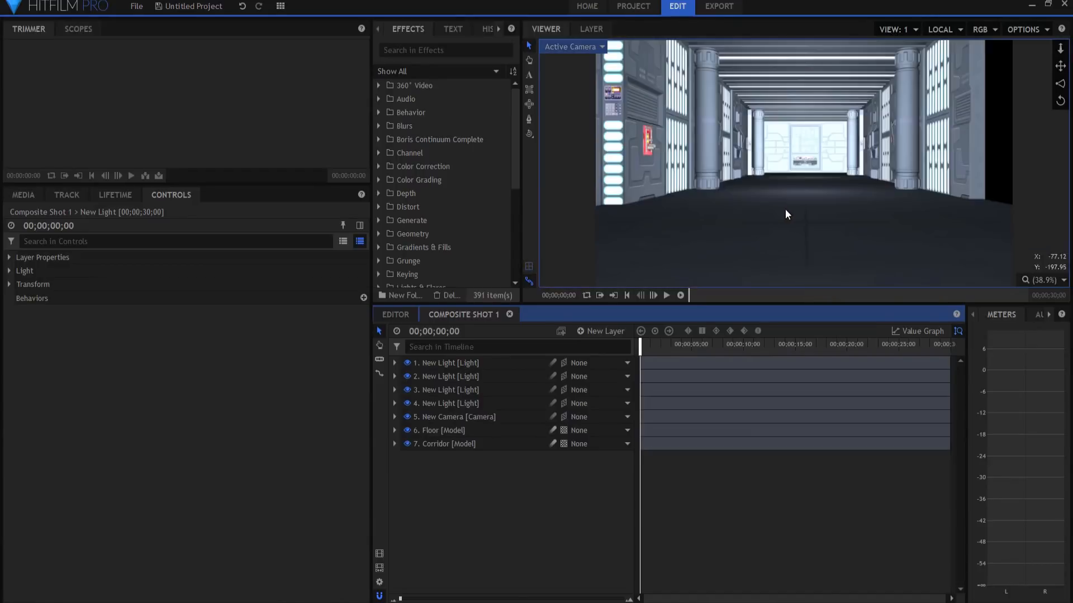
pyautogui.moveTo(838, 220)
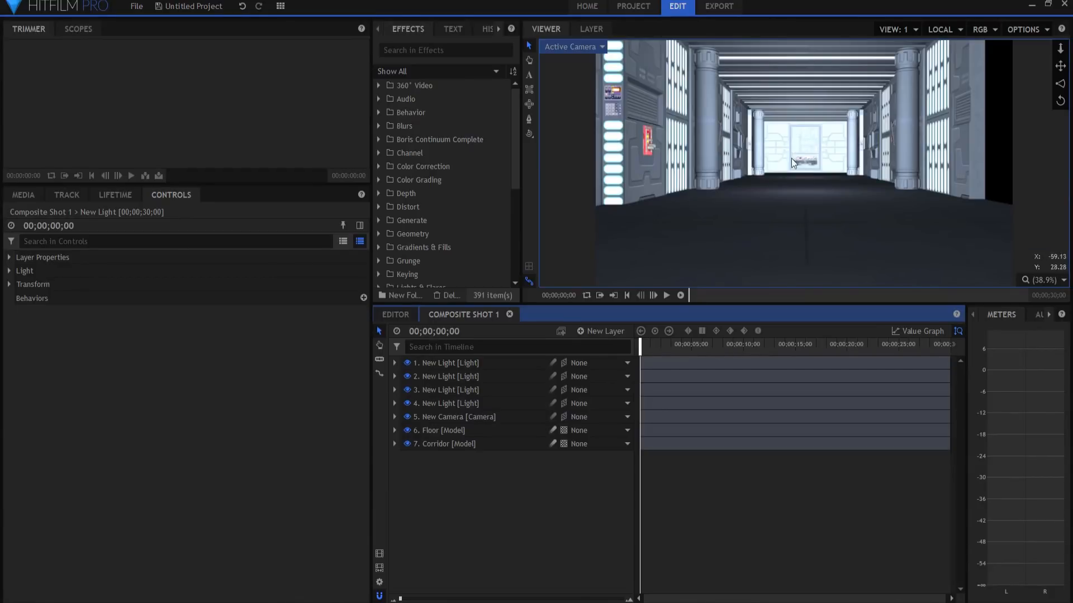
pyautogui.click(509, 347)
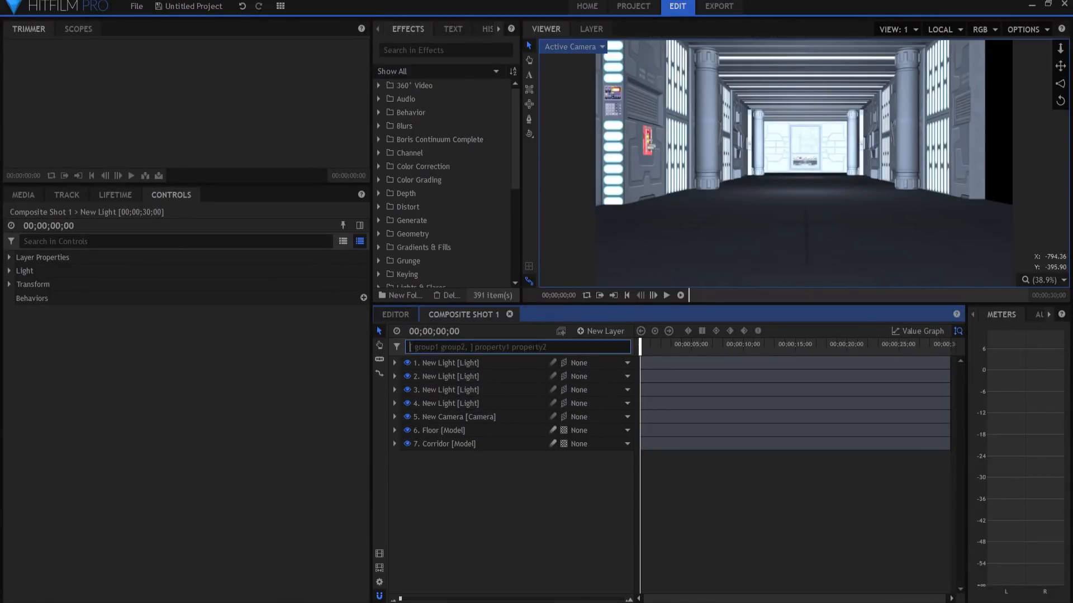
pyautogui.write('intens')
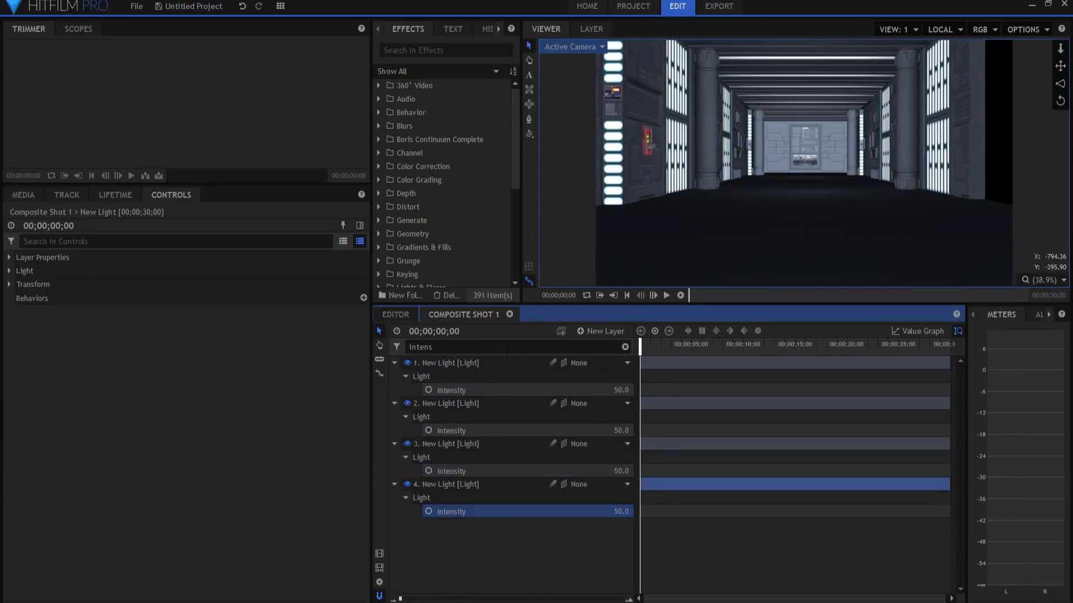
pyautogui.click(624, 347)
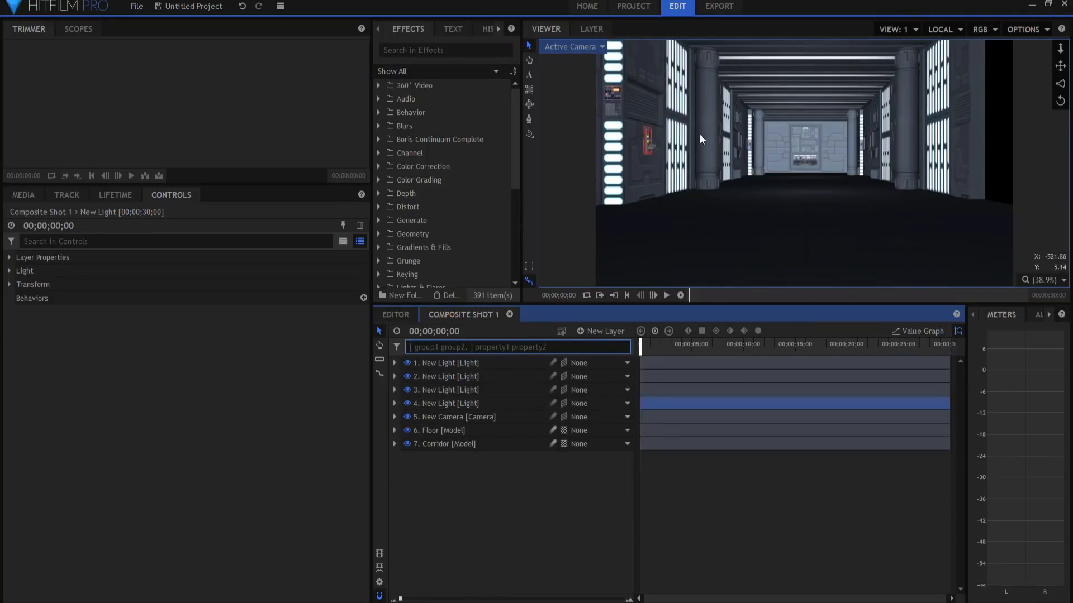
pyautogui.moveTo(740, 232)
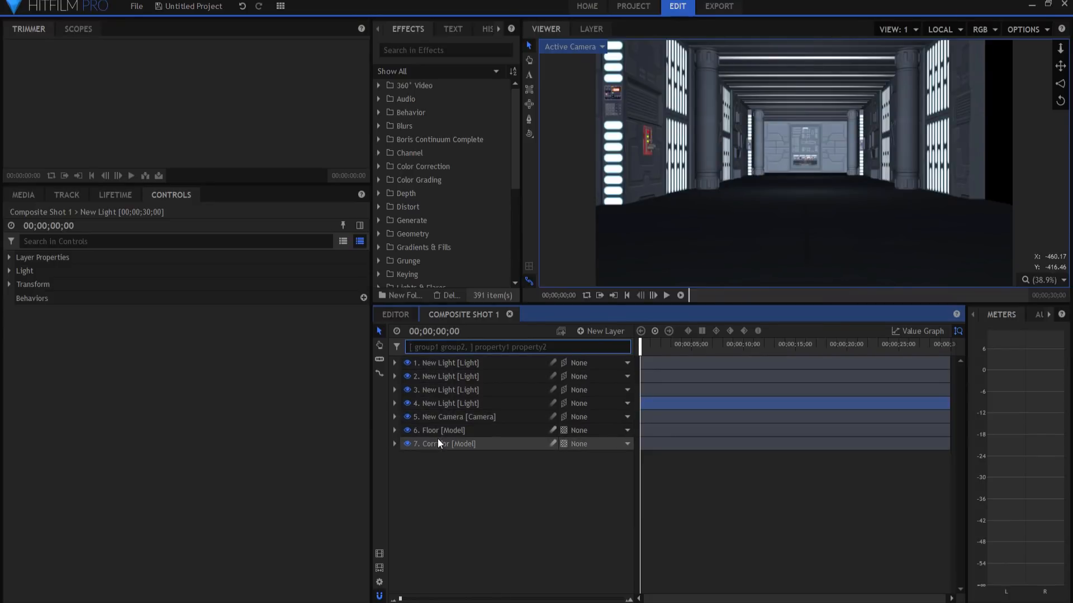
# - Enable Casts Reflections on the Corridor's material and Receives Reflections on the Floor
pyautogui.click(446, 443)
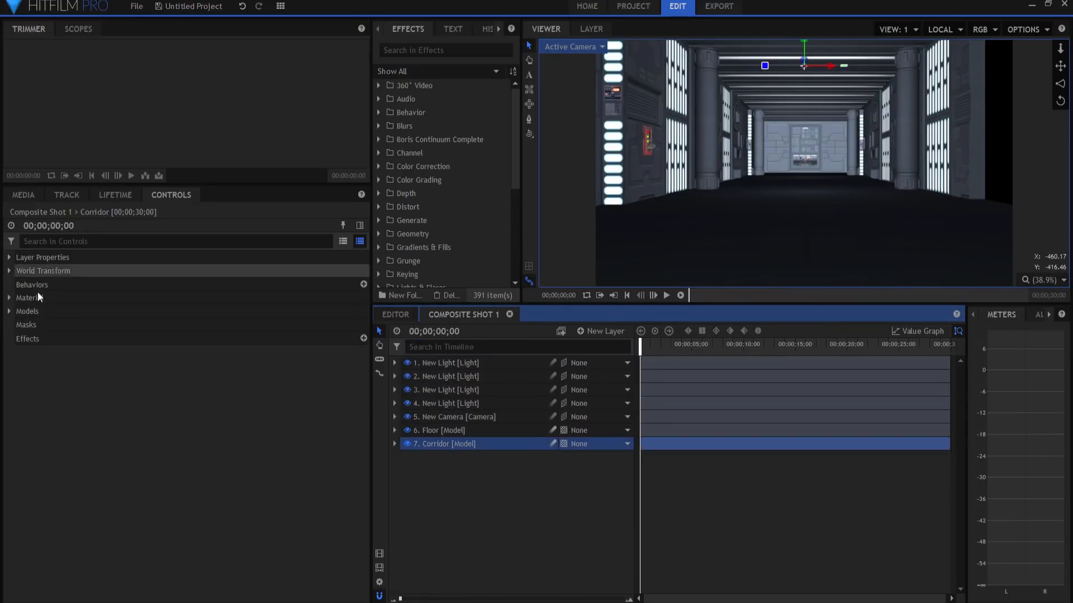
pyautogui.click(29, 298)
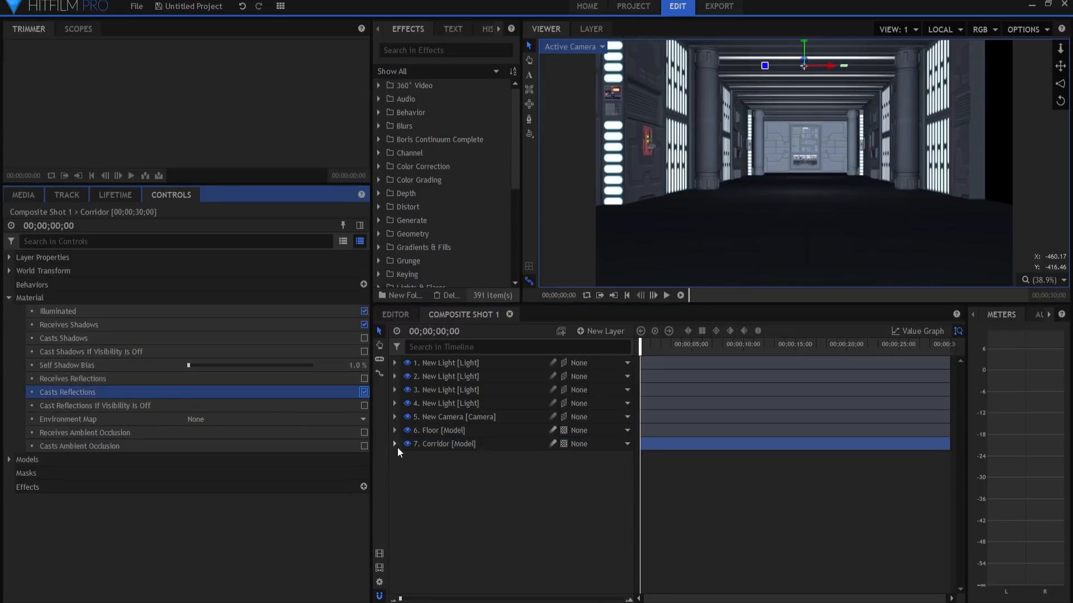
pyautogui.click(439, 430)
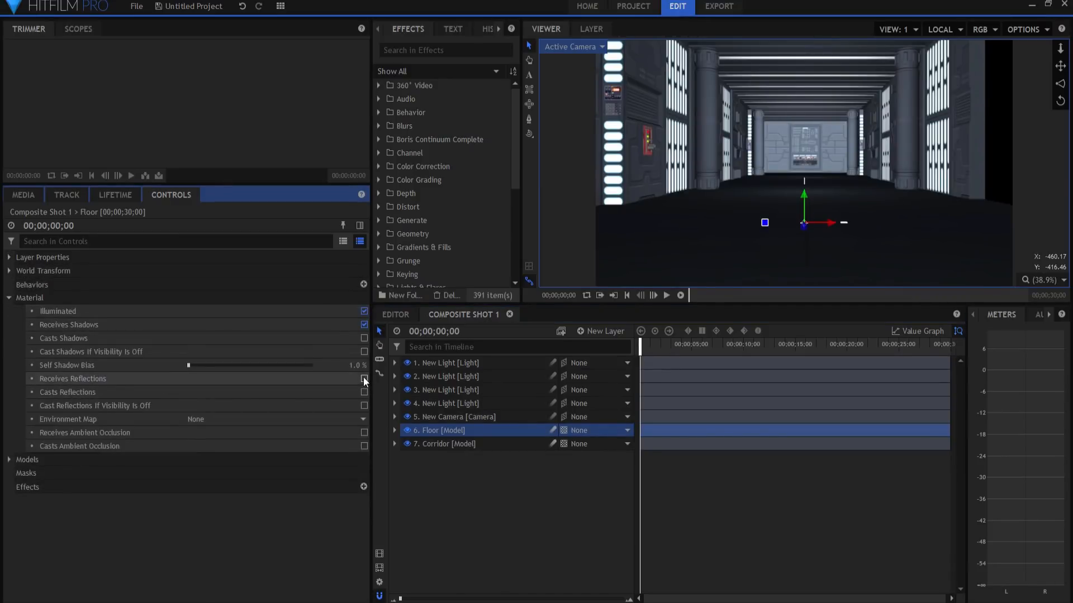
pyautogui.click(363, 379)
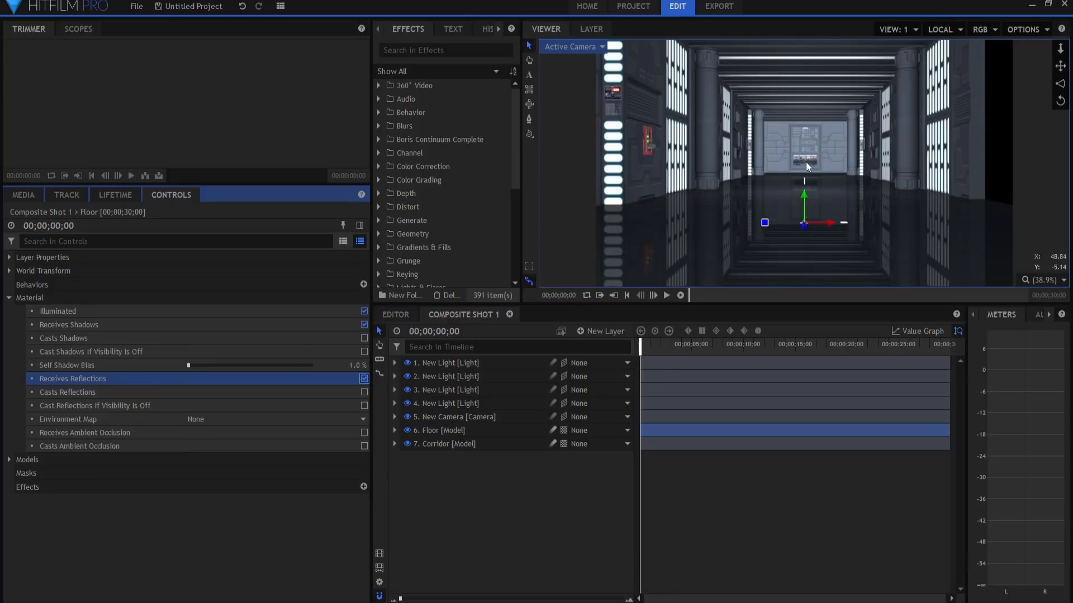
pyautogui.moveTo(506, 528)
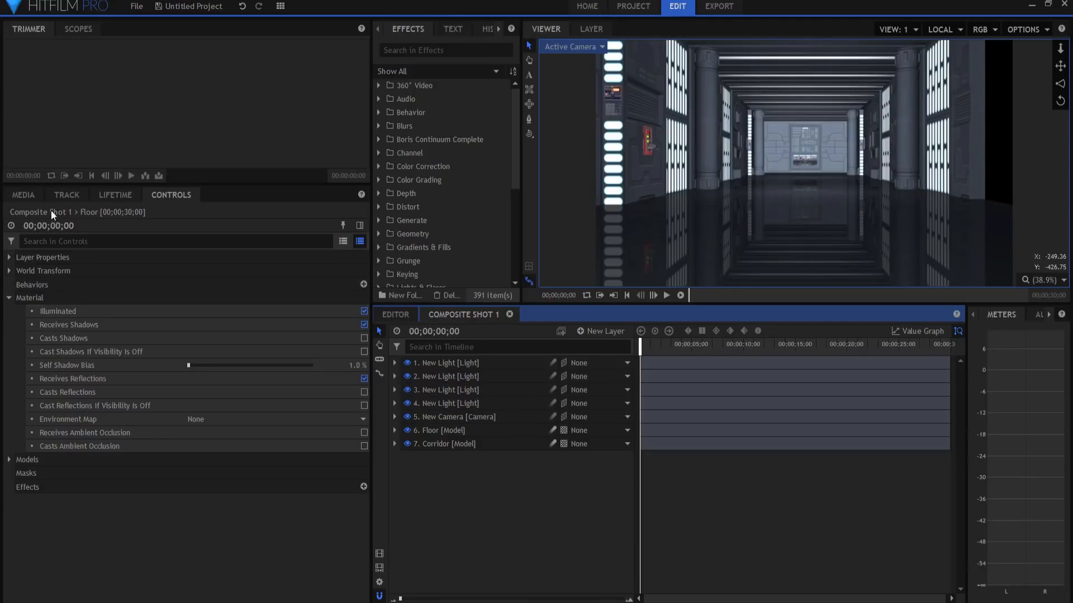
# - Set the Floor model's DefaultMaterial Specular Reflectivity to 10 in its media Properties
pyautogui.click(24, 195)
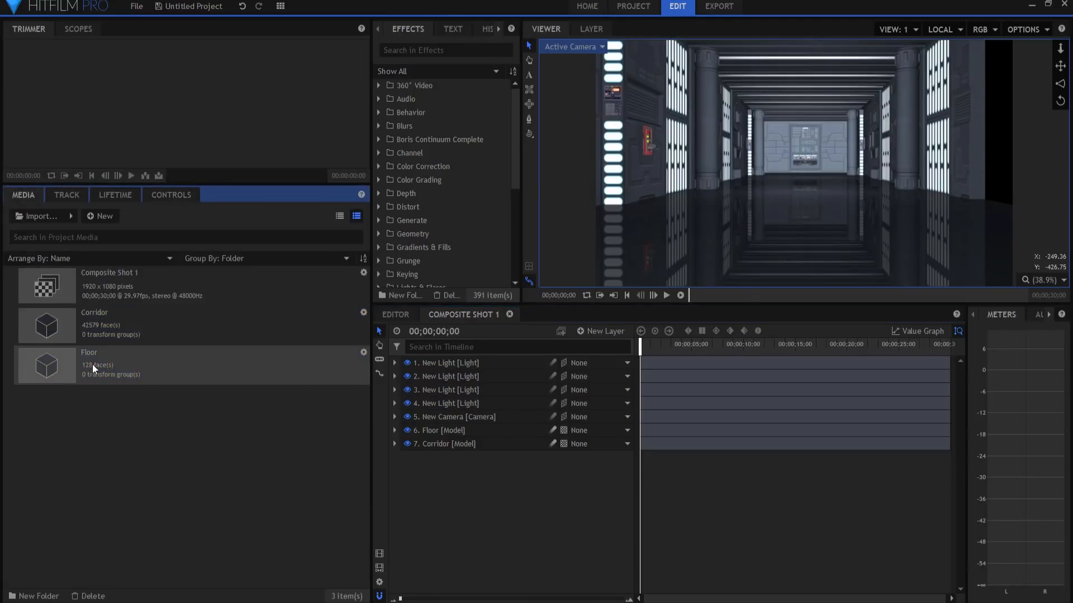
pyautogui.rightClick(93, 365)
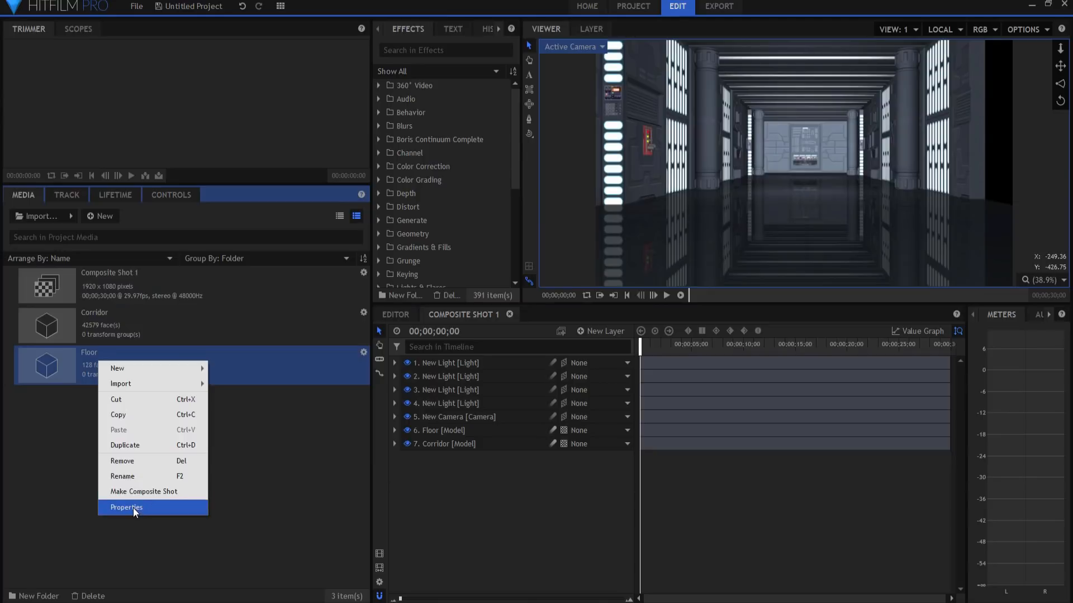
pyautogui.click(126, 508)
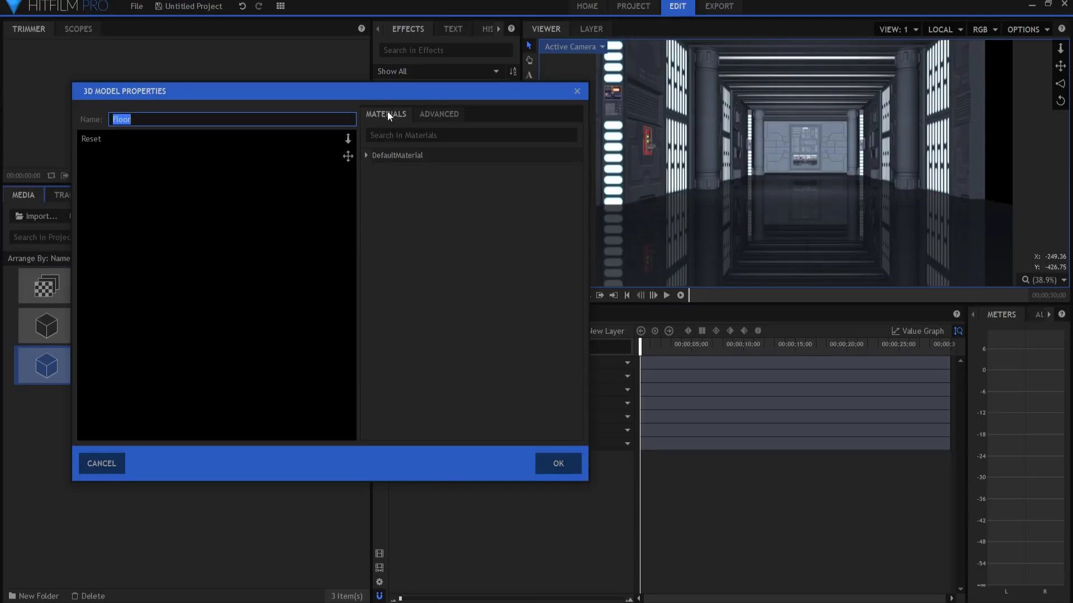
pyautogui.click(366, 155)
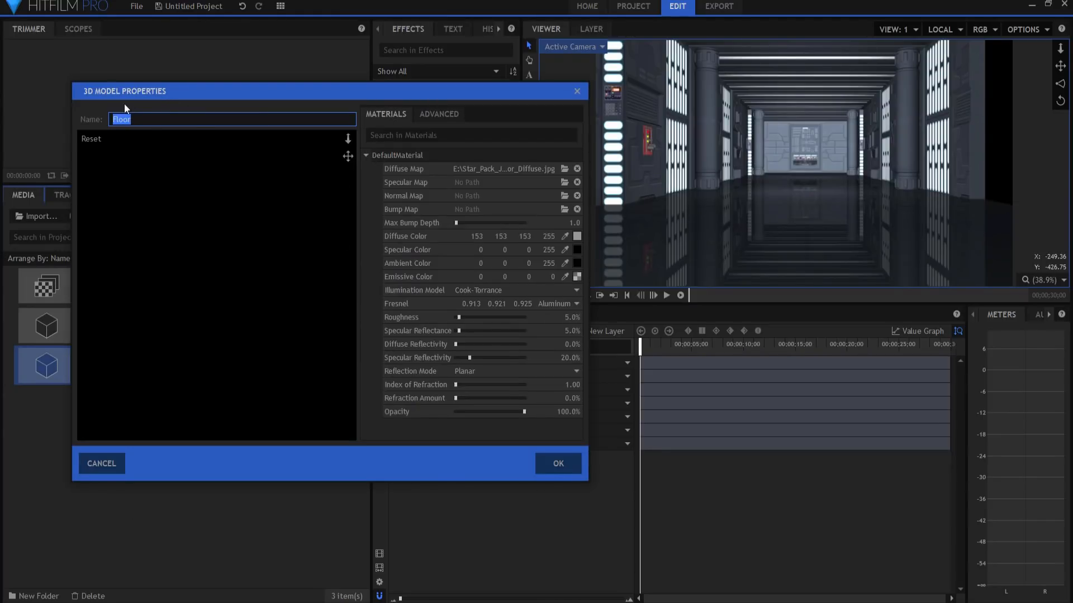
pyautogui.doubleClick(569, 357)
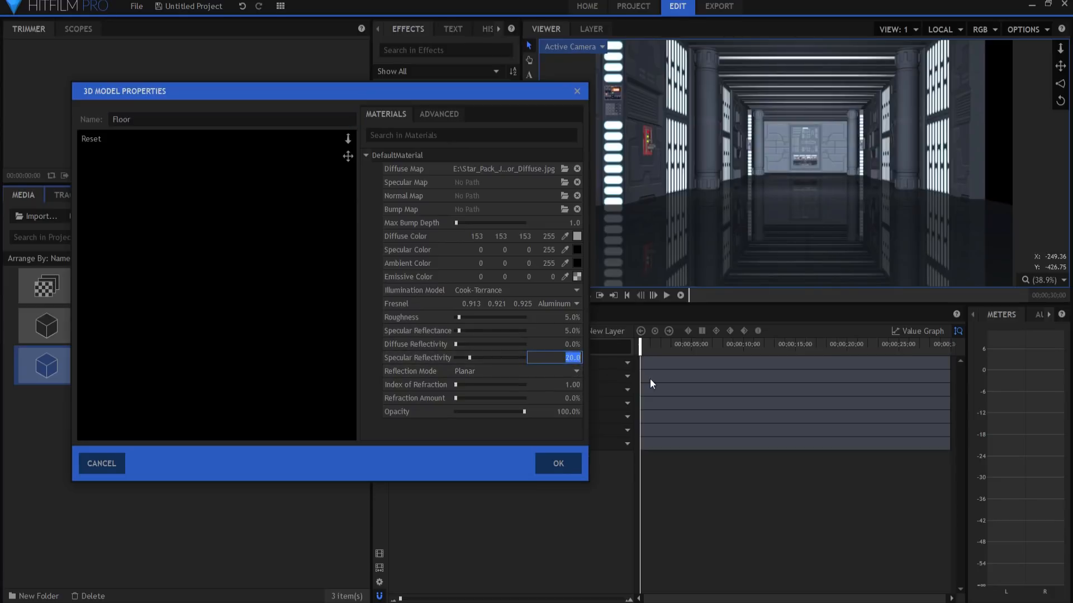
pyautogui.moveTo(636, 378)
pyautogui.write('10')
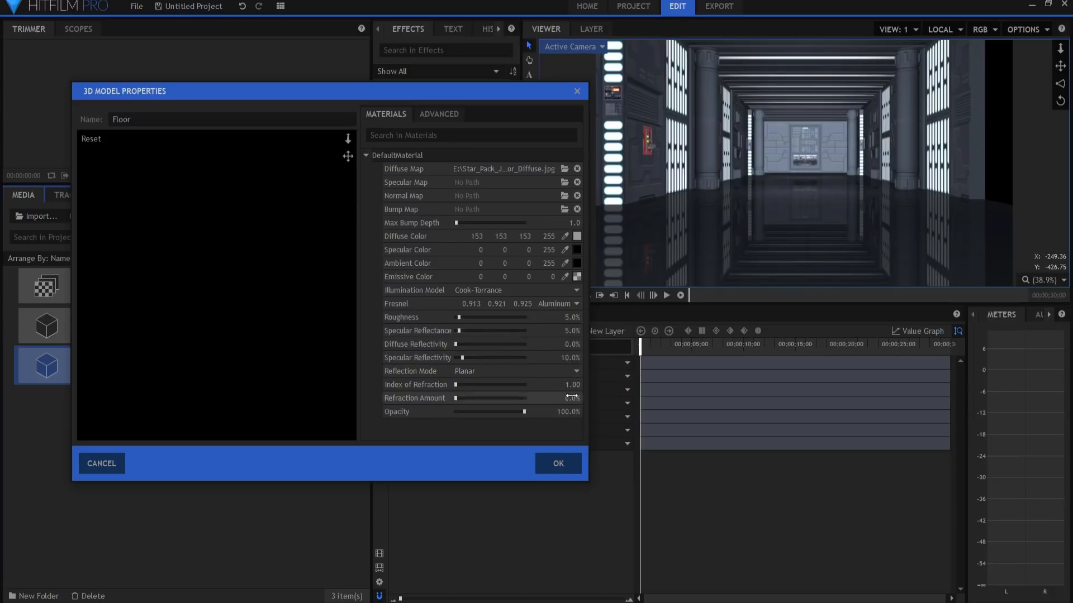
pyautogui.click(557, 463)
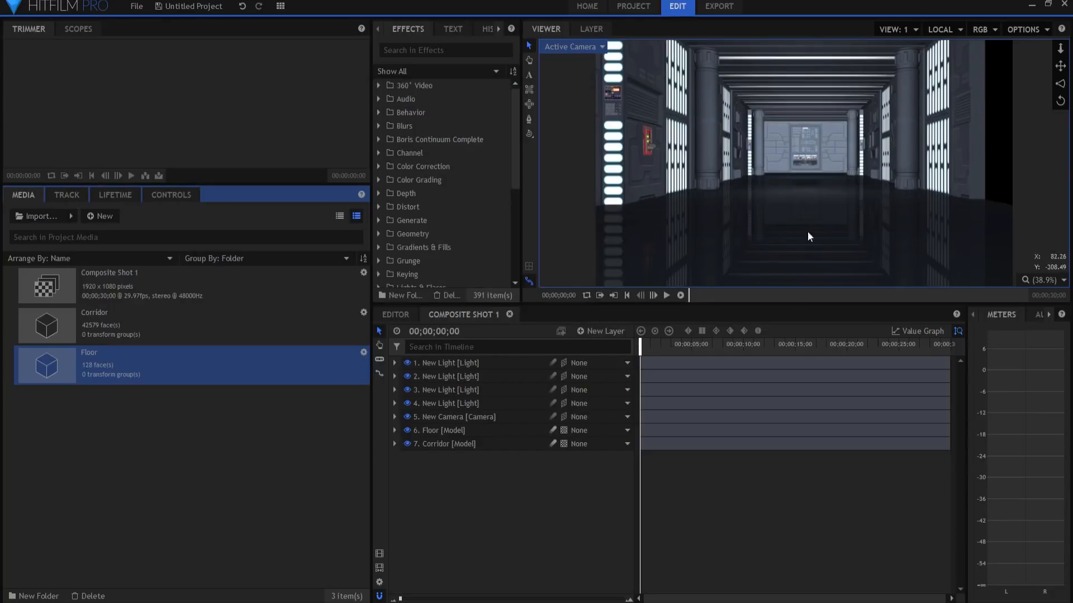
pyautogui.moveTo(721, 211)
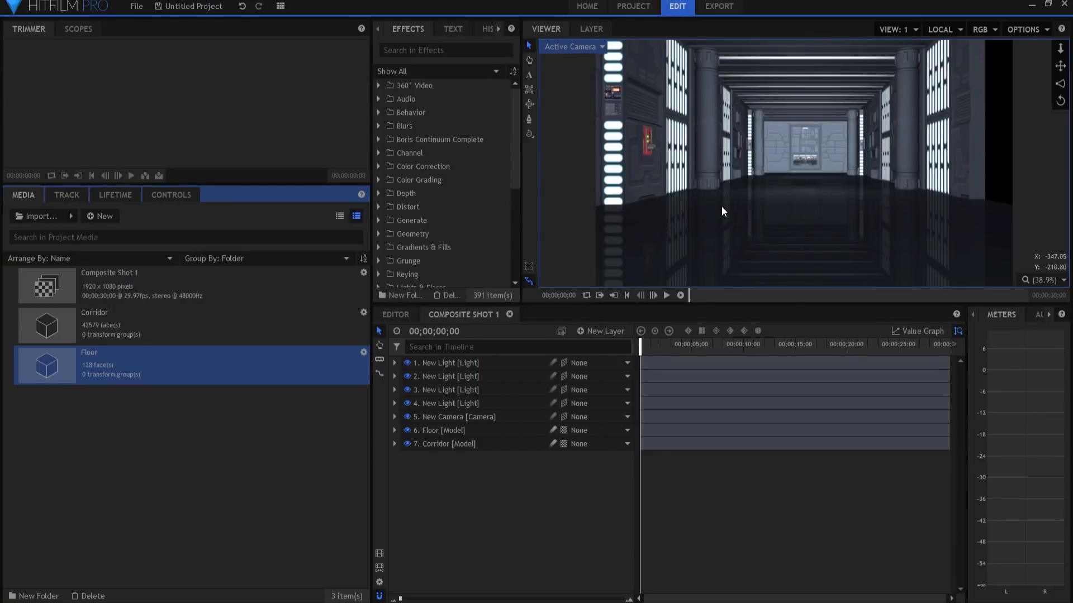
pyautogui.moveTo(705, 228)
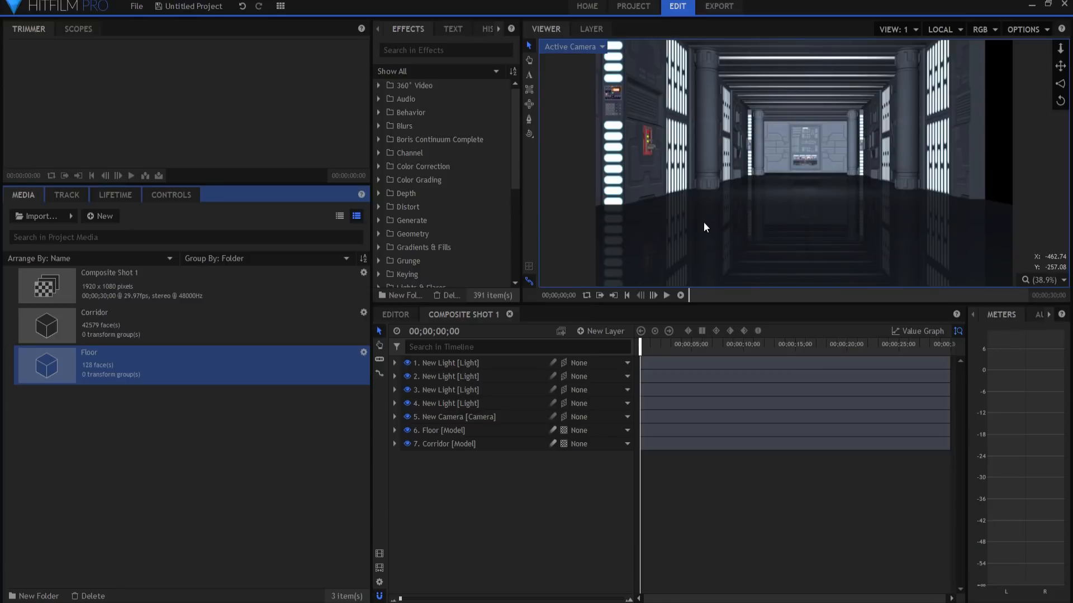
pyautogui.moveTo(817, 195)
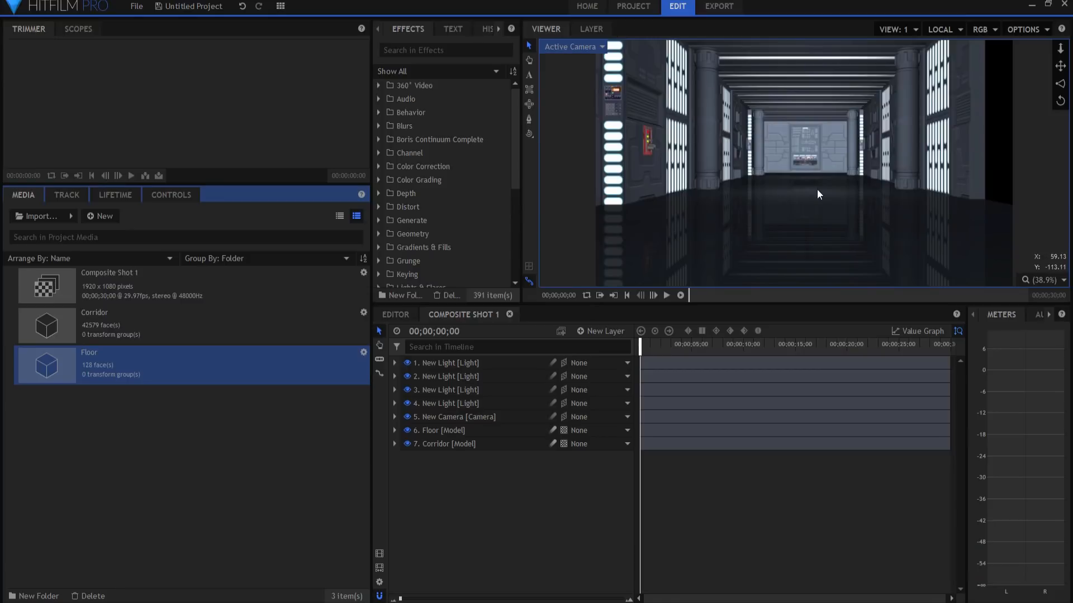
pyautogui.moveTo(755, 221)
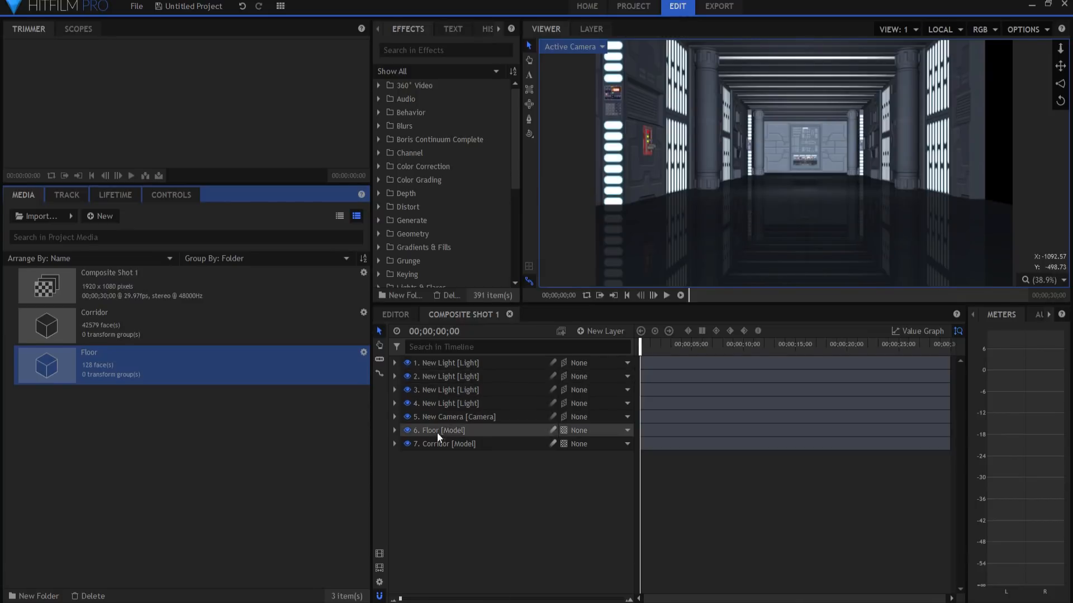
# - Expand the New Camera layer's Transform and set its Rotation Y to 46
pyautogui.click(394, 416)
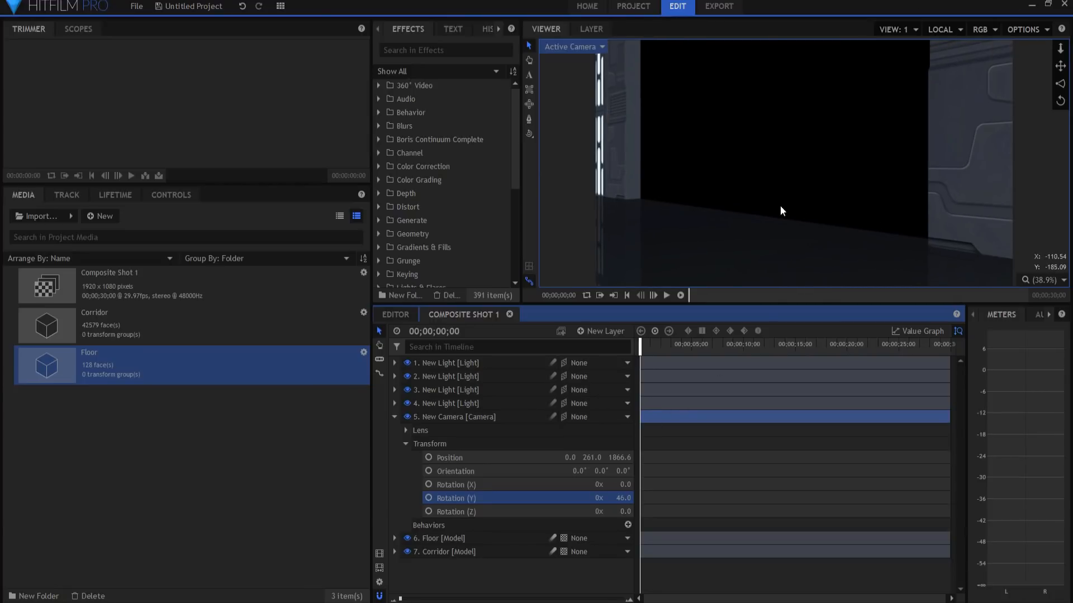
pyautogui.moveTo(757, 117)
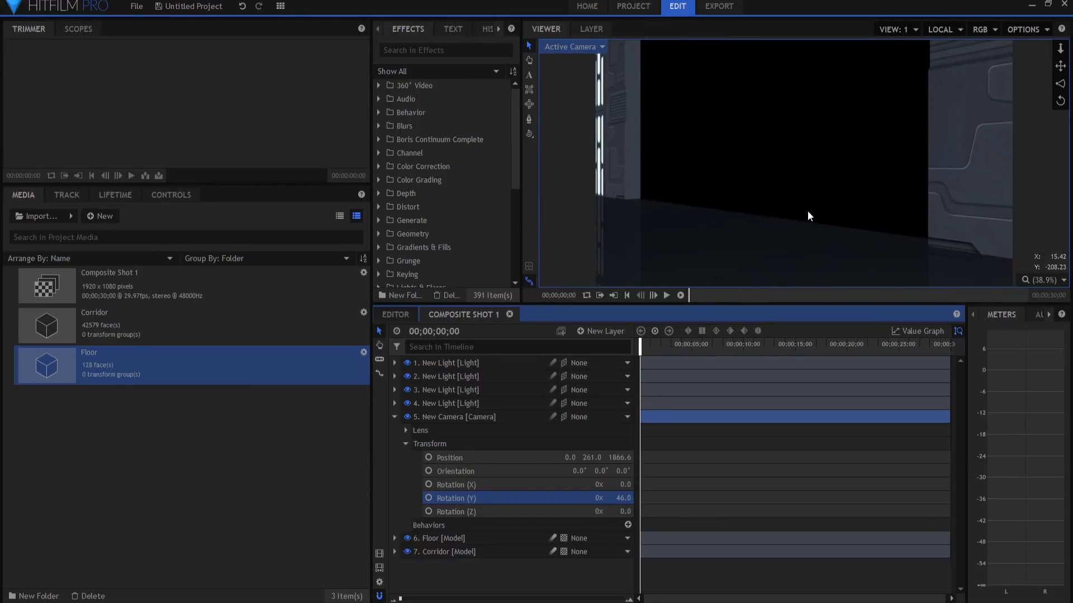
pyautogui.moveTo(755, 152)
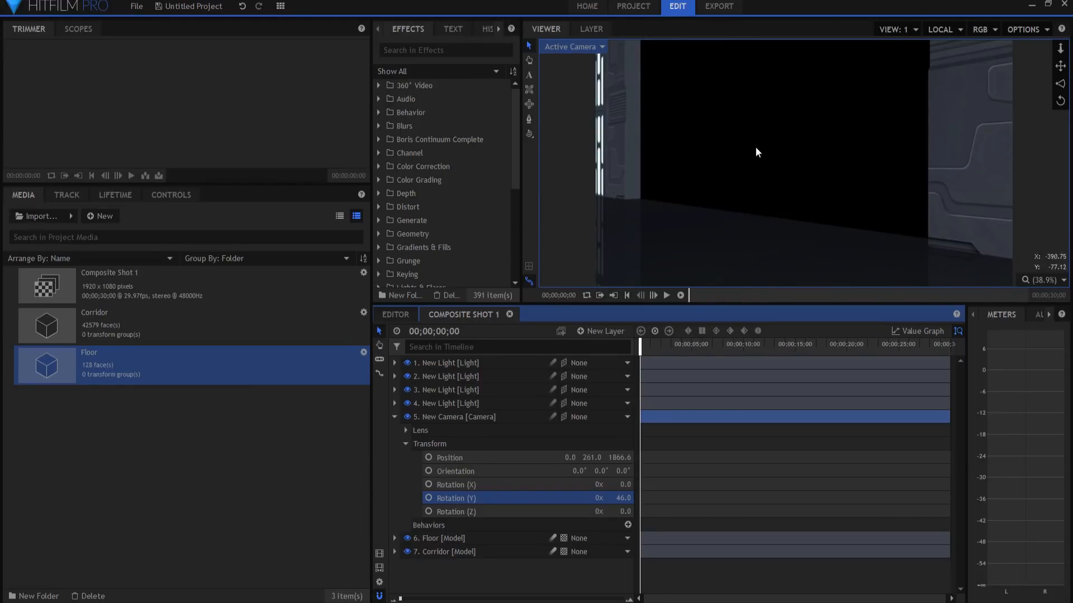
pyautogui.moveTo(793, 129)
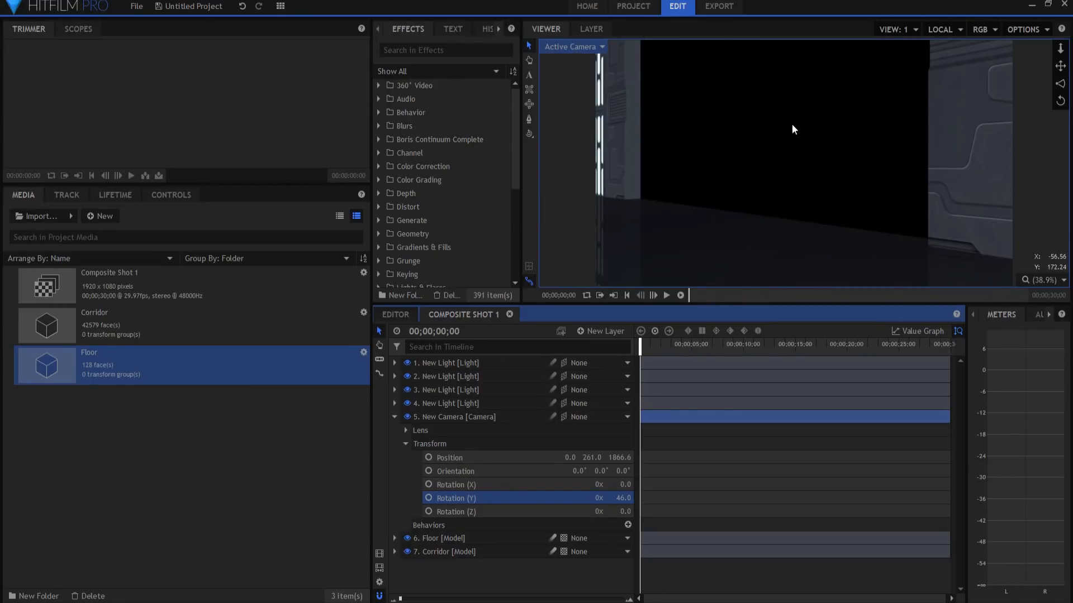